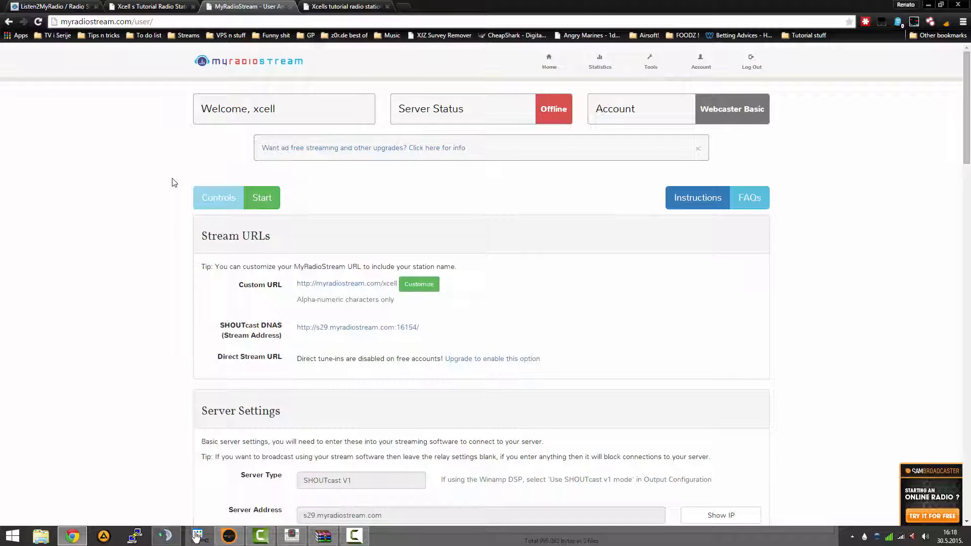
- Glance at the station's public listening page, then return to the MyRadioStream server settings
{"action": "scroll", "scroll_direction": "down", "scroll_amount": 3}
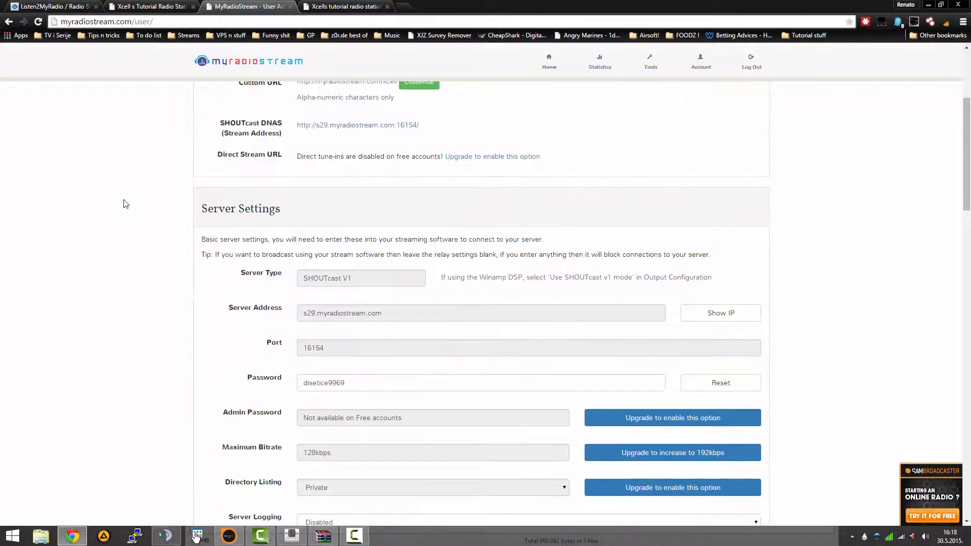
{"action": "left_click", "coordinate": [148, 7]}
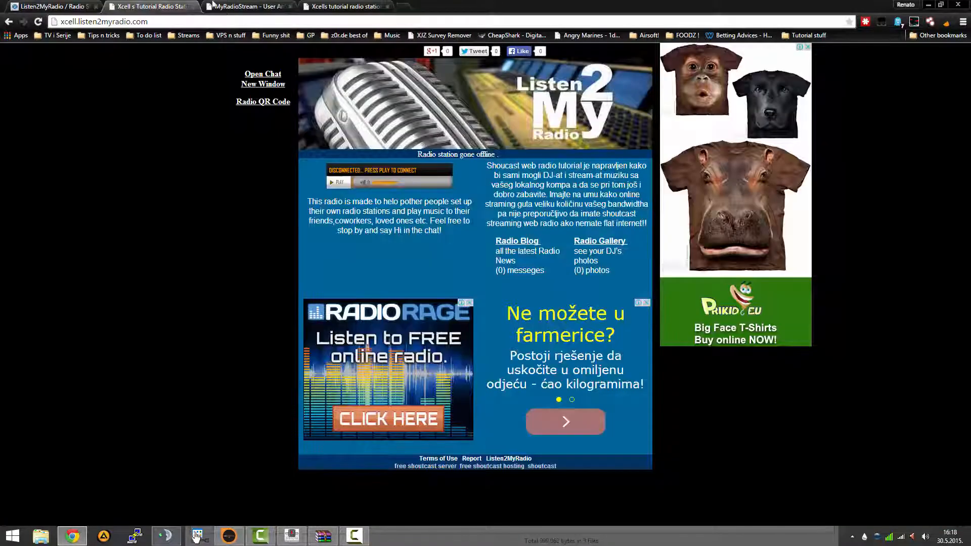
{"action": "left_click", "coordinate": [248, 6]}
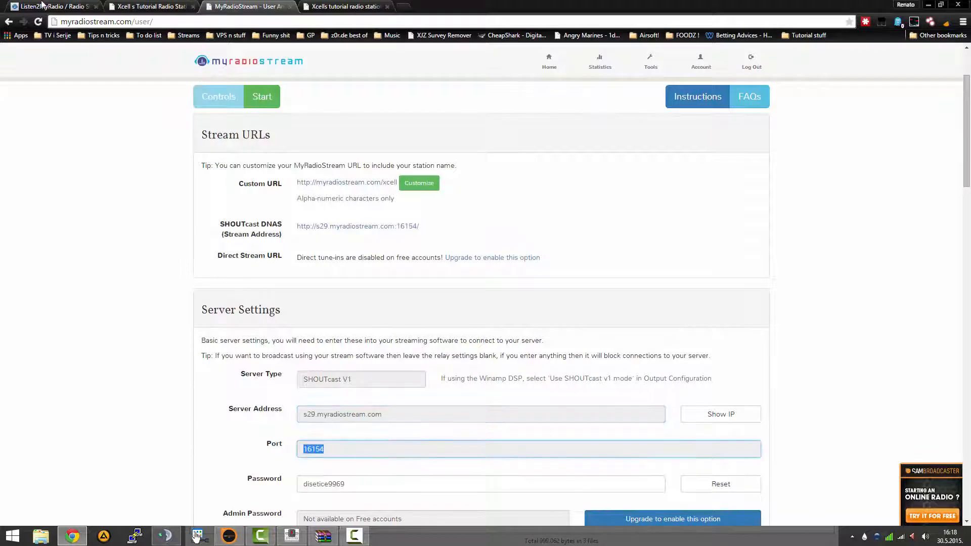
- Open Listen2MyRadio stream details (95.154.254.129:4894), then view the offline public page
{"action": "left_click", "coordinate": [49, 6]}
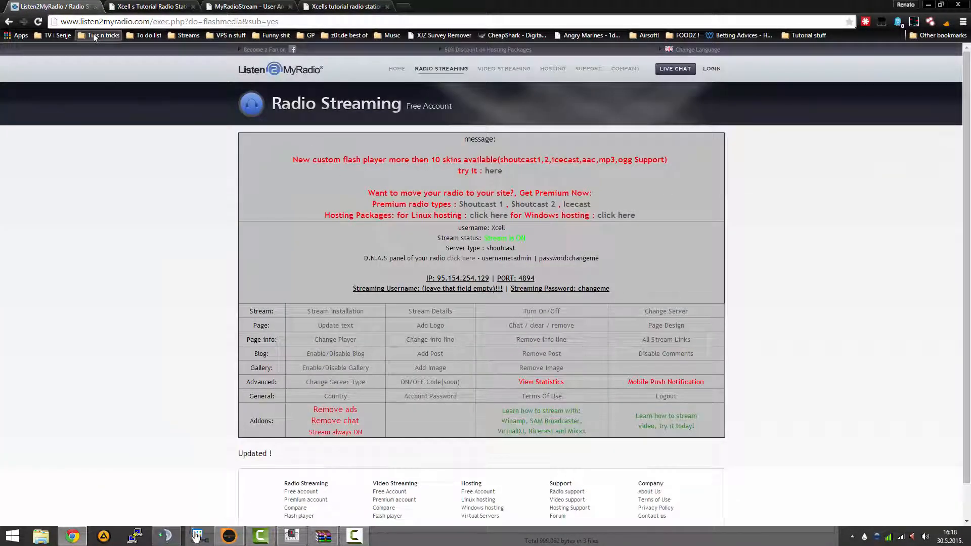
{"action": "scroll", "scroll_direction": "down", "scroll_amount": 3}
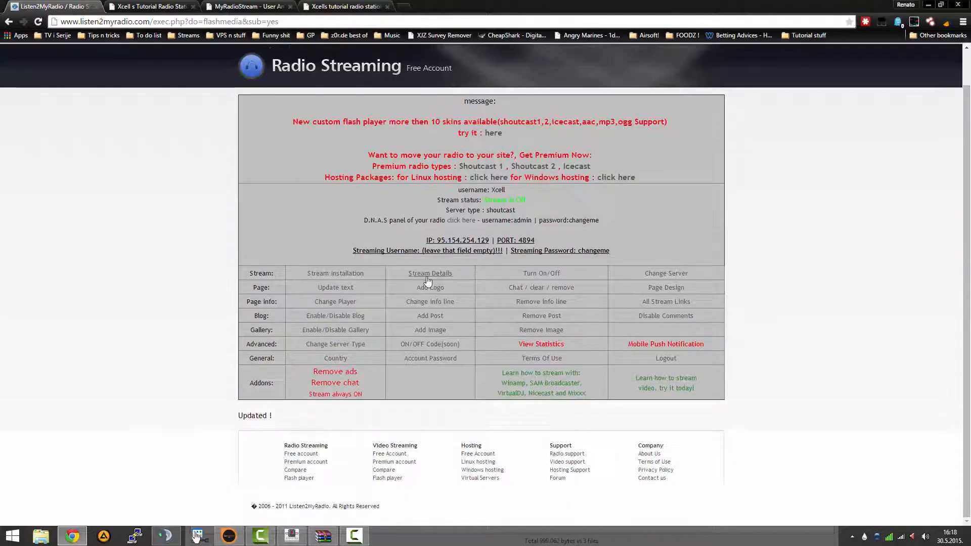
{"action": "scroll", "scroll_direction": "up", "scroll_amount": 3}
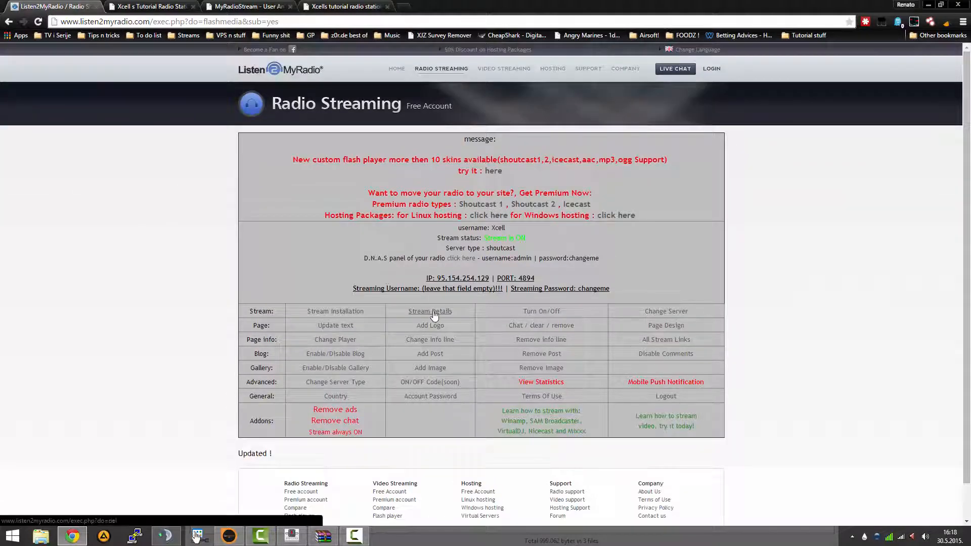
{"action": "left_click", "coordinate": [430, 311]}
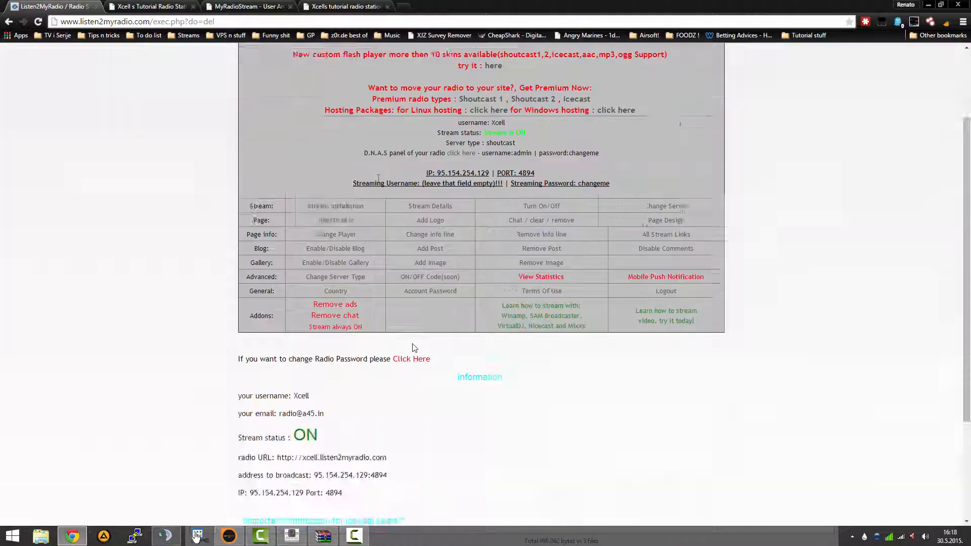
{"action": "left_click", "coordinate": [244, 6]}
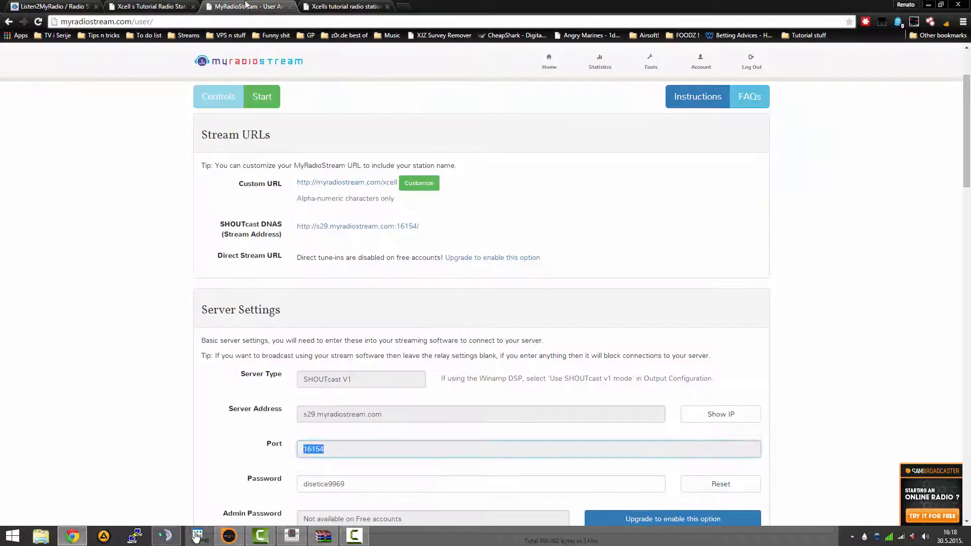
{"action": "left_click", "coordinate": [47, 6]}
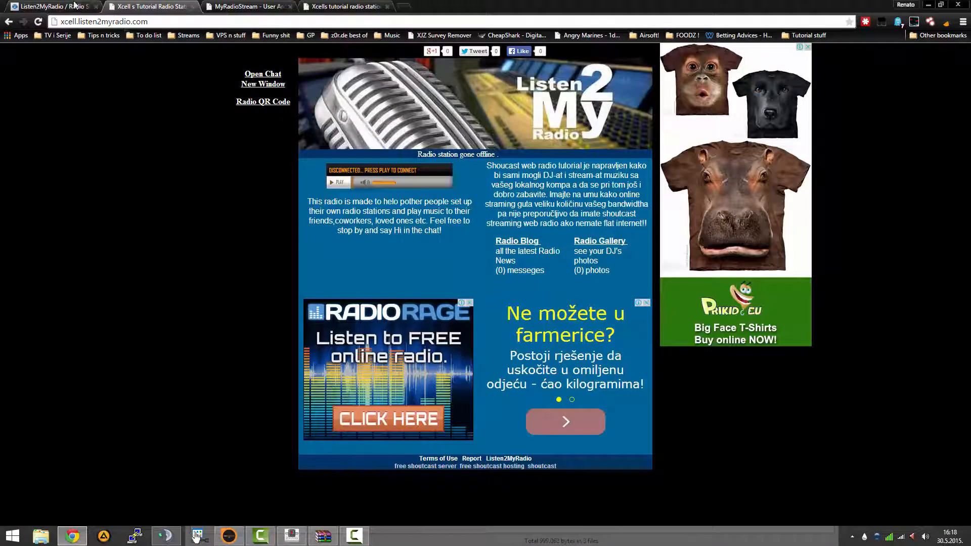
{"action": "mouse_move", "coordinate": [522, 124]}
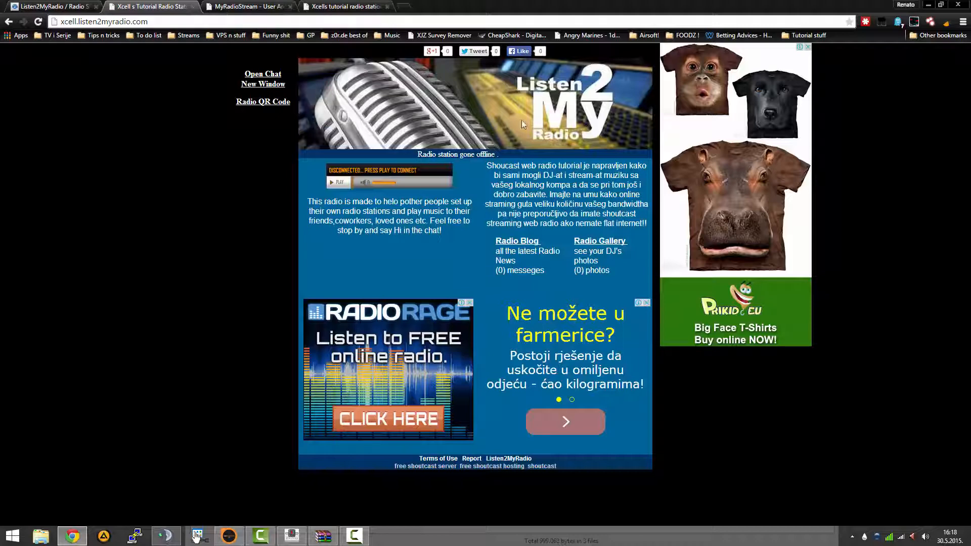
{"action": "mouse_move", "coordinate": [477, 181]}
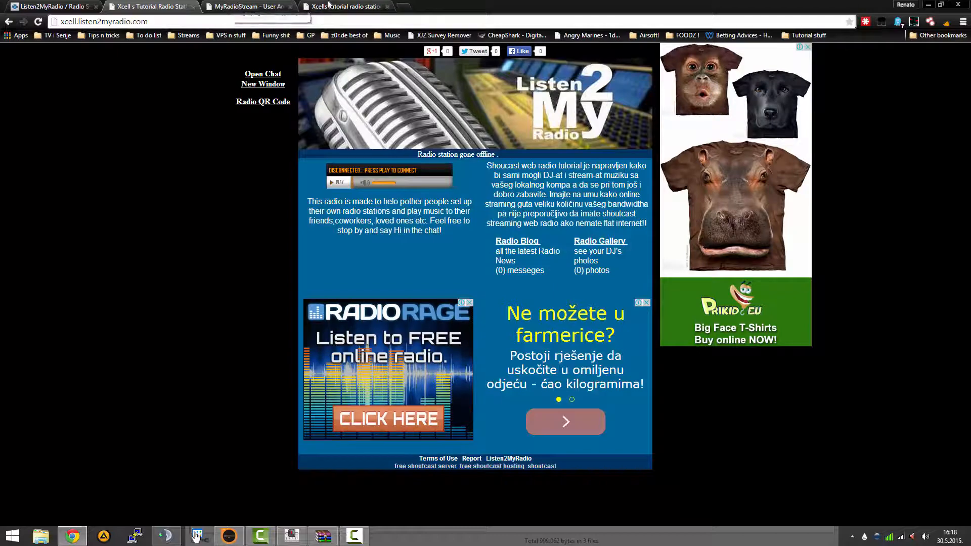
- Scroll the off-air myradiostream.com/xcell page, then return to the Listen2MyRadio panel
{"action": "left_click", "coordinate": [342, 7]}
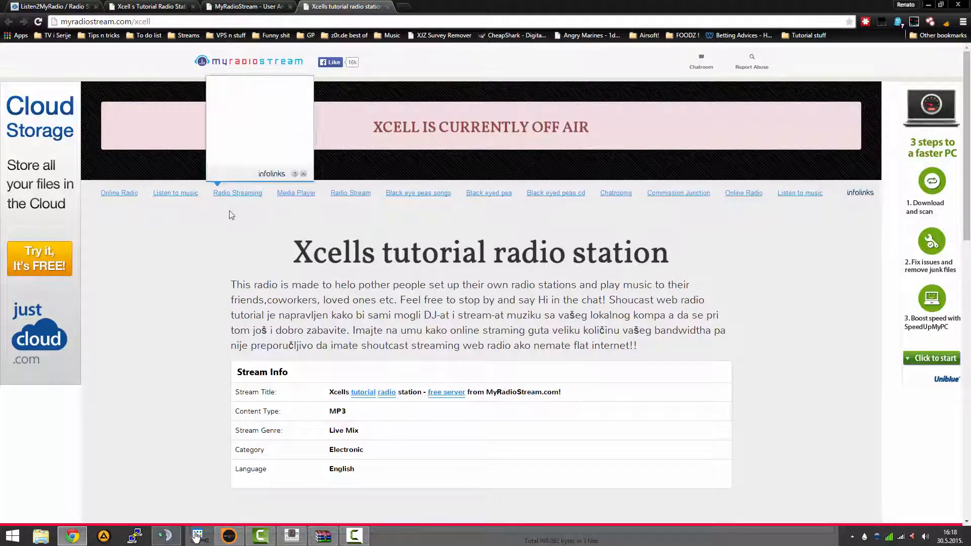
{"action": "scroll", "scroll_direction": "down", "scroll_amount": 3}
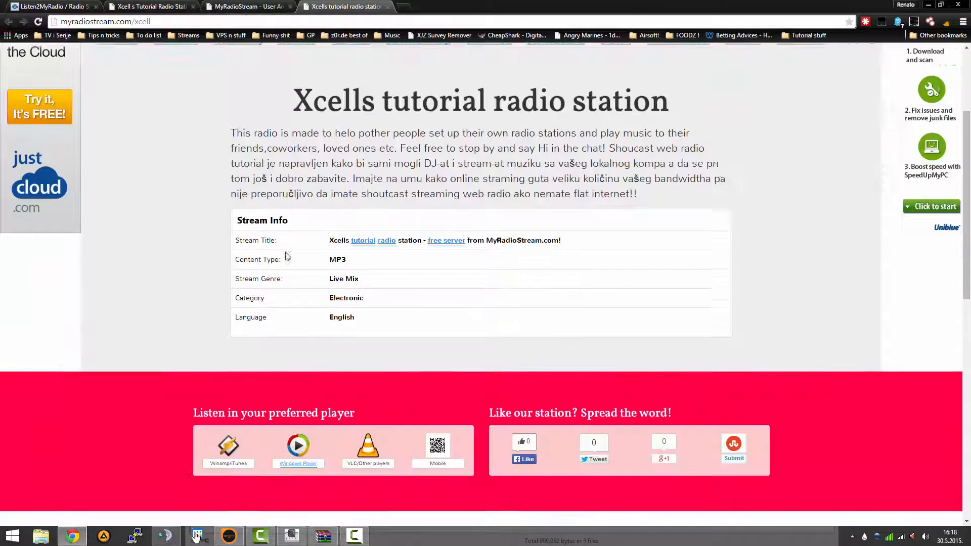
{"action": "scroll", "scroll_direction": "down", "scroll_amount": 3}
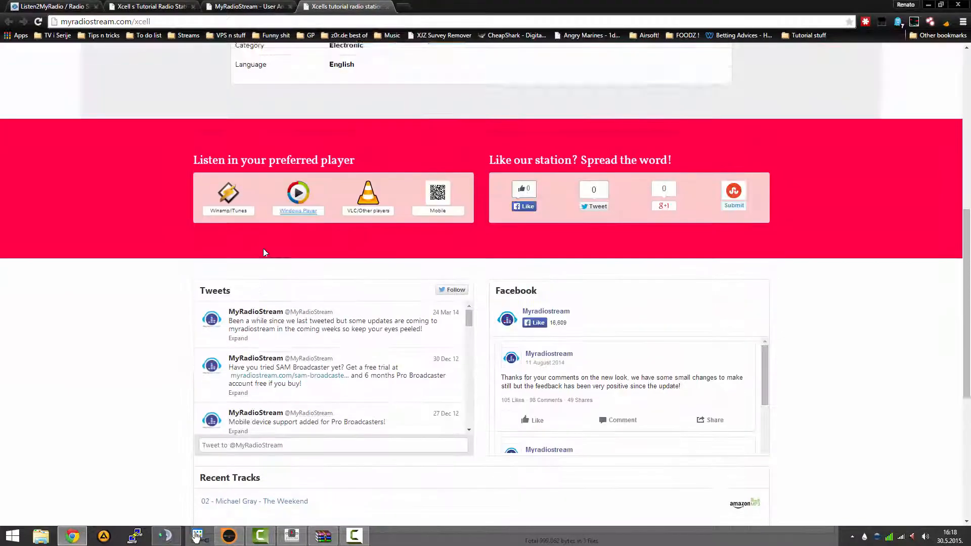
{"action": "scroll", "scroll_direction": "down", "scroll_amount": 3}
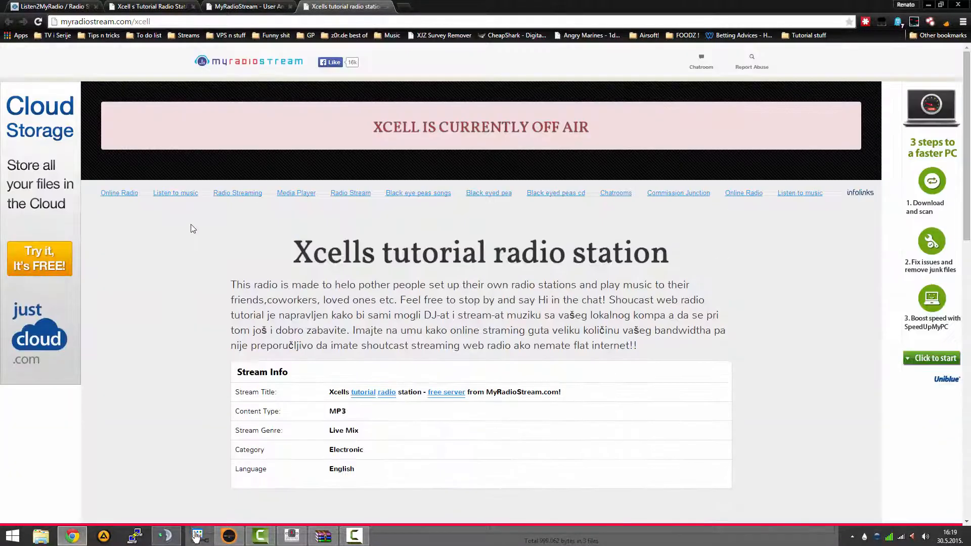
{"action": "left_click", "coordinate": [49, 6]}
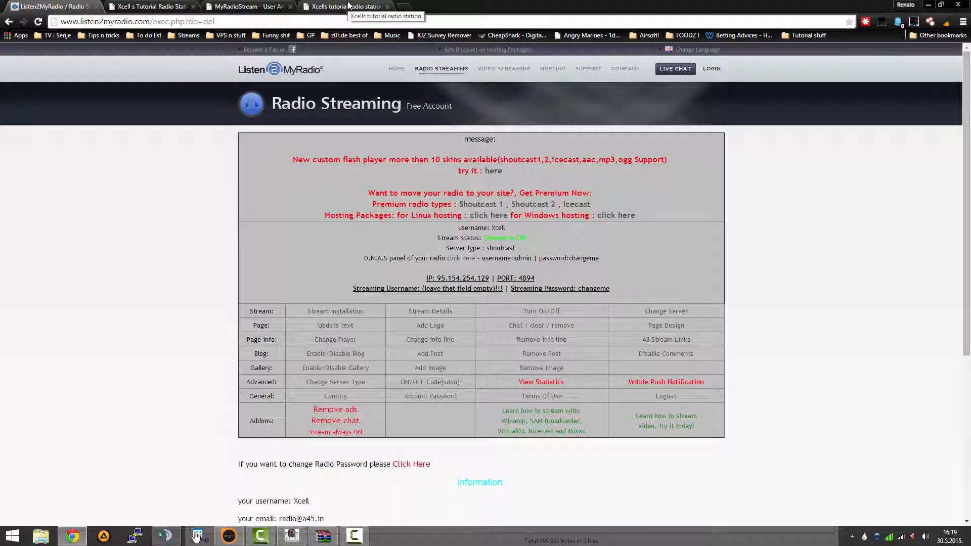
{"action": "mouse_move", "coordinate": [772, 140]}
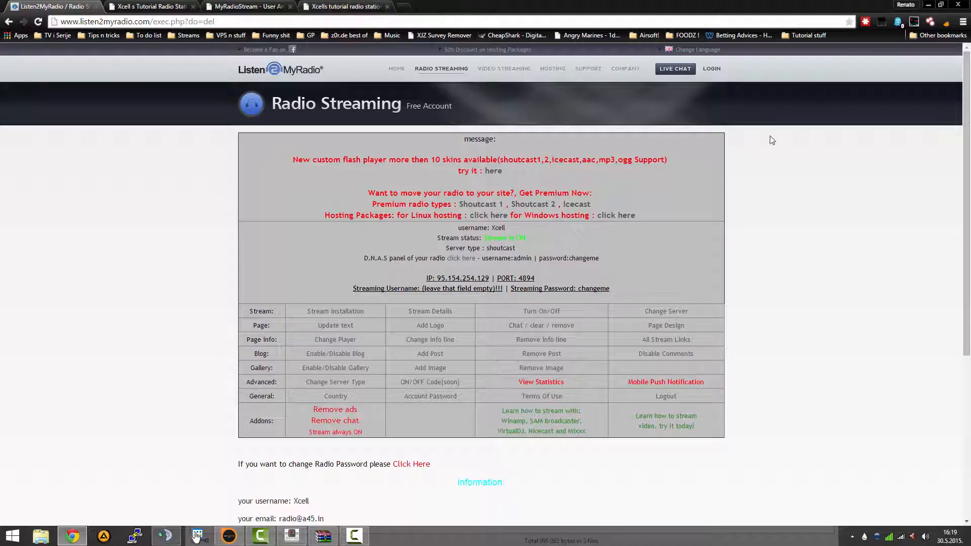
{"action": "mouse_move", "coordinate": [511, 428]}
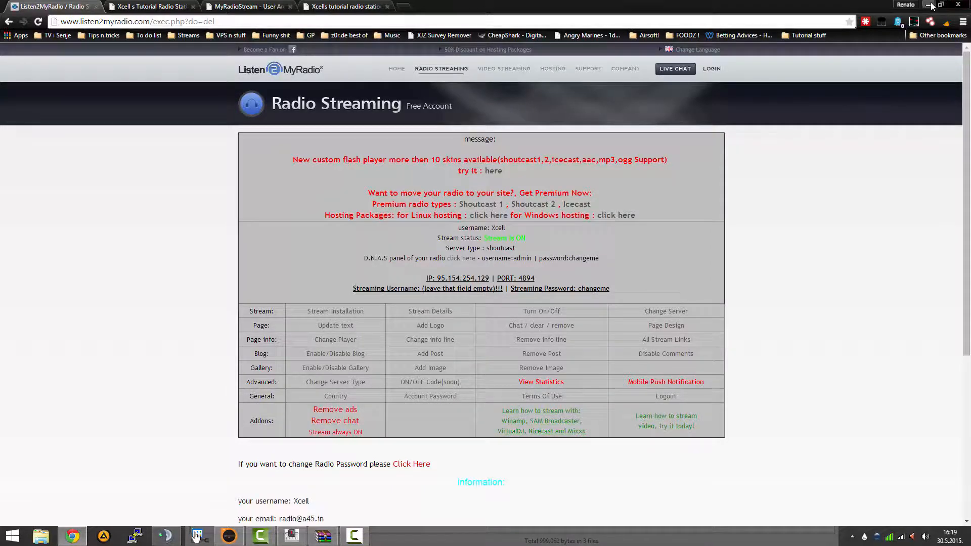
{"action": "mouse_move", "coordinate": [931, 14]}
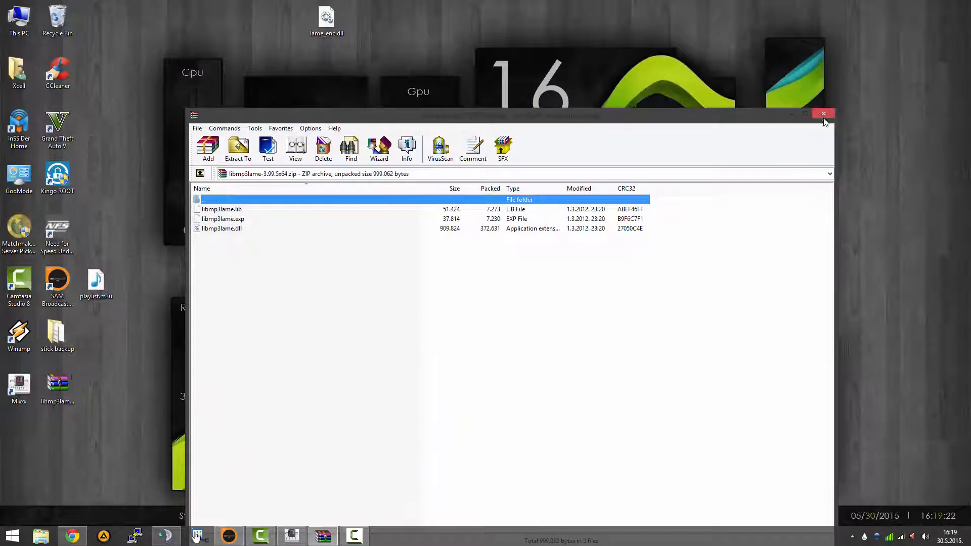
- Close the WinRAR archive window
{"action": "left_click", "coordinate": [823, 113]}
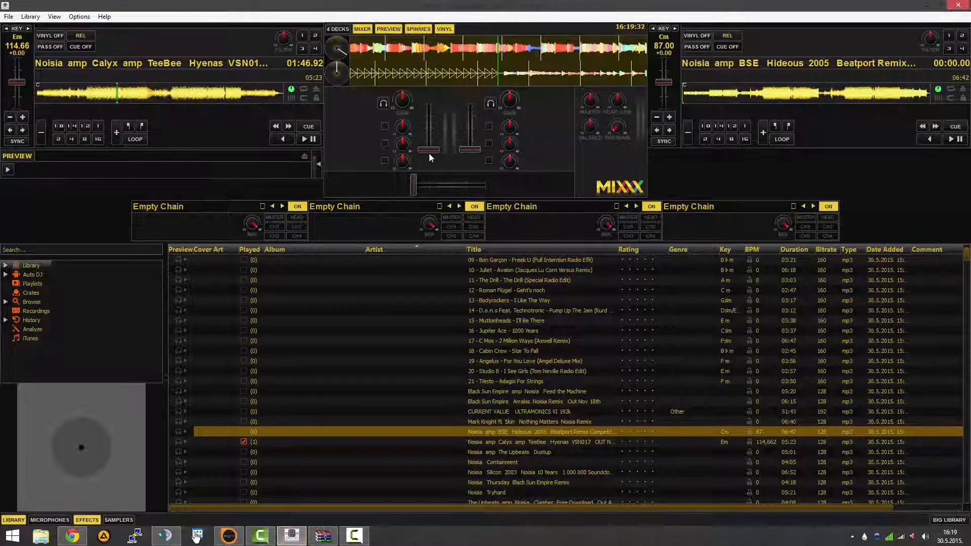
{"action": "mouse_move", "coordinate": [429, 150]}
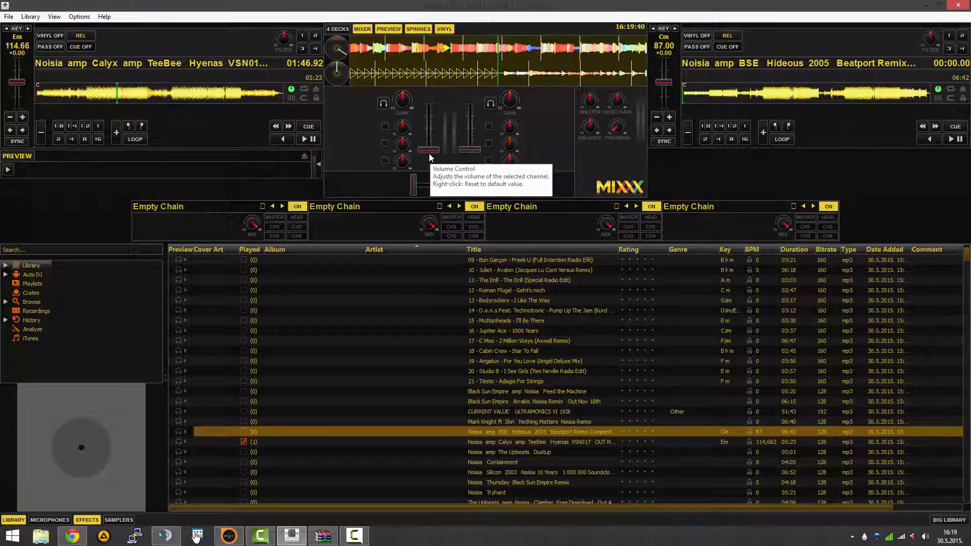
{"action": "mouse_move", "coordinate": [897, 6]}
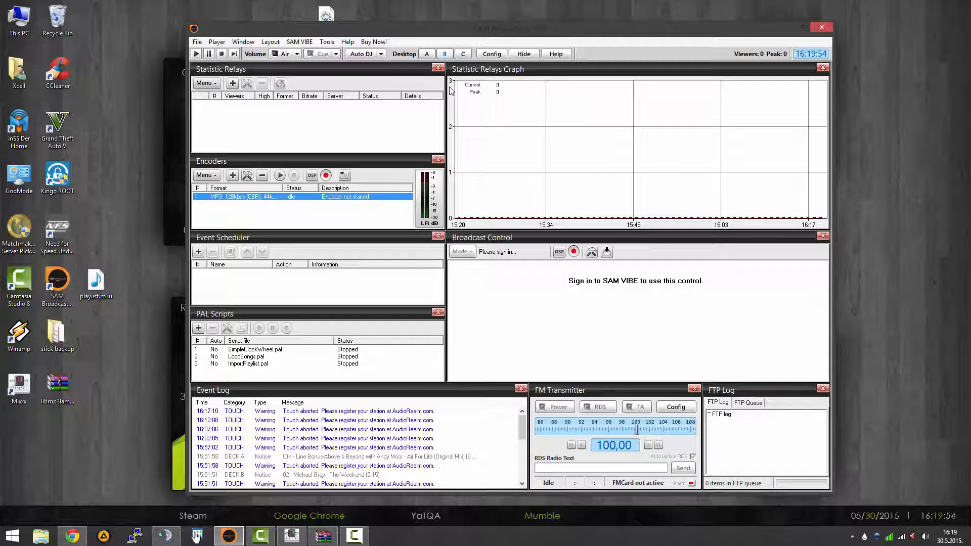
{"action": "mouse_move", "coordinate": [326, 176]}
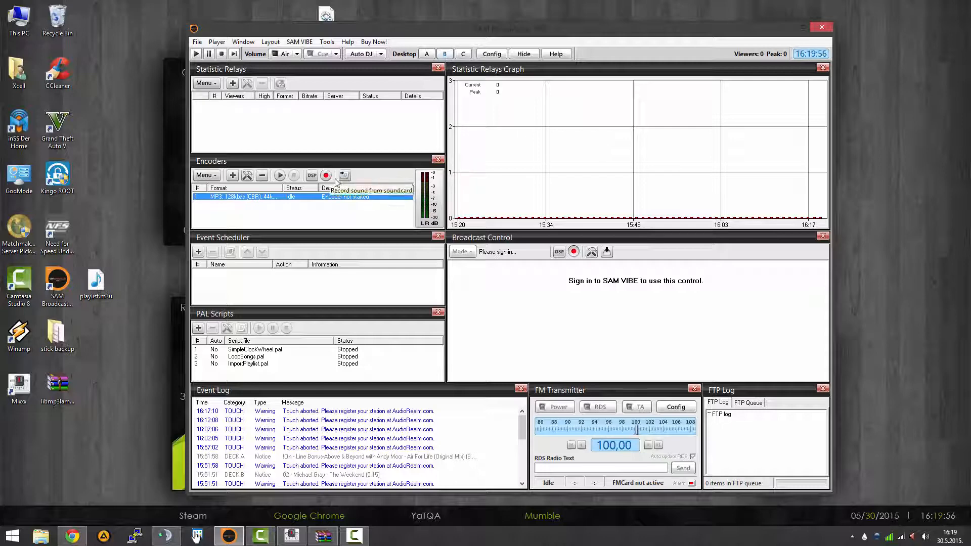
{"action": "mouse_move", "coordinate": [387, 130]}
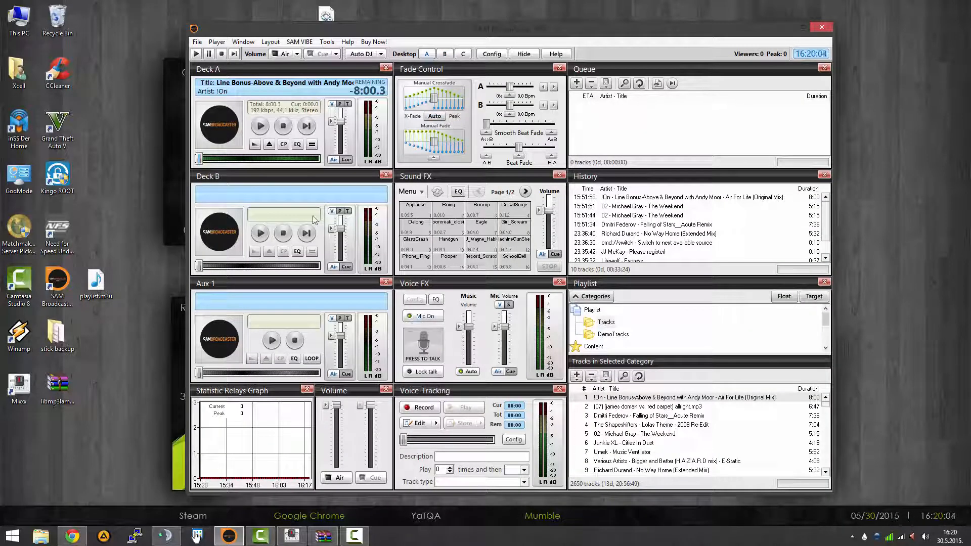
- Switch SAM Broadcaster to Desktop A, hold Press To Talk, and check the mic fader
{"action": "left_click", "coordinate": [423, 345]}
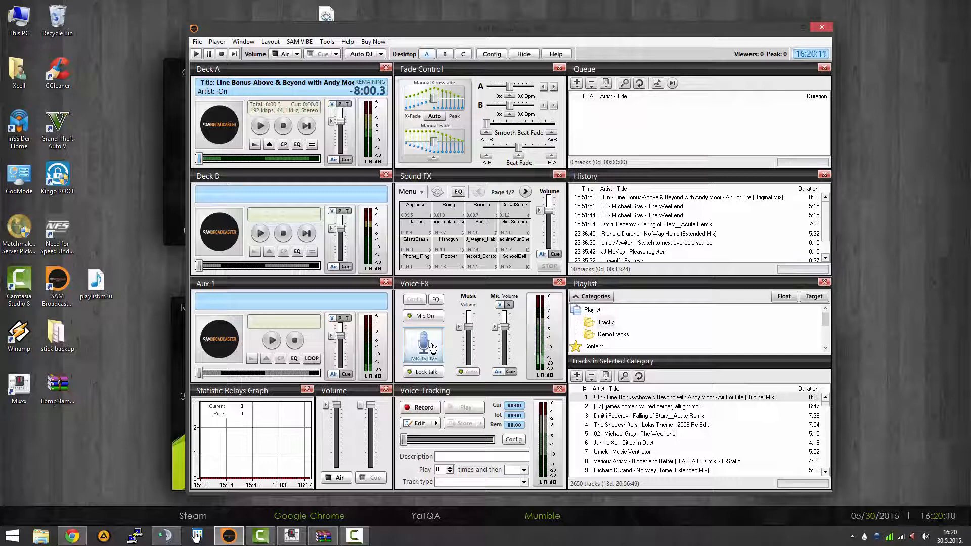
{"action": "left_click", "coordinate": [422, 345]}
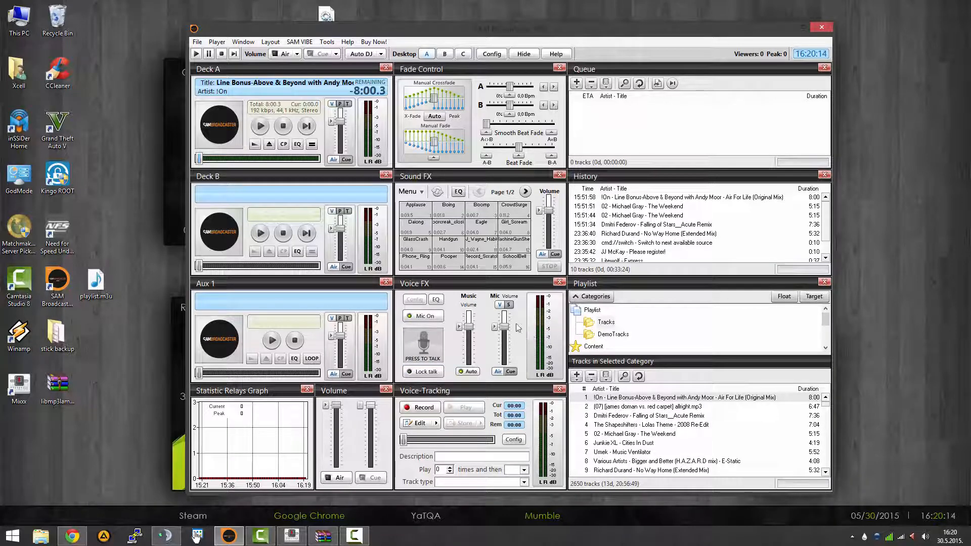
{"action": "left_click", "coordinate": [275, 55]}
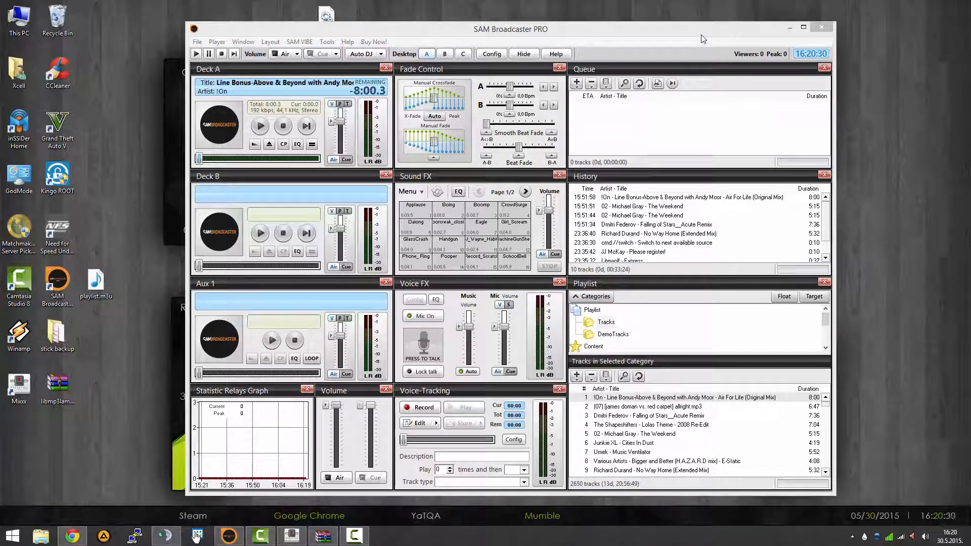
{"action": "mouse_move", "coordinate": [113, 399]}
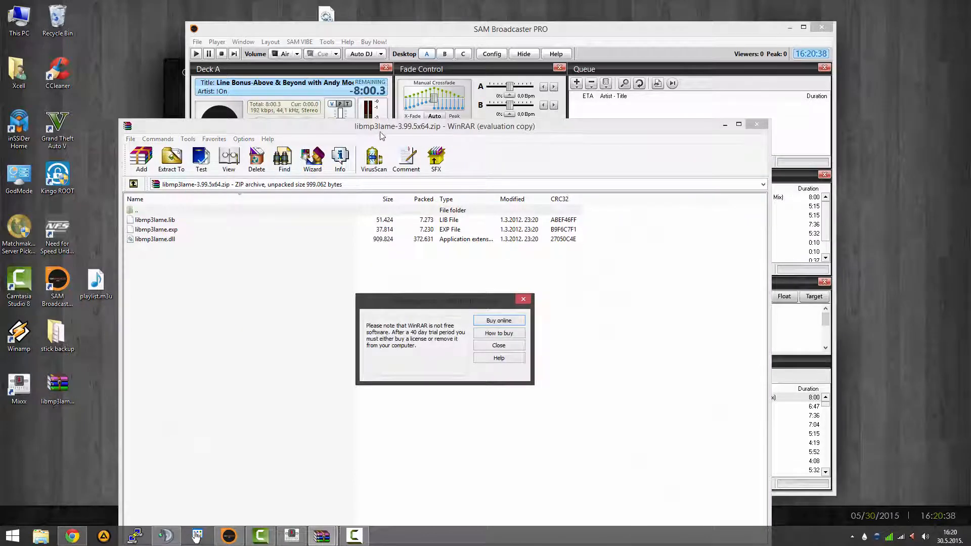
- Dismiss the SAM Broadcaster trial reminder and bring the Listen2MyRadio panel forward
{"action": "left_click", "coordinate": [498, 345]}
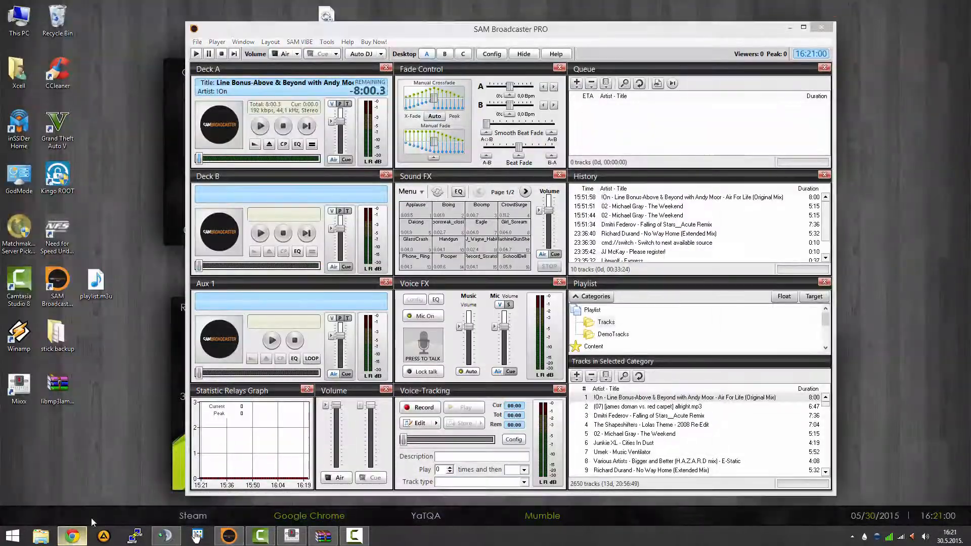
{"action": "left_click", "coordinate": [71, 536]}
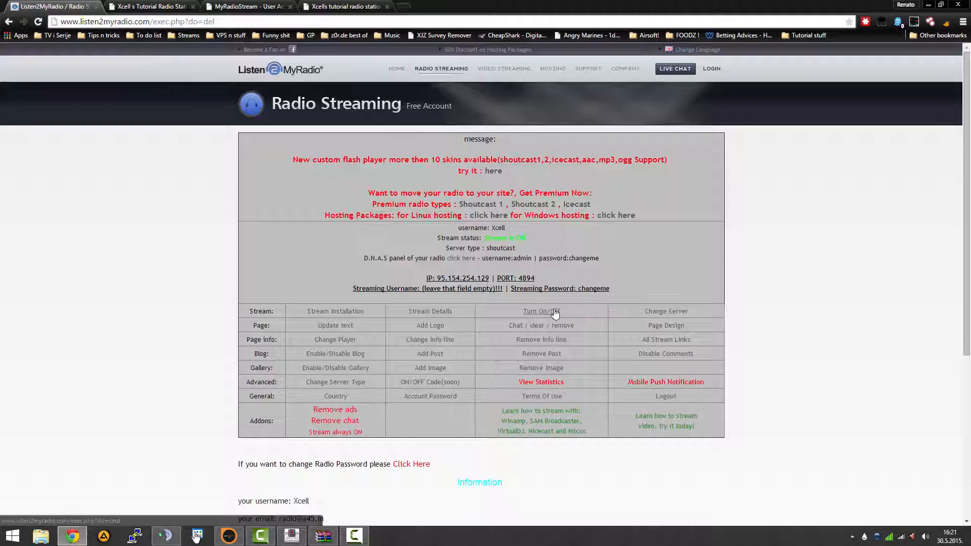
- Use Stream: Turn On/Off to turn the Listen2MyRadio stream ON
{"action": "left_click", "coordinate": [540, 311]}
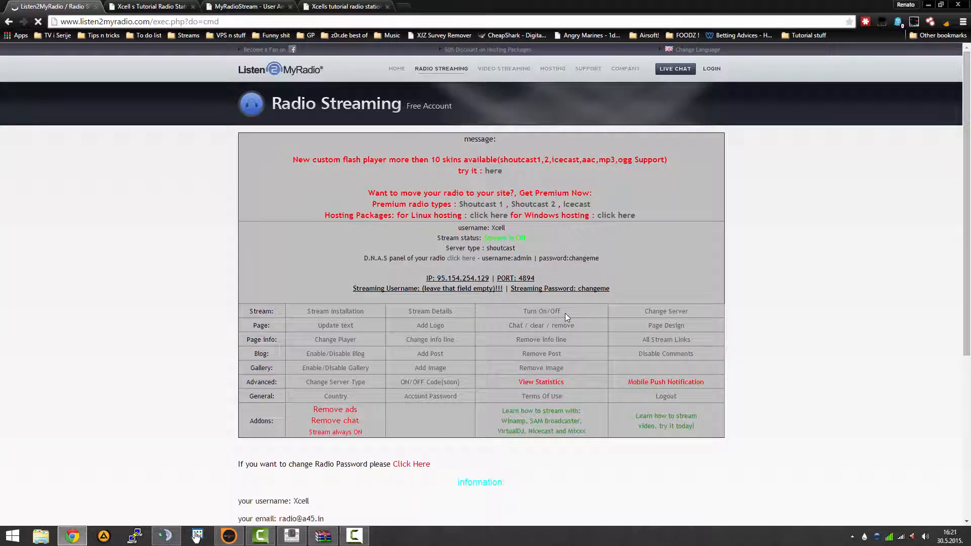
{"action": "left_click", "coordinate": [541, 311]}
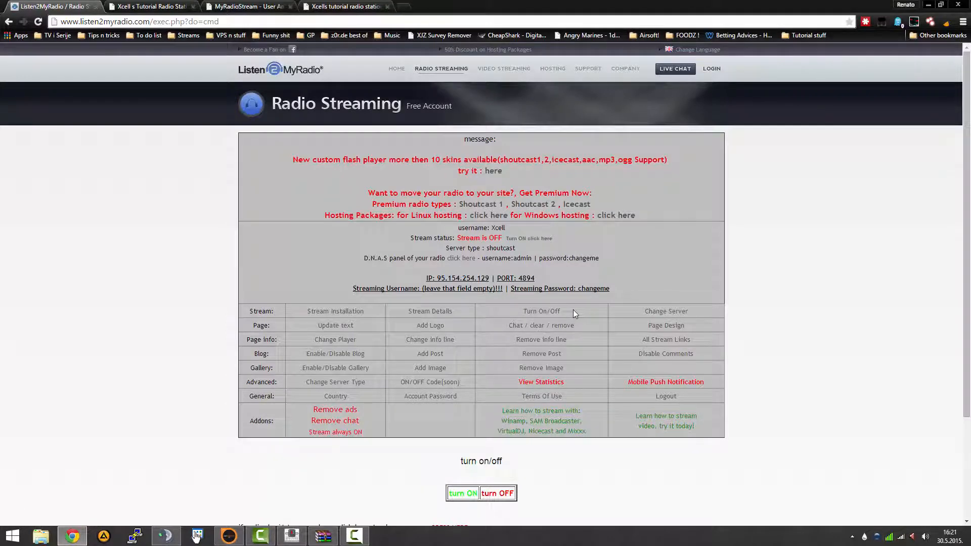
{"action": "mouse_move", "coordinate": [563, 315]}
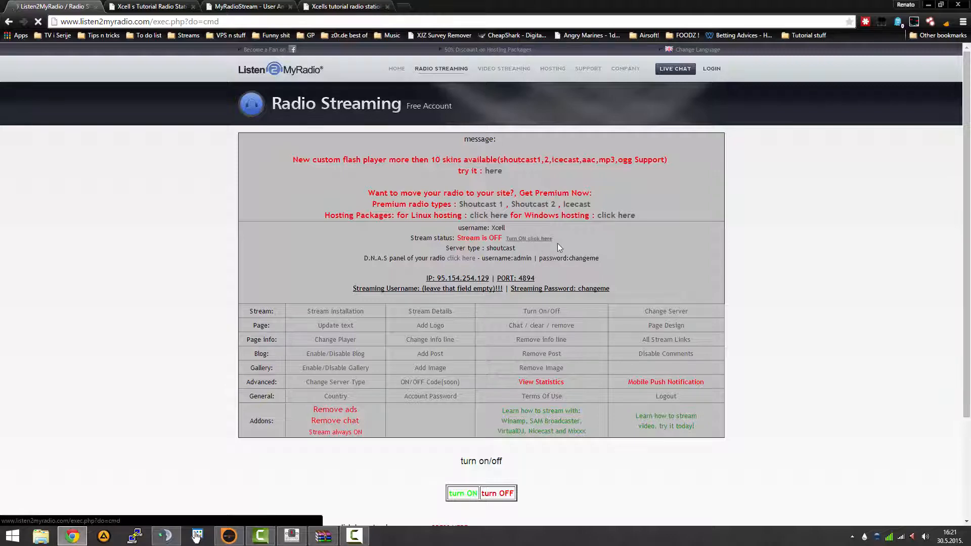
{"action": "scroll", "scroll_direction": "down", "scroll_amount": 3}
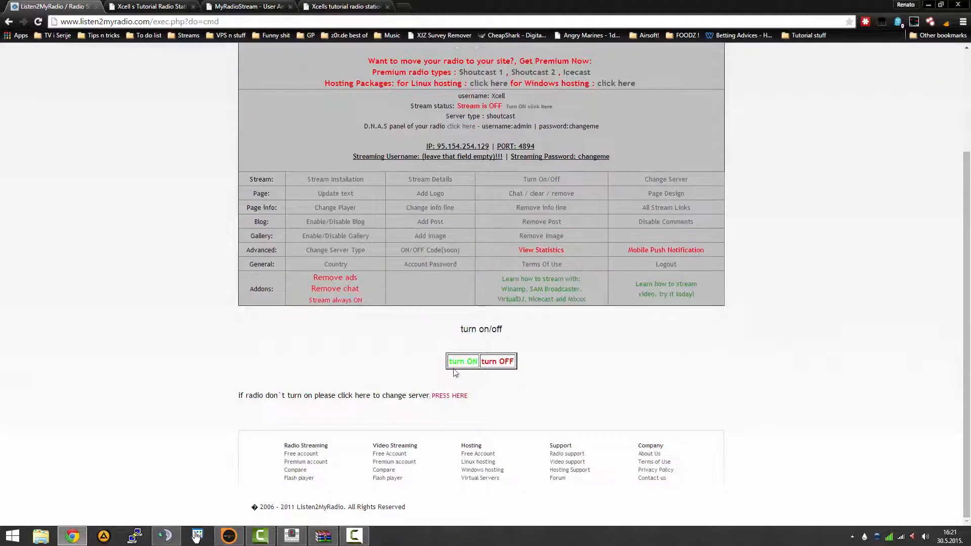
{"action": "left_click", "coordinate": [462, 361]}
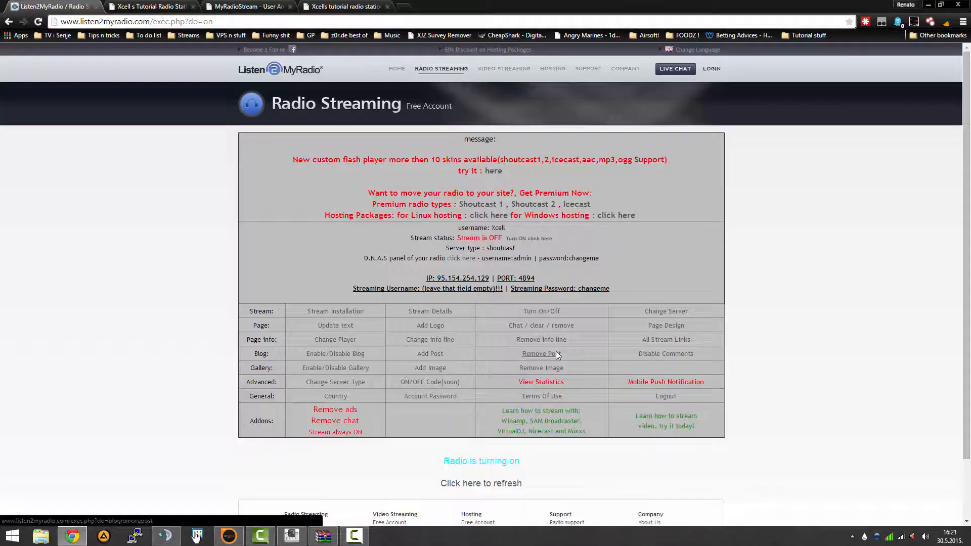
- Scroll down and press PRESS HERE to request a server change
{"action": "scroll", "scroll_direction": "down", "scroll_amount": 3}
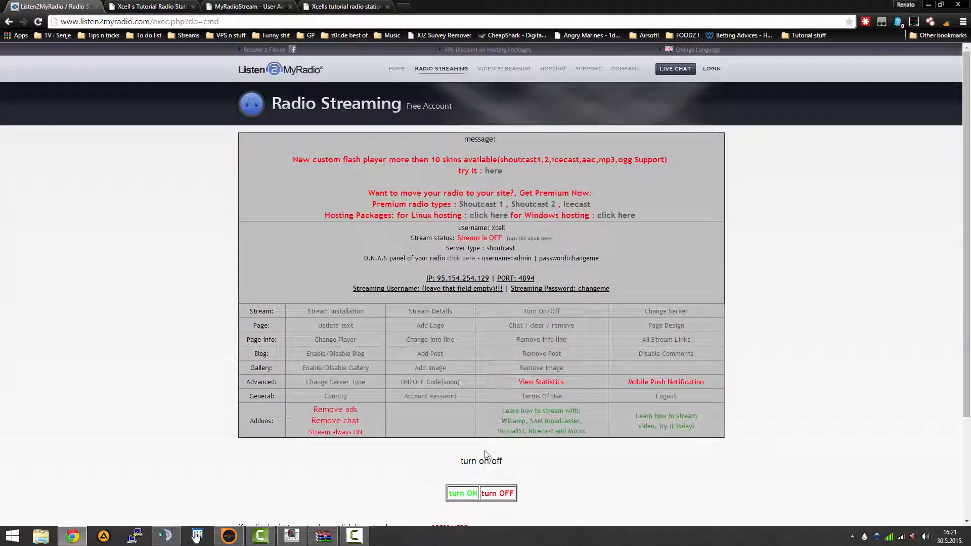
{"action": "scroll", "scroll_direction": "down", "scroll_amount": 3}
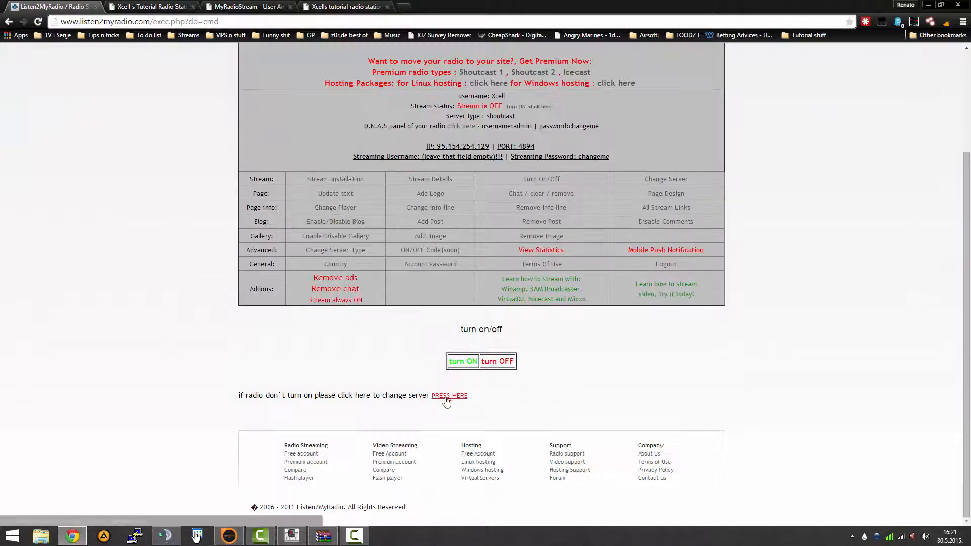
{"action": "scroll", "scroll_direction": "up", "scroll_amount": 3}
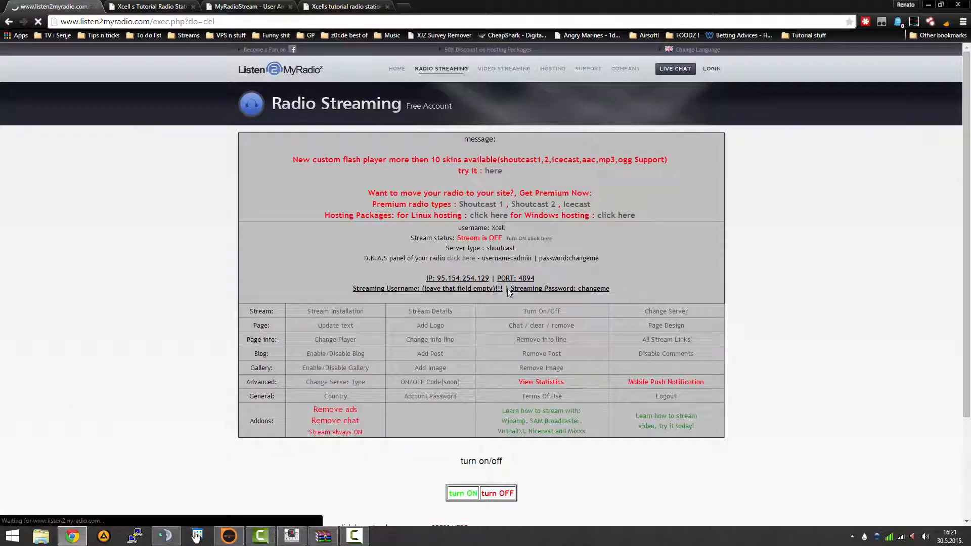
{"action": "left_click", "coordinate": [462, 493]}
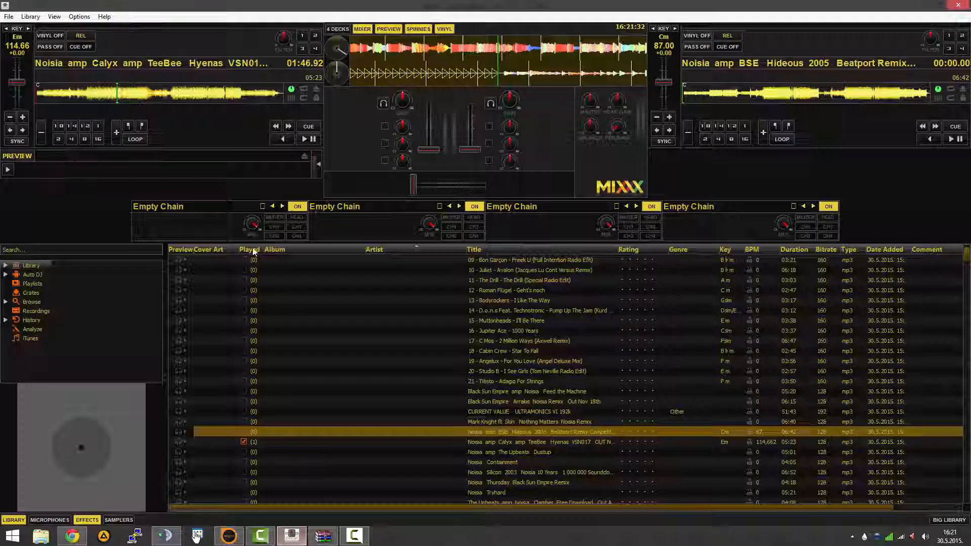
- Open Mixxx Live Broadcasting preferences, enable broadcasting, and look up the login details
{"action": "left_click", "coordinate": [79, 16]}
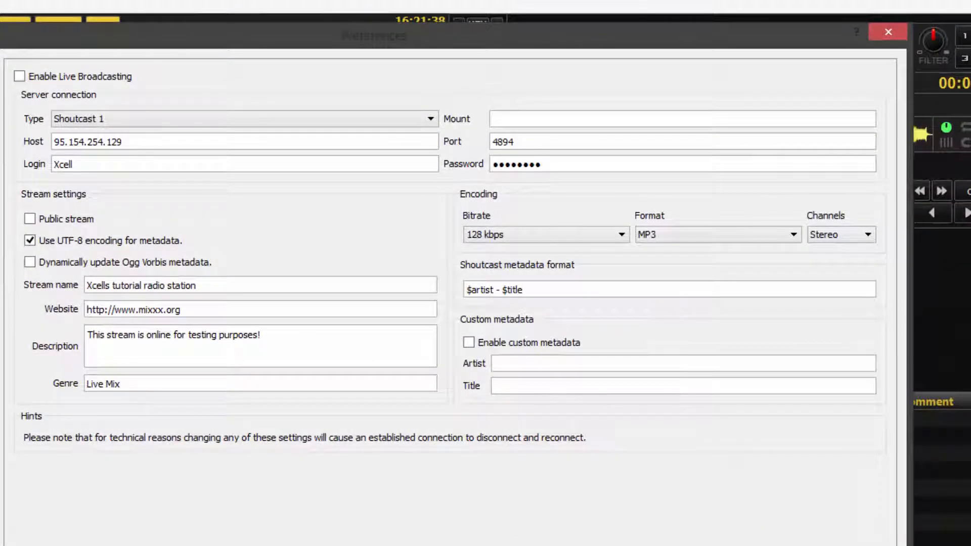
{"action": "left_click", "coordinate": [19, 76]}
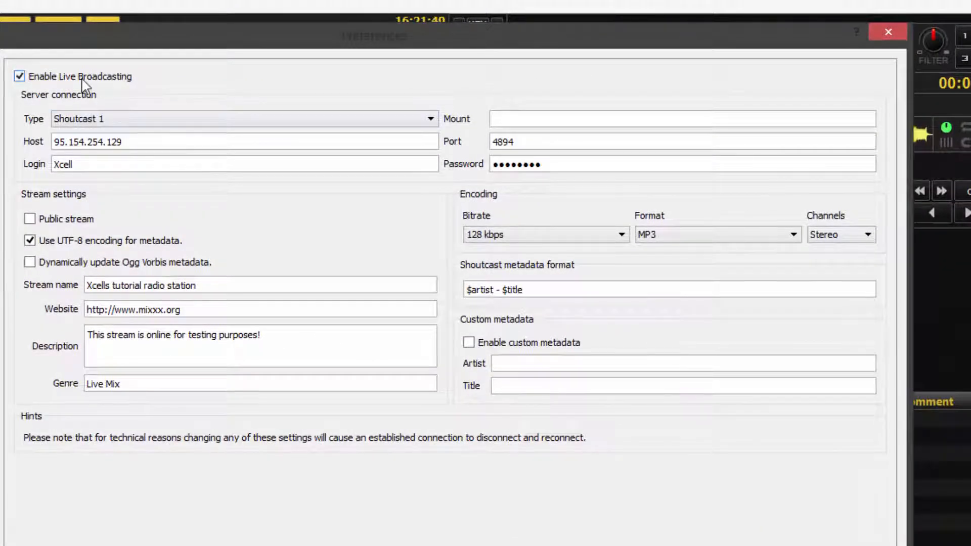
{"action": "left_click", "coordinate": [430, 119]}
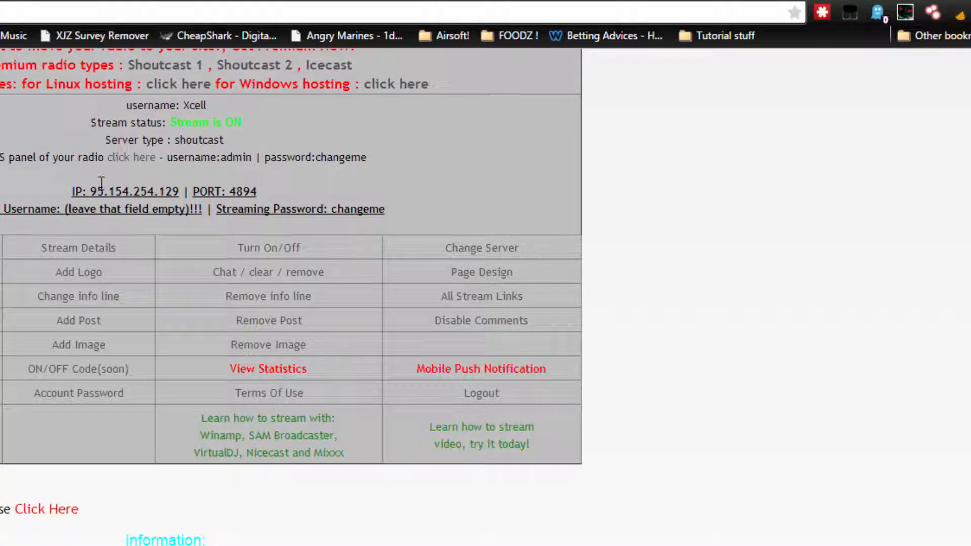
{"action": "mouse_move", "coordinate": [196, 179]}
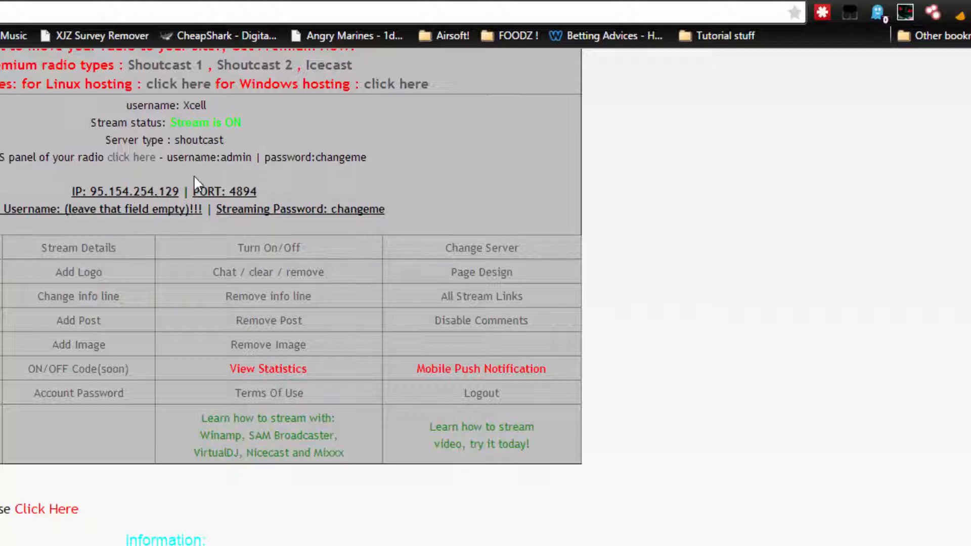
{"action": "mouse_move", "coordinate": [191, 185]}
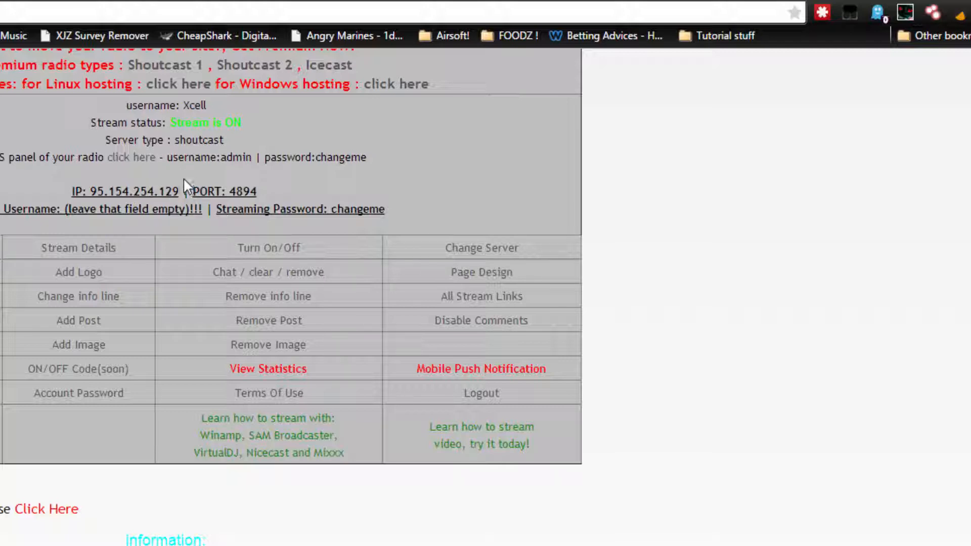
{"action": "mouse_move", "coordinate": [136, 275]}
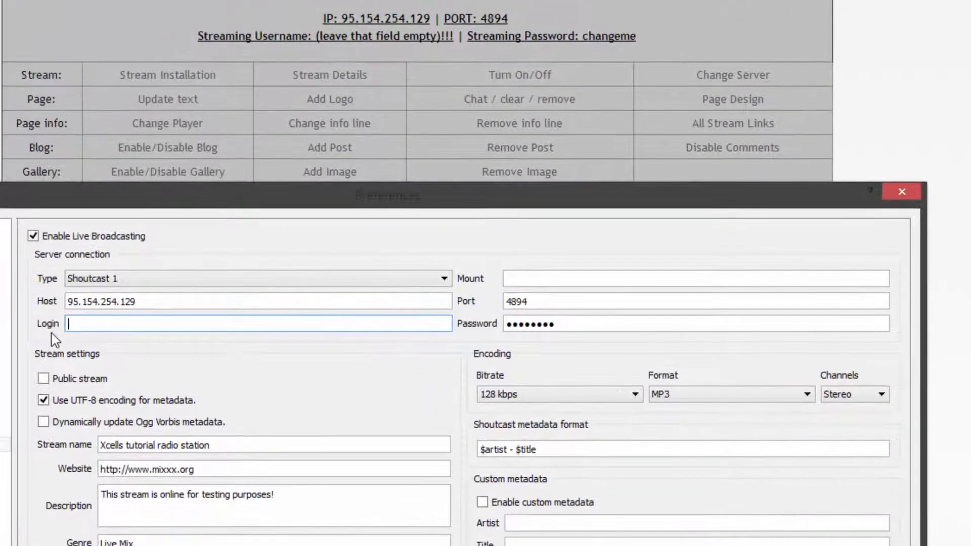
{"action": "left_click", "coordinate": [302, 306]}
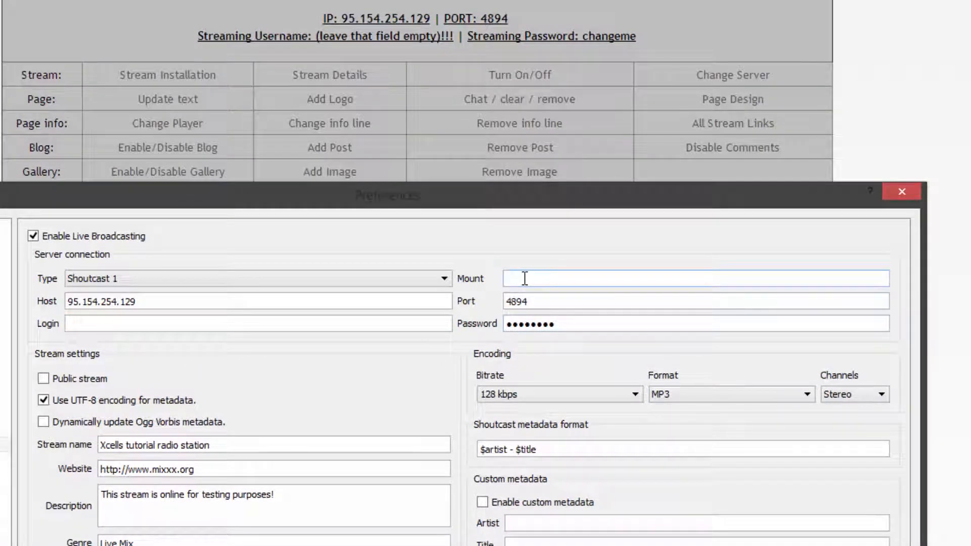
{"action": "mouse_move", "coordinate": [606, 273]}
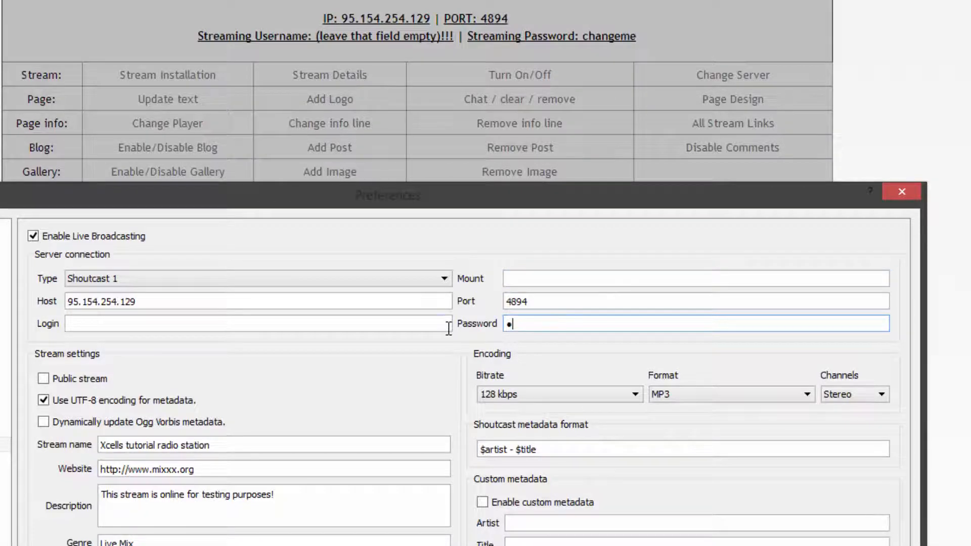
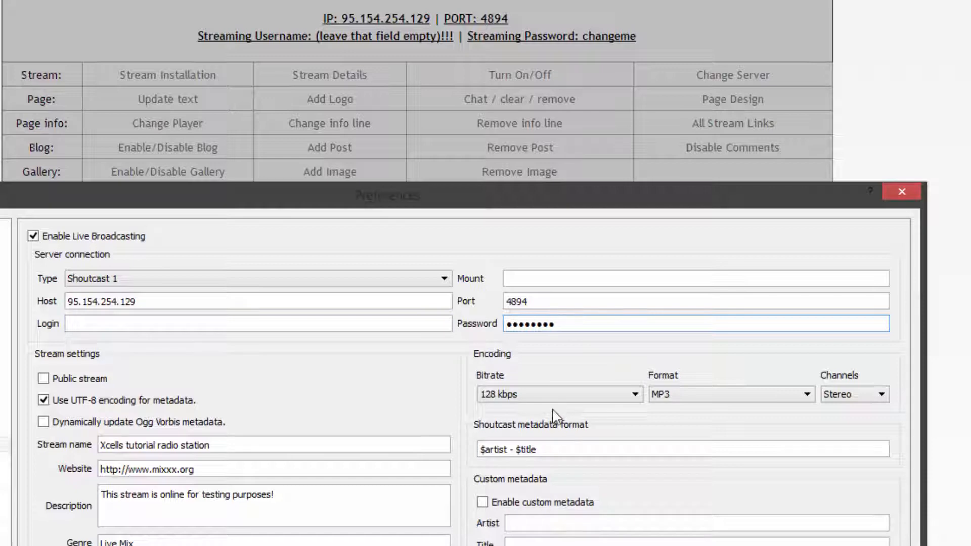
{"action": "left_click", "coordinate": [900, 191]}
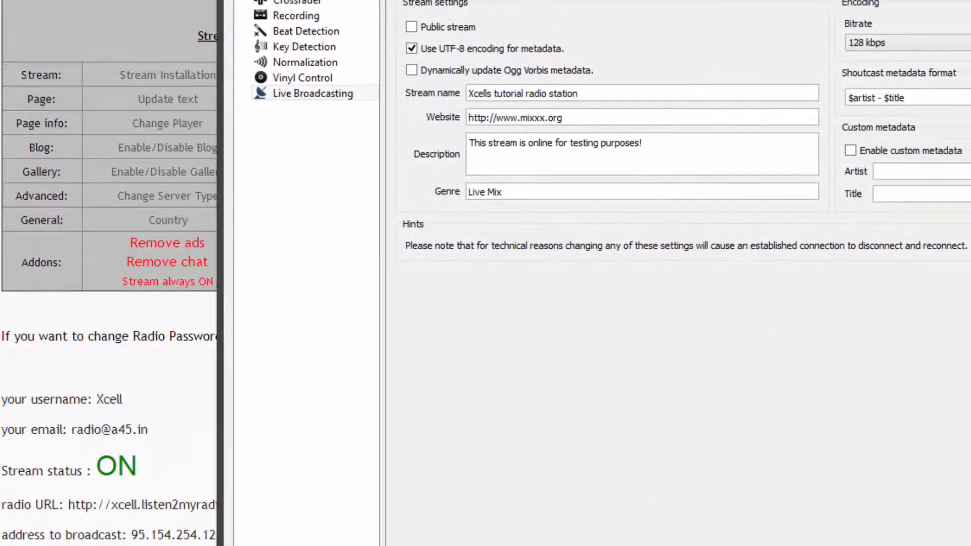
{"action": "left_click", "coordinate": [833, 182]}
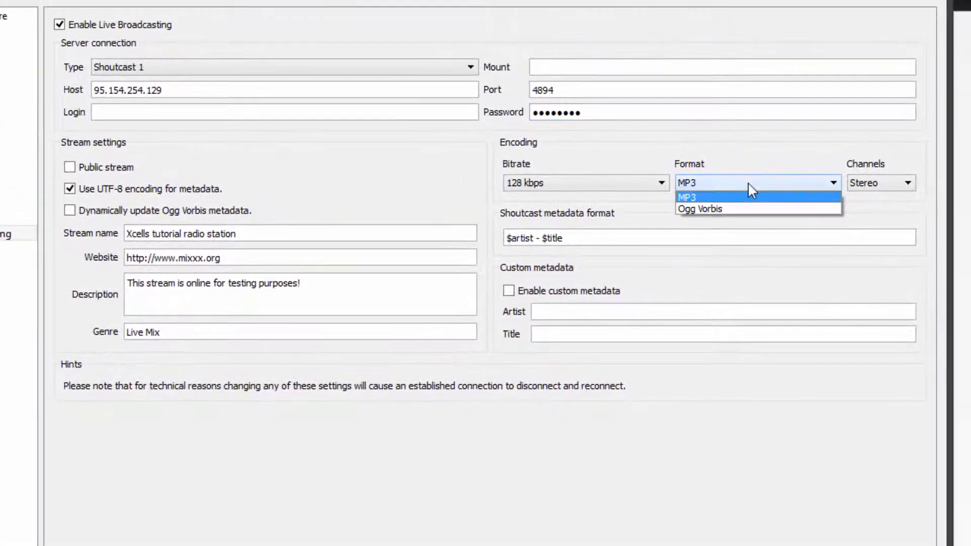
{"action": "left_click", "coordinate": [686, 197]}
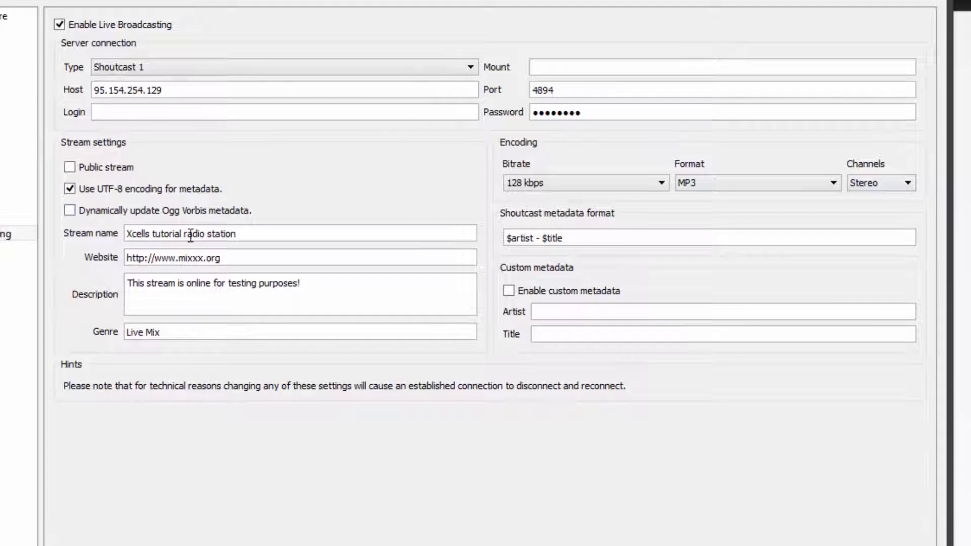
{"action": "mouse_move", "coordinate": [190, 86]}
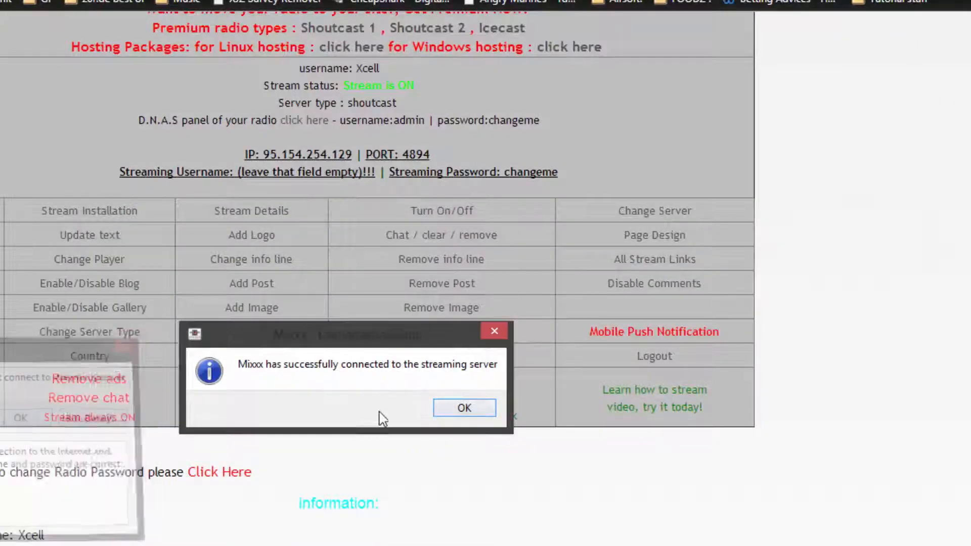
- Dismiss the successful connection message and bring Mixxx back to the front
{"action": "left_click", "coordinate": [463, 408]}
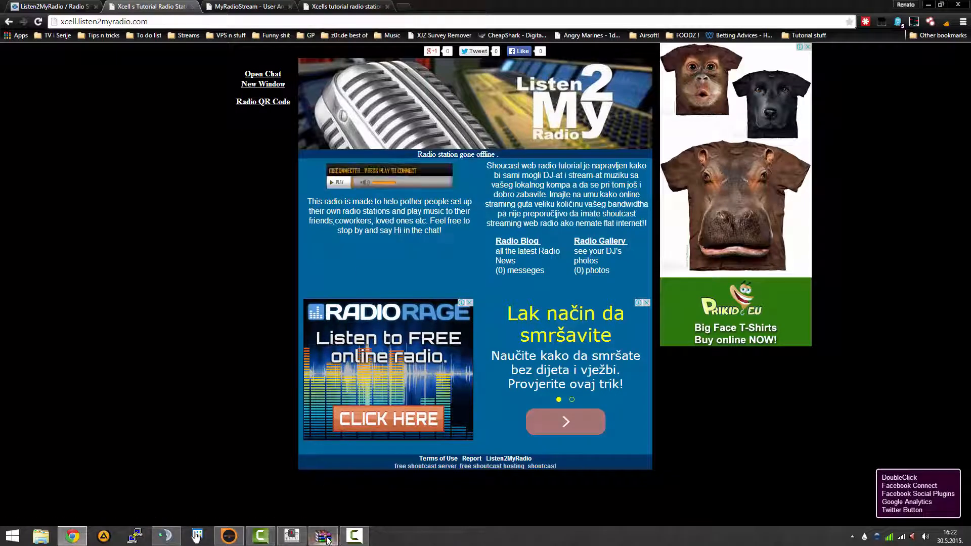
{"action": "mouse_move", "coordinate": [291, 536]}
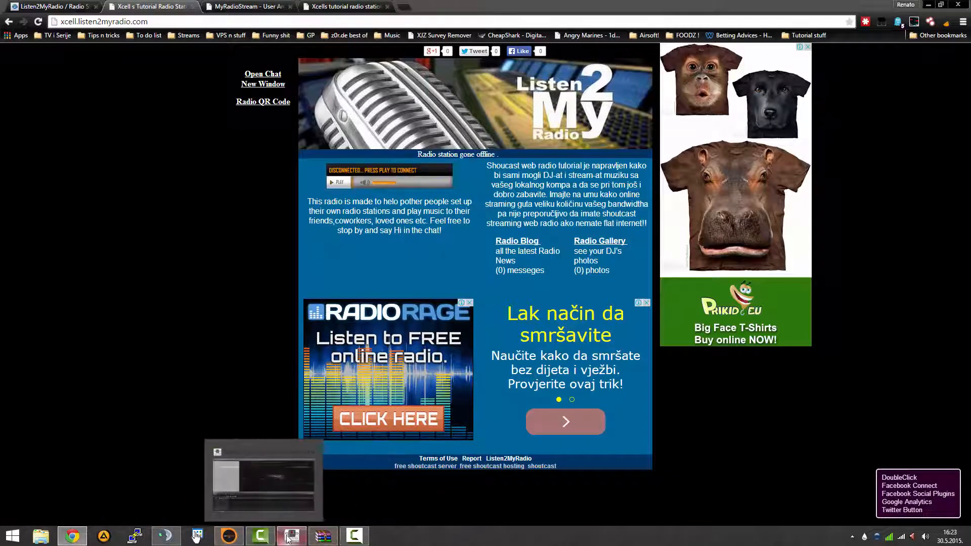
{"action": "left_click", "coordinate": [291, 536]}
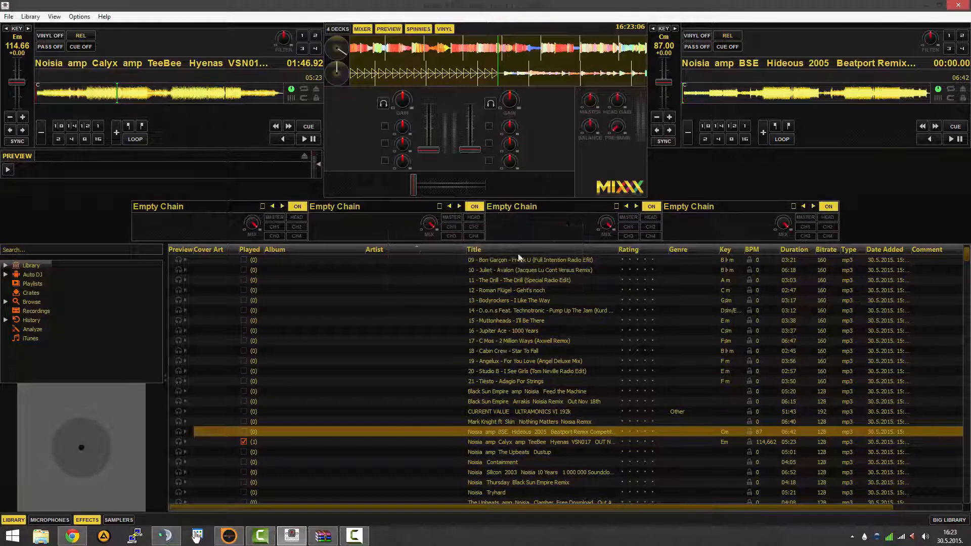
- Adjust the Mixxx channel faders, then switch to the xcell.listen2myradio.com page in Chrome
{"action": "left_click", "coordinate": [303, 139]}
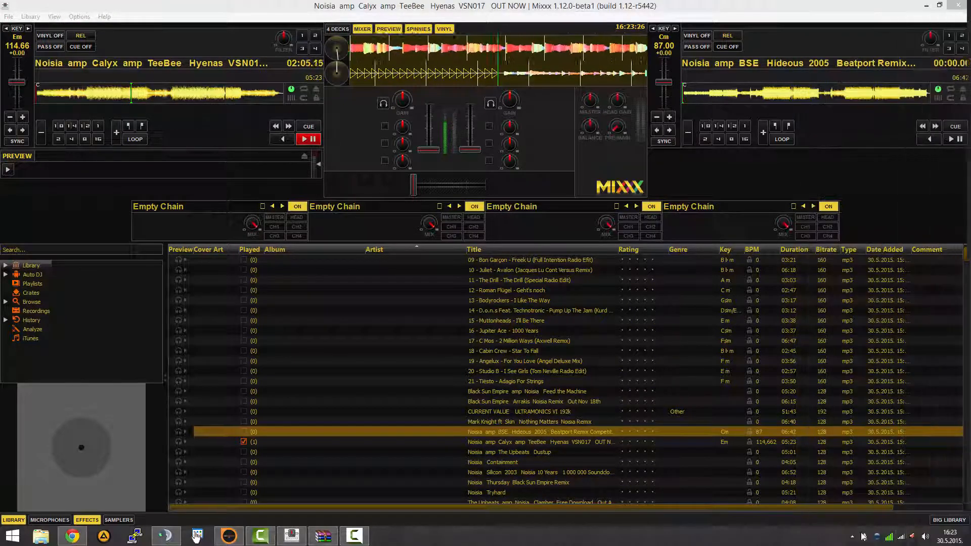
{"action": "left_click", "coordinate": [926, 536]}
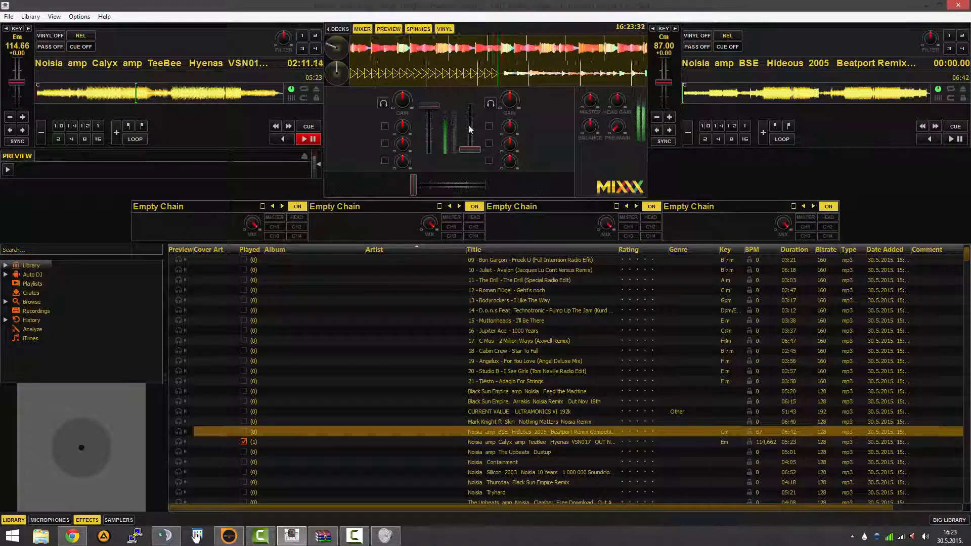
{"action": "left_click", "coordinate": [71, 535]}
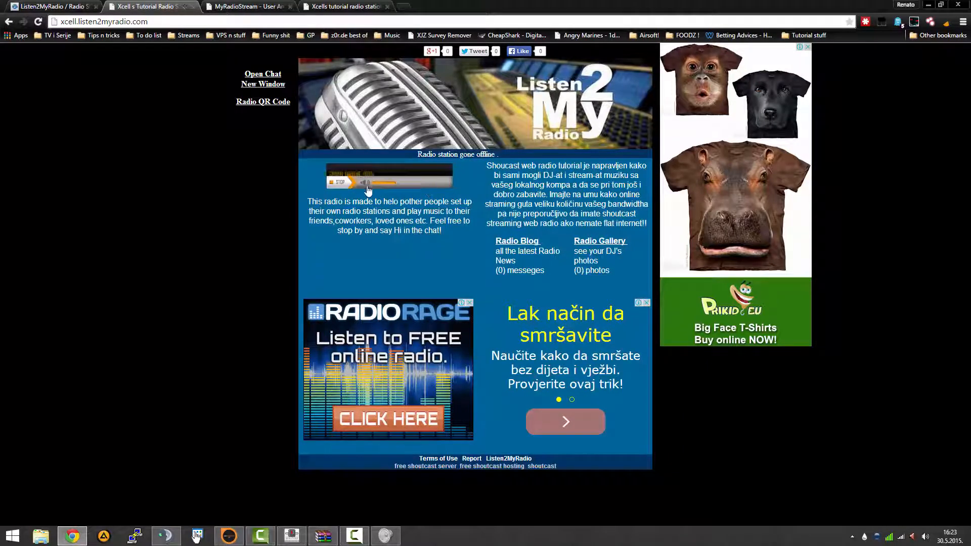
- Open the station chat in a new window, mute the web player, then close the chat
{"action": "left_click", "coordinate": [339, 182]}
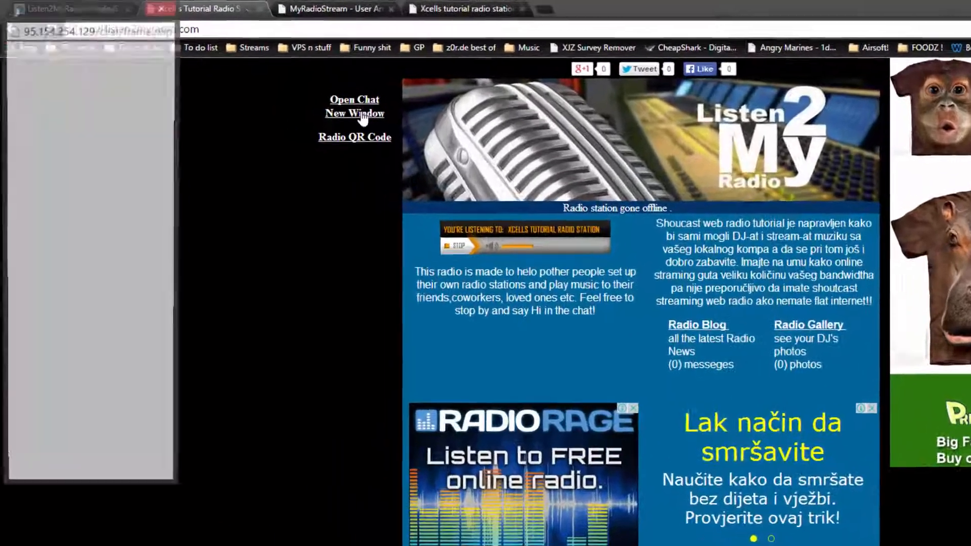
{"action": "left_click", "coordinate": [507, 9]}
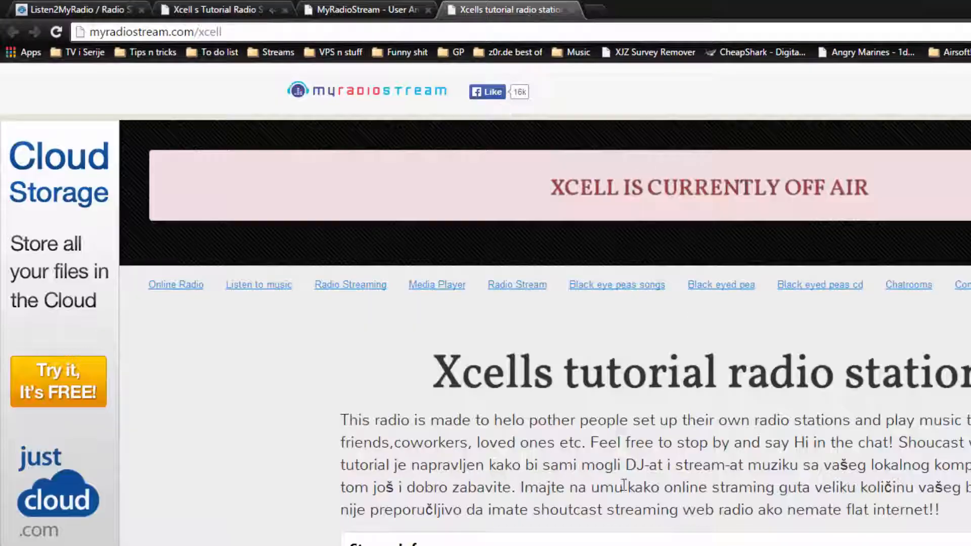
{"action": "left_click", "coordinate": [214, 9]}
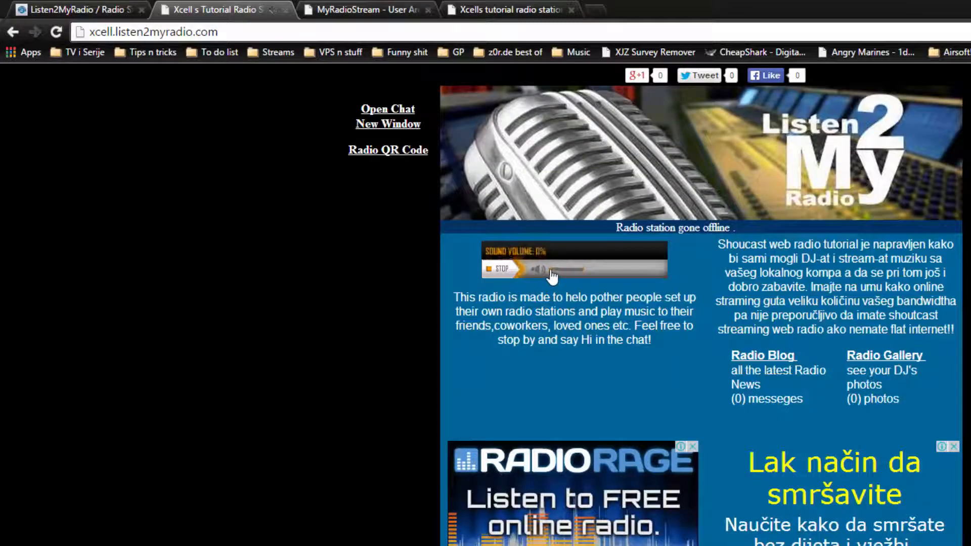
{"action": "left_click", "coordinate": [508, 9]}
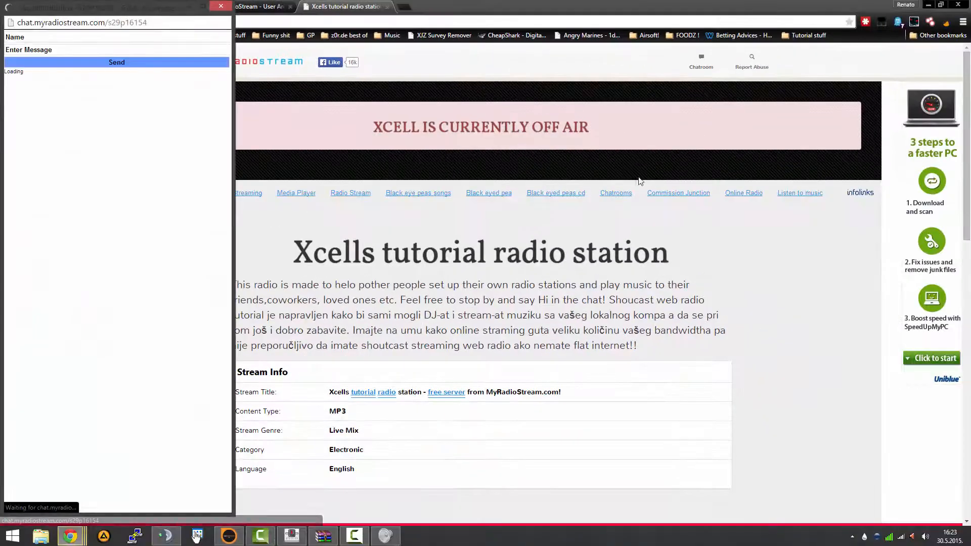
{"action": "left_click", "coordinate": [116, 62]}
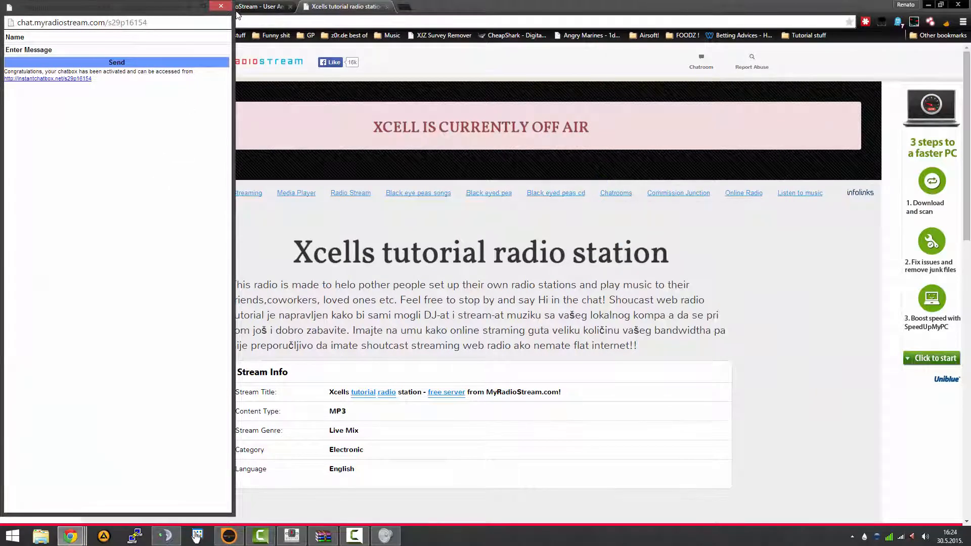
{"action": "left_click", "coordinate": [220, 6]}
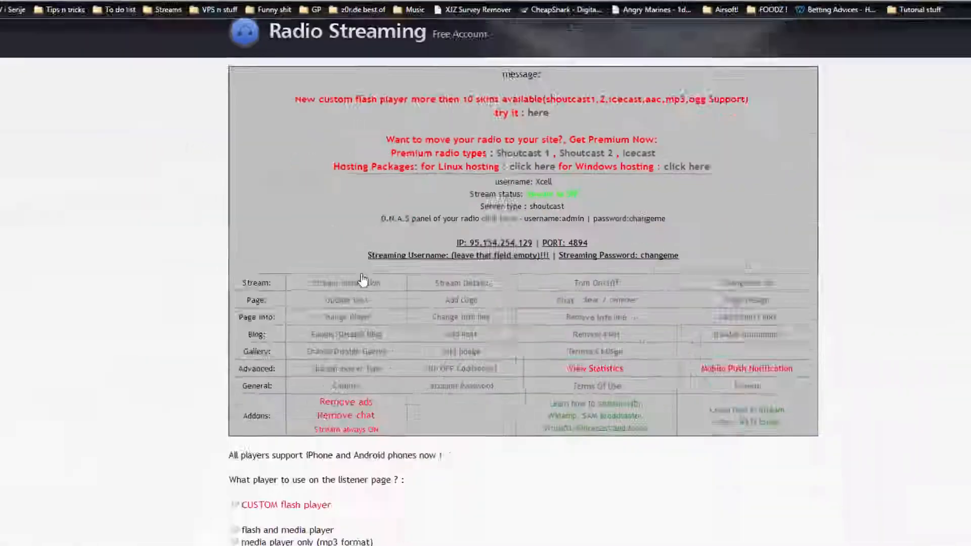
- Switch the listener page to the flash-only MP3 version 2 player and view the page
{"action": "scroll", "scroll_direction": "down", "scroll_amount": 3}
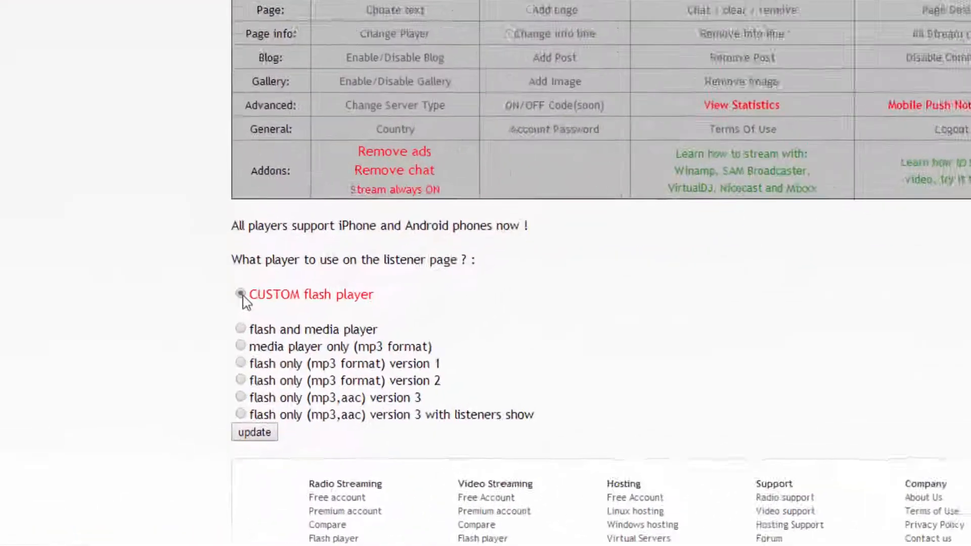
{"action": "left_click", "coordinate": [240, 328]}
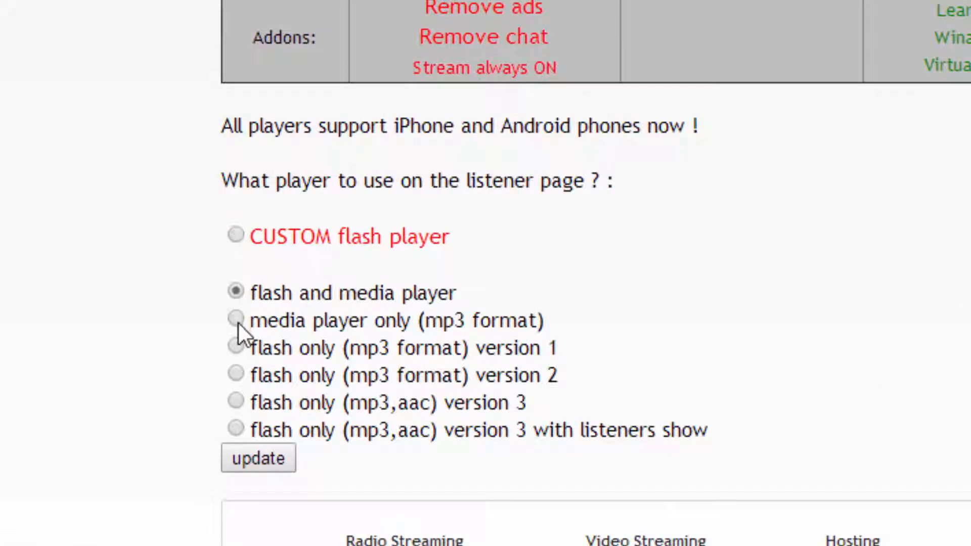
{"action": "left_click", "coordinate": [236, 375]}
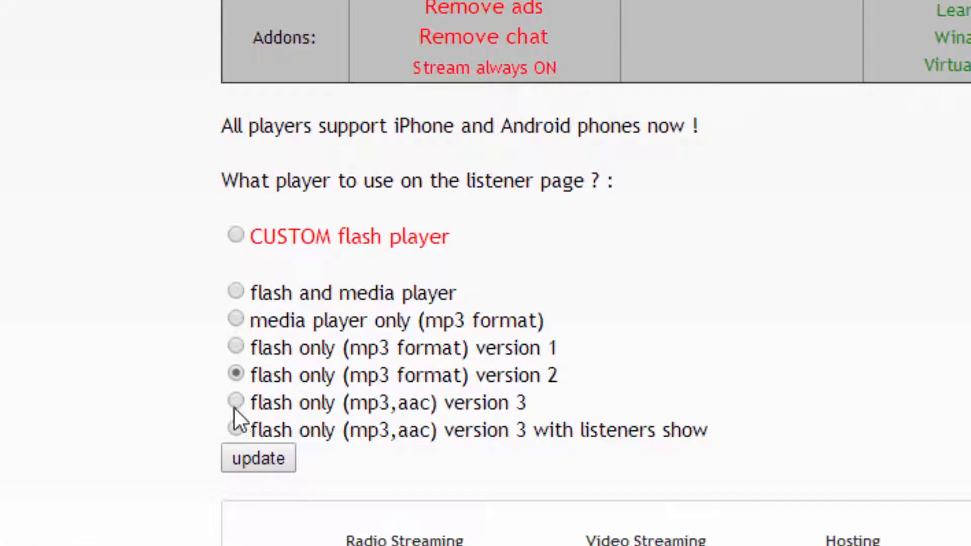
{"action": "left_click", "coordinate": [235, 401]}
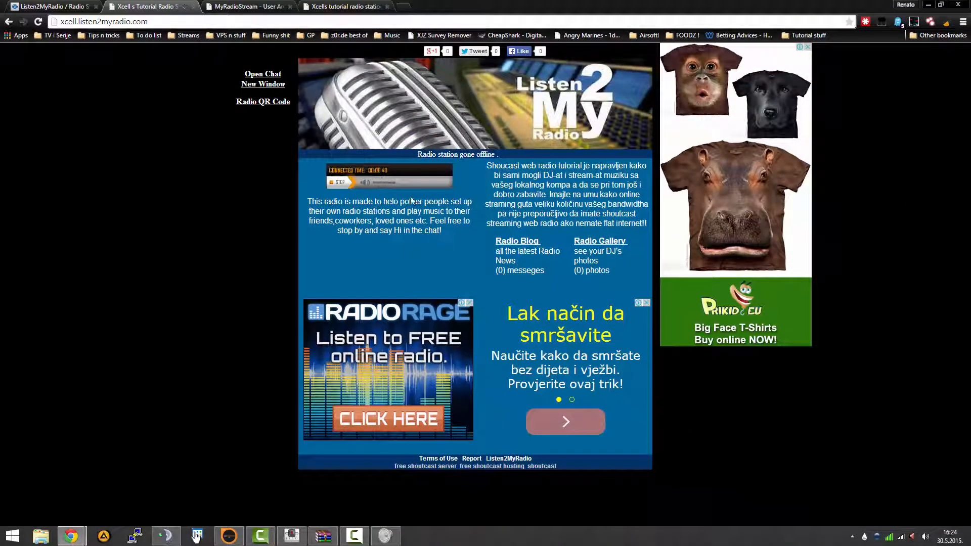
{"action": "mouse_move", "coordinate": [165, 535]}
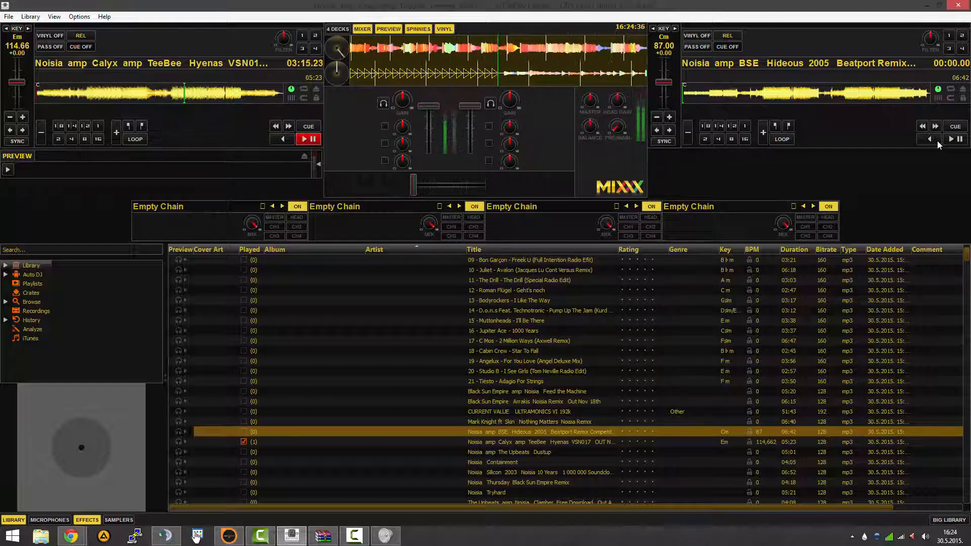
{"action": "mouse_move", "coordinate": [412, 185]}
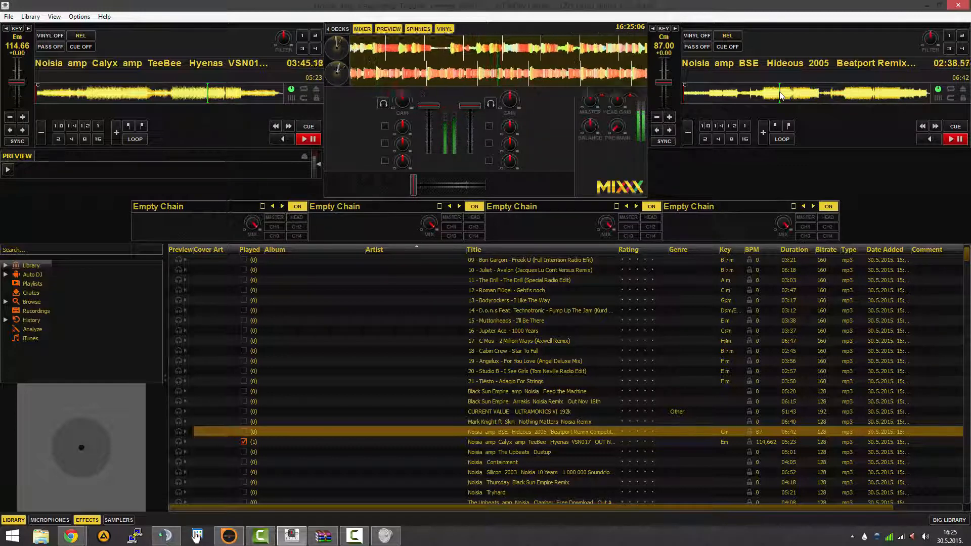
- Sync deck 2 with deck 1 at 114.66 BPM, then disconnect the live broadcast
{"action": "left_click", "coordinate": [662, 141]}
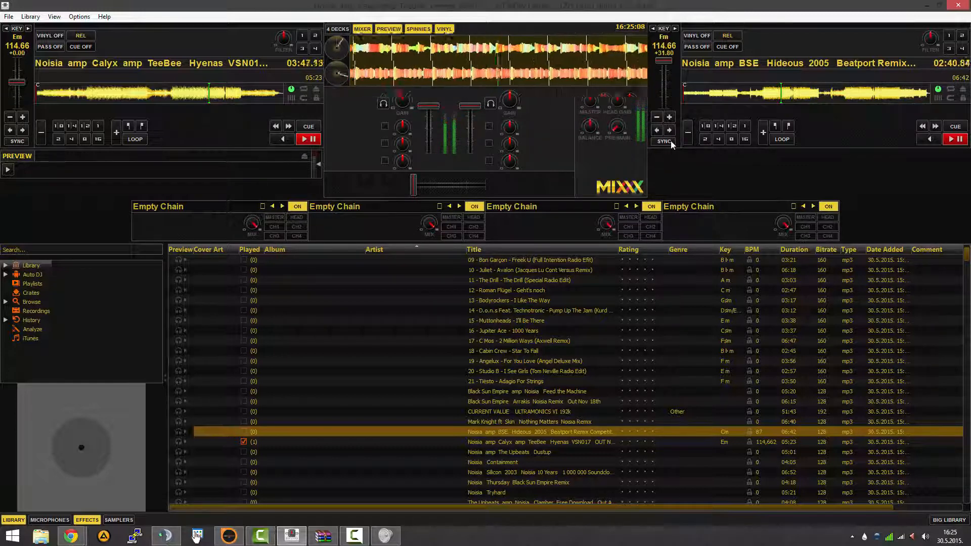
{"action": "left_click", "coordinate": [663, 141]}
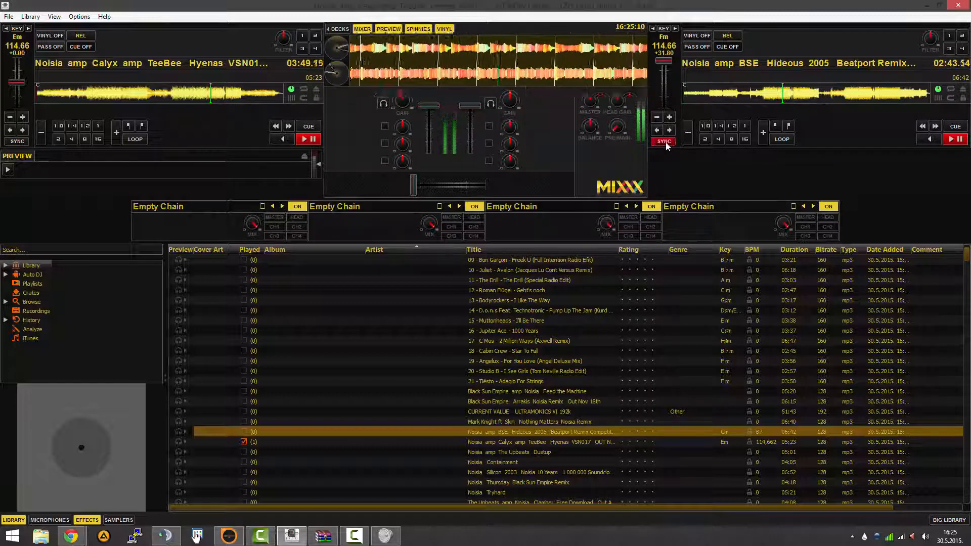
{"action": "left_click", "coordinate": [663, 141]}
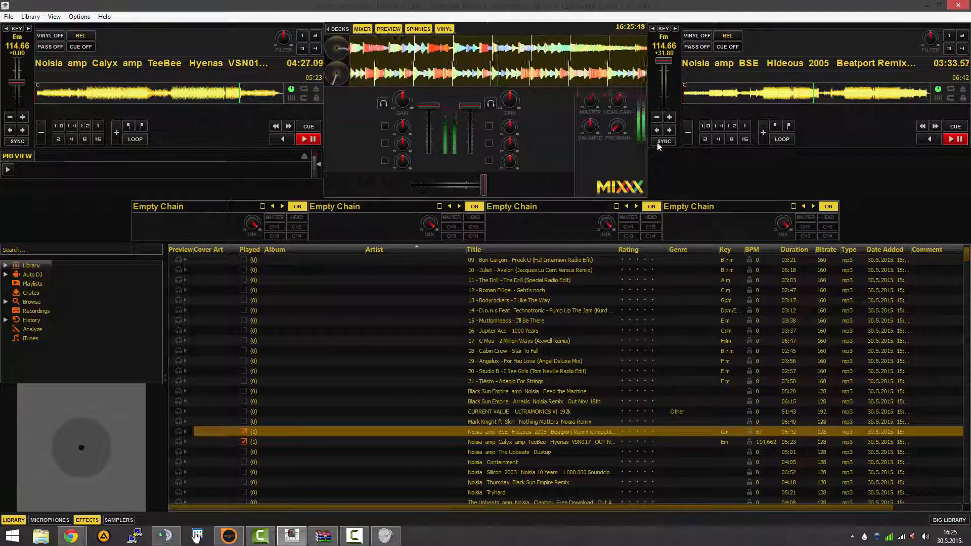
{"action": "left_click", "coordinate": [663, 141]}
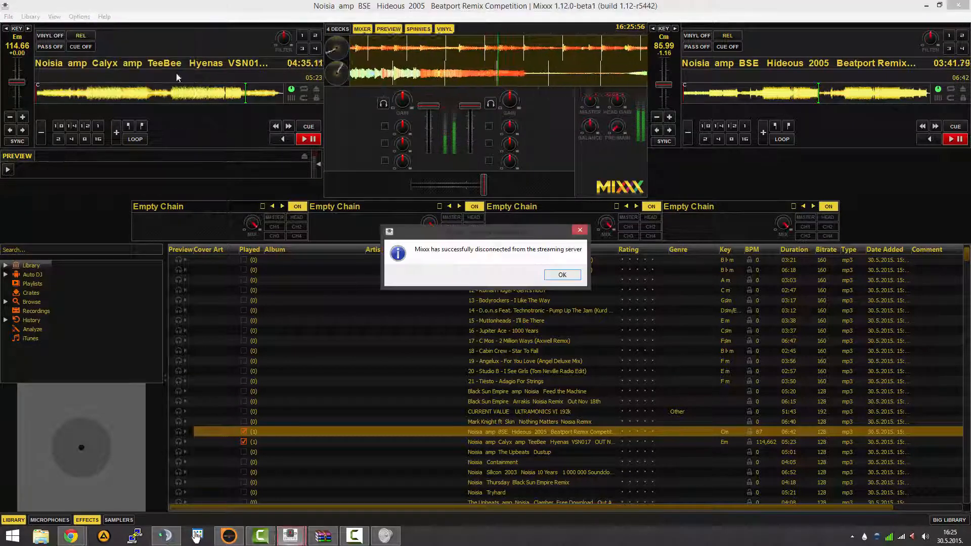
- Dismiss the disconnect notice, quit Mixxx, stop the web player, and launch SAM Broadcaster
{"action": "left_click", "coordinate": [561, 274]}
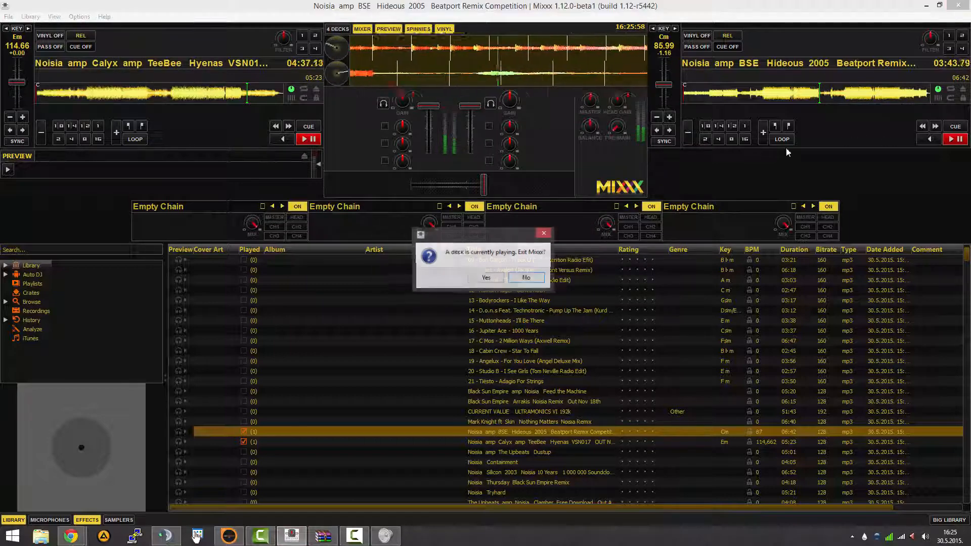
{"action": "left_click", "coordinate": [486, 277]}
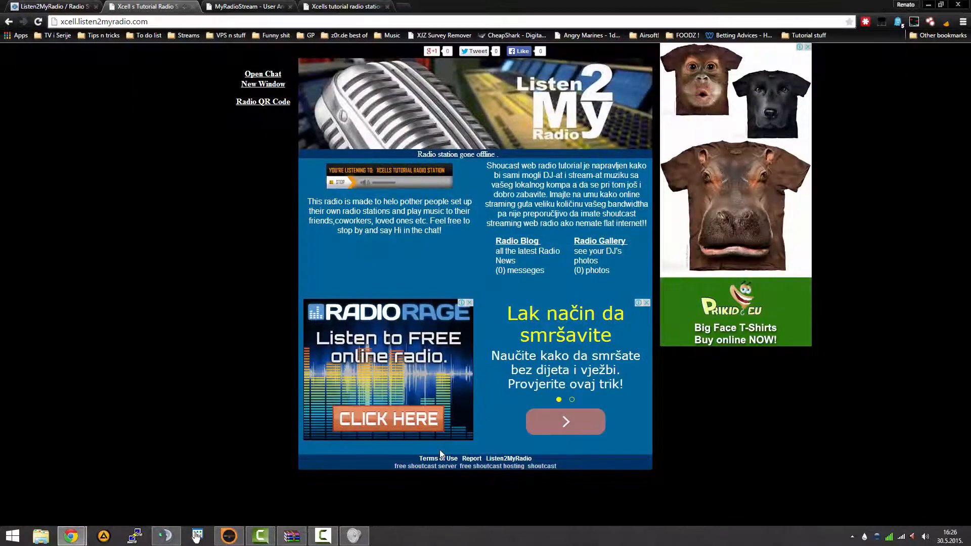
{"action": "left_click", "coordinate": [340, 182]}
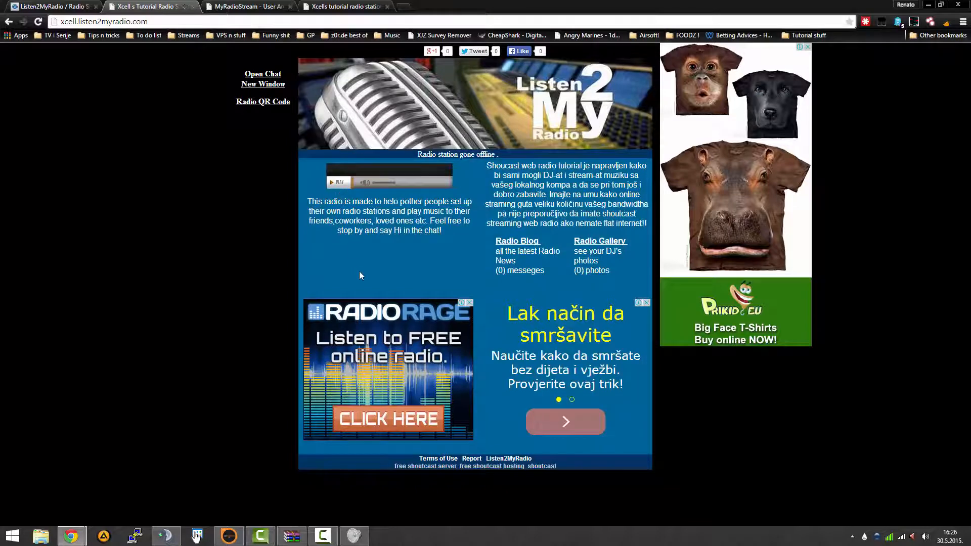
{"action": "left_click", "coordinate": [248, 6]}
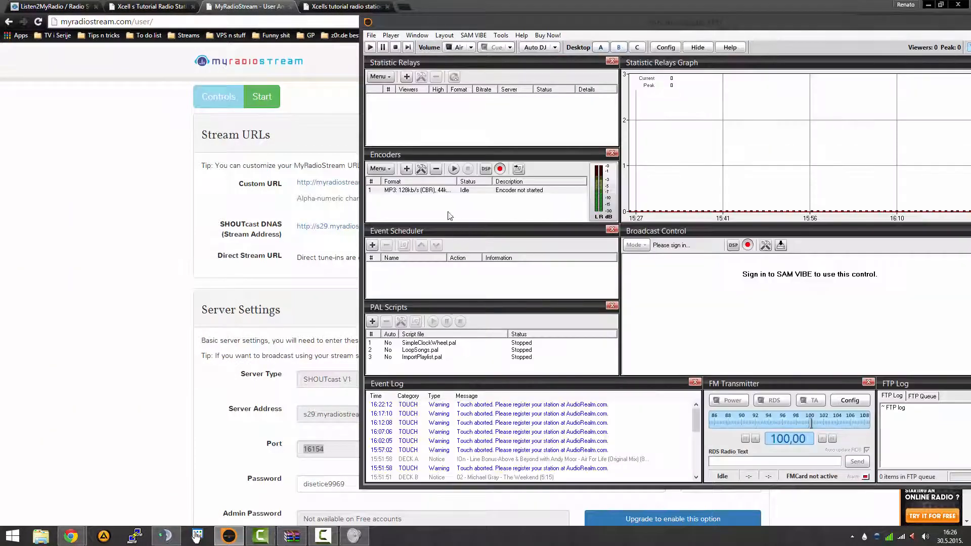
- Add an MP3 (LAME_ENC) encoder at 44100 Hz with a 5-second auto reconnect
{"action": "right_click", "coordinate": [433, 190]}
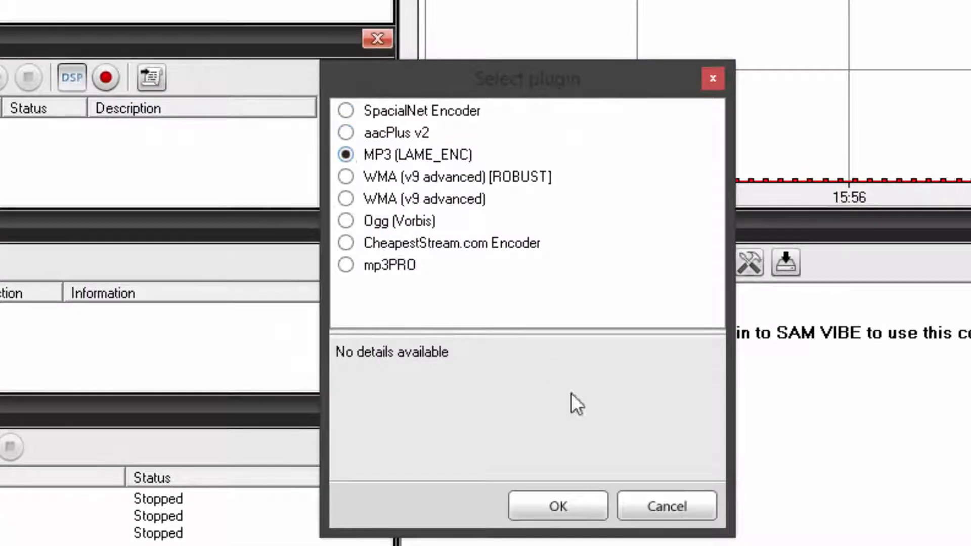
{"action": "left_click", "coordinate": [557, 506]}
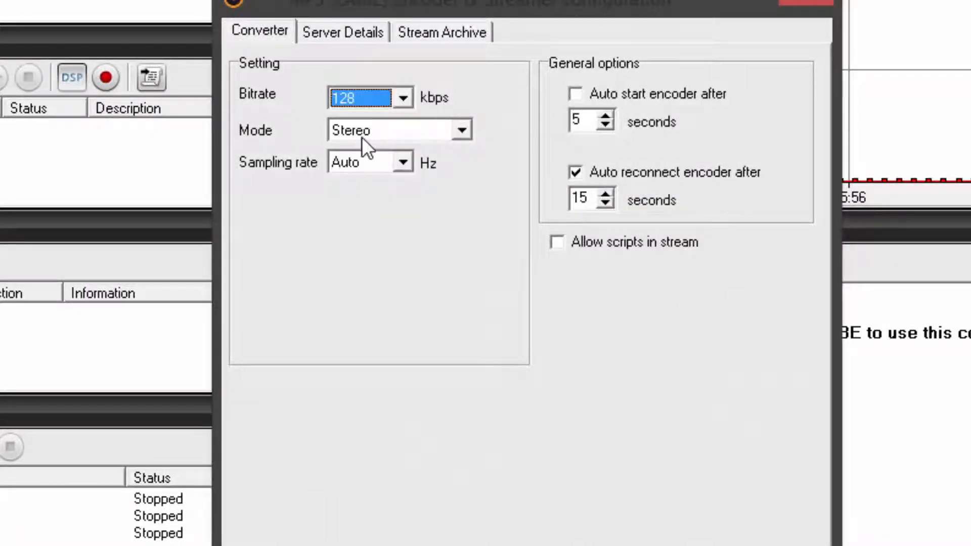
{"action": "left_click", "coordinate": [403, 162]}
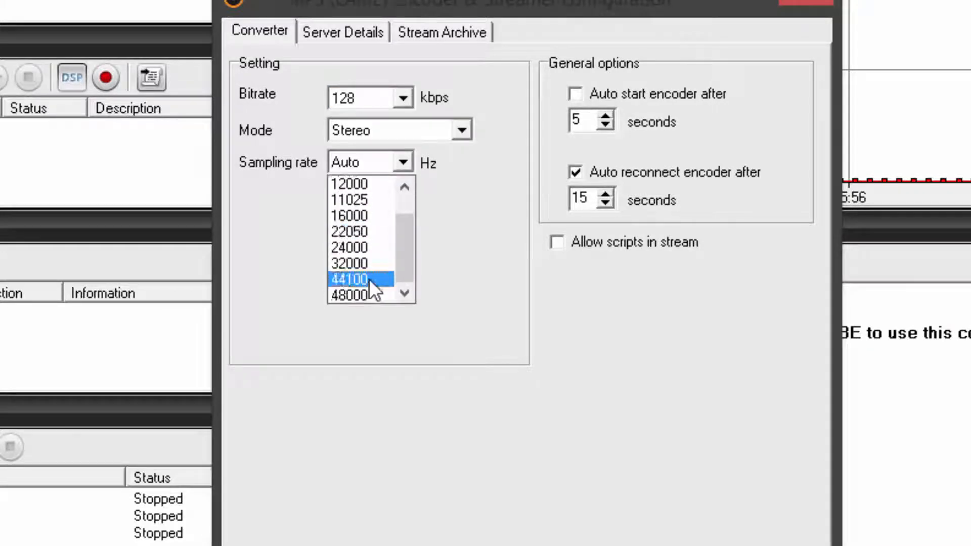
{"action": "left_click", "coordinate": [353, 278]}
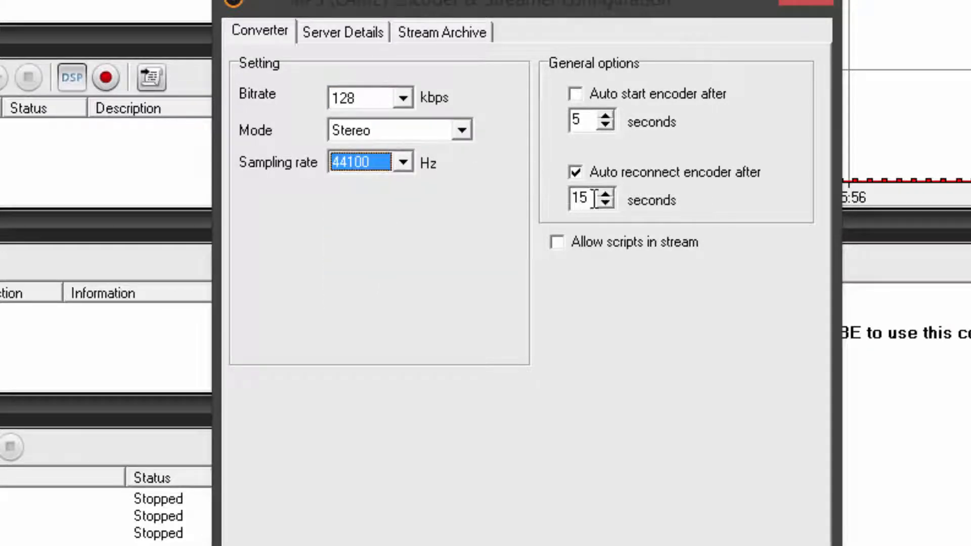
{"action": "left_click", "coordinate": [605, 205]}
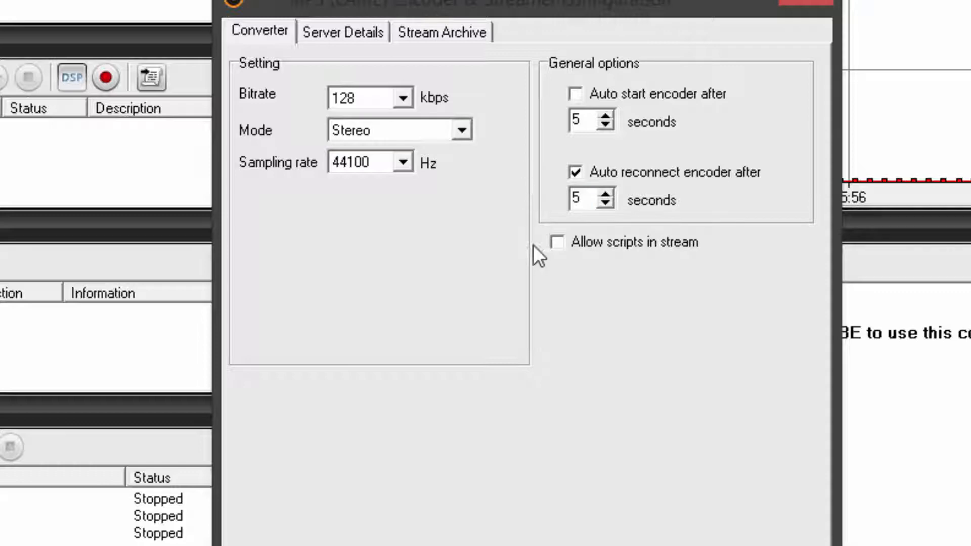
{"action": "left_click", "coordinate": [342, 31]}
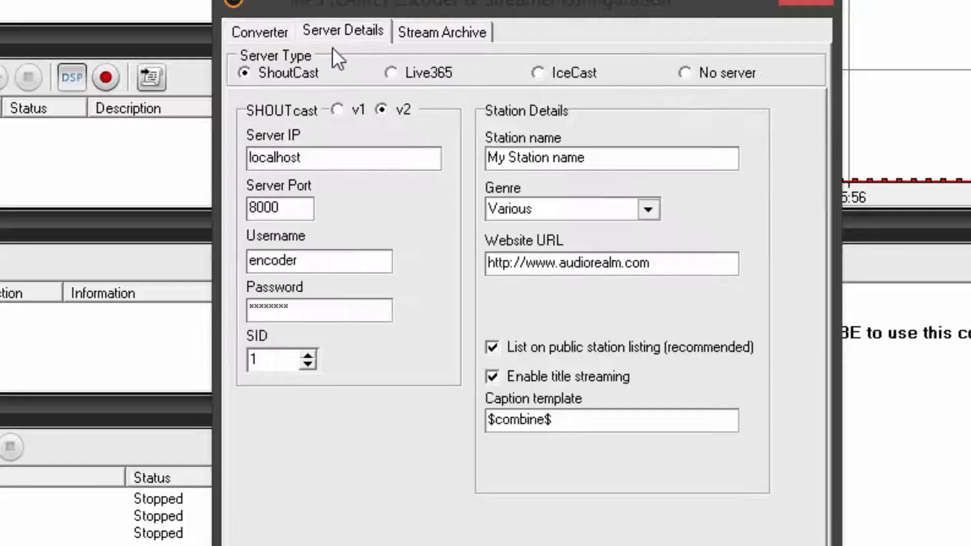
- Fill the encoder's server details as unlisted station Xcell's Tutorial and confirm
{"action": "left_click", "coordinate": [337, 110]}
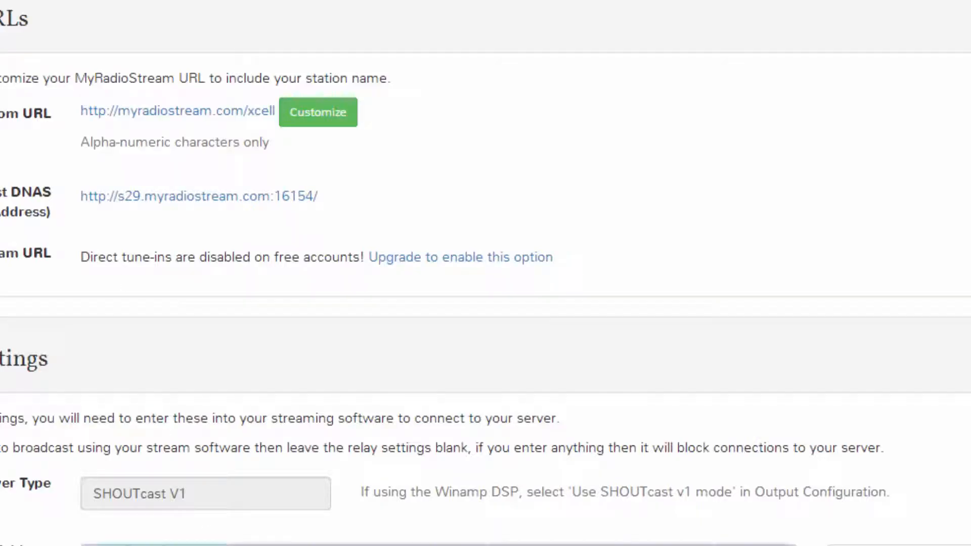
{"action": "mouse_move", "coordinate": [224, 110]}
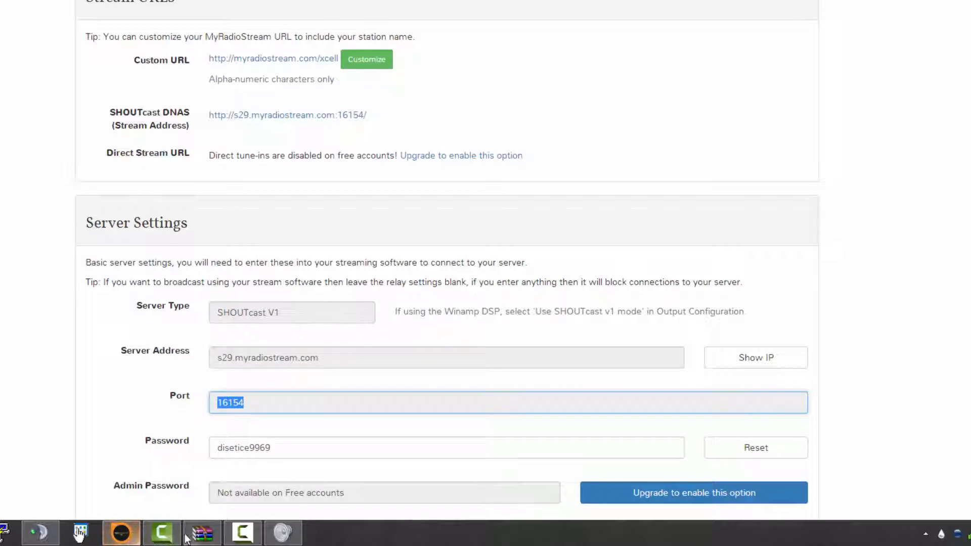
{"action": "left_click", "coordinate": [121, 532]}
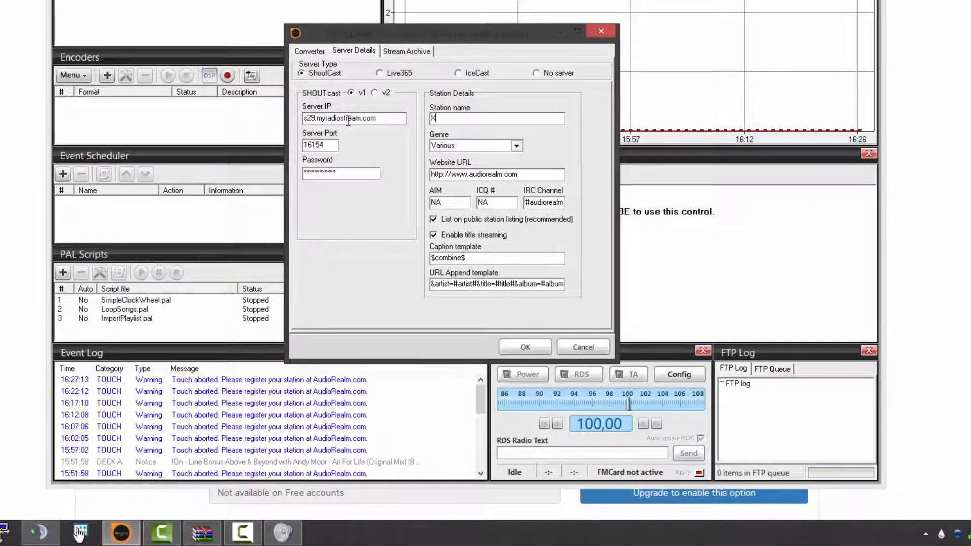
{"action": "type", "text": "cell's"}
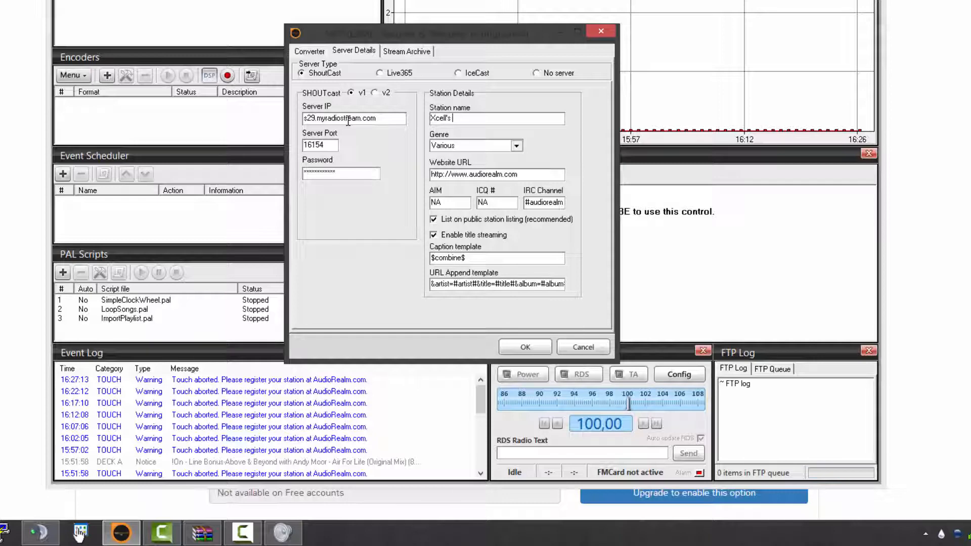
{"action": "type", "text": "Tutorial"}
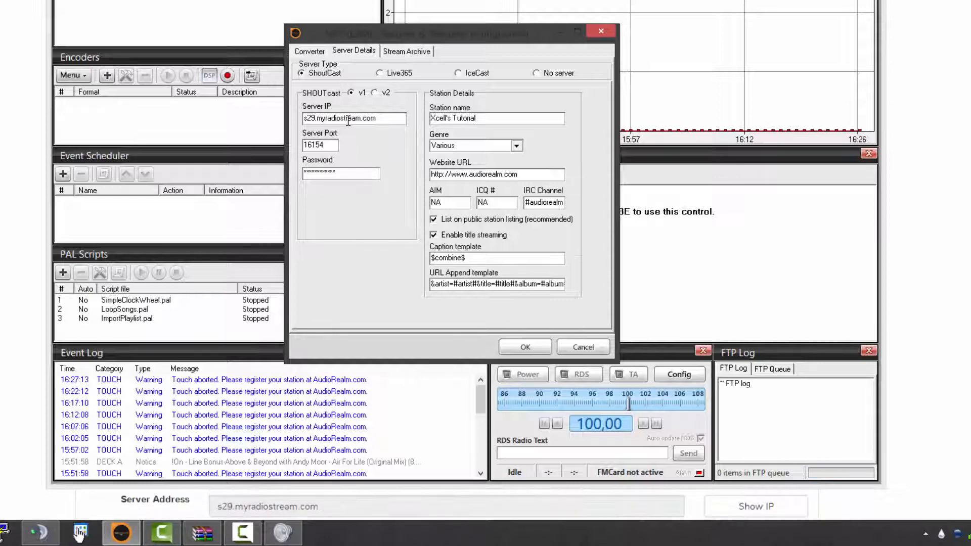
{"action": "left_click", "coordinate": [470, 146]}
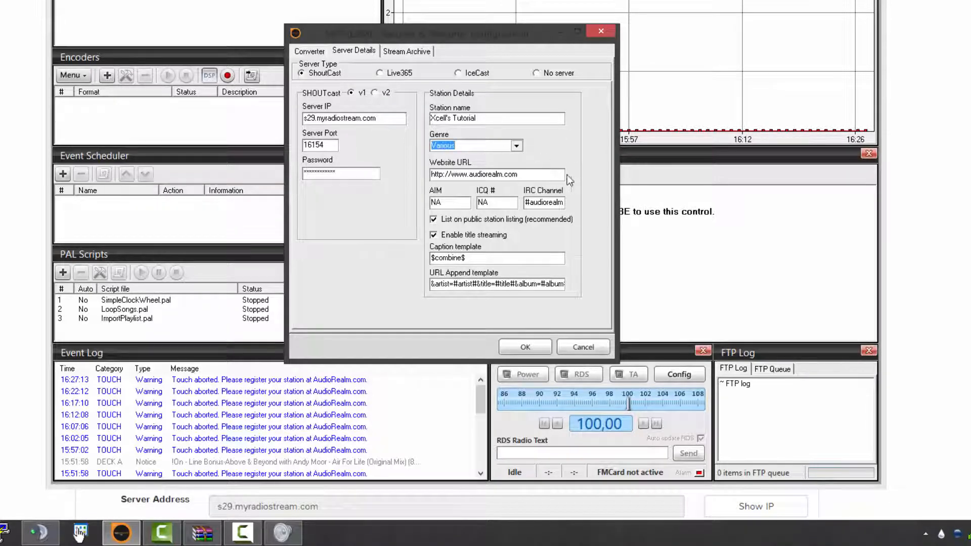
{"action": "mouse_move", "coordinate": [496, 213]}
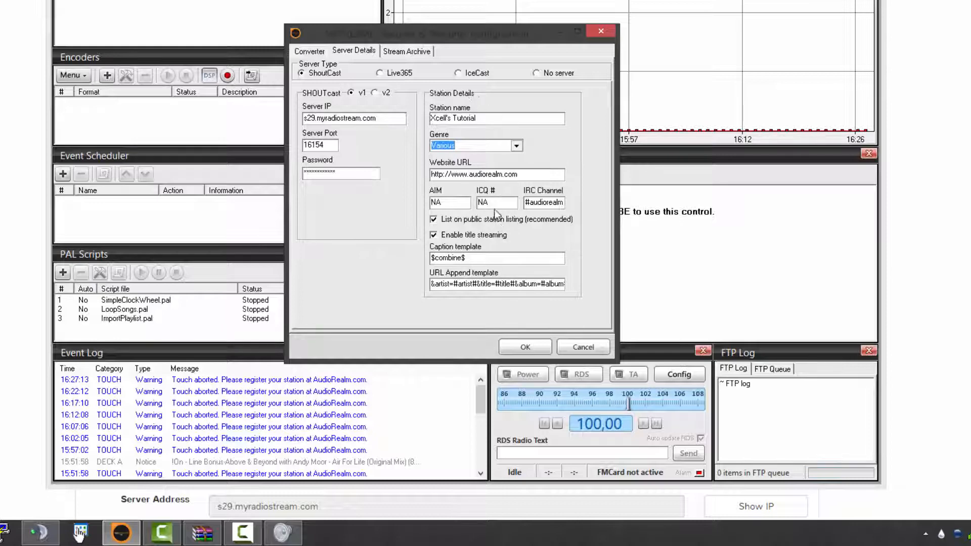
{"action": "left_click", "coordinate": [434, 219]}
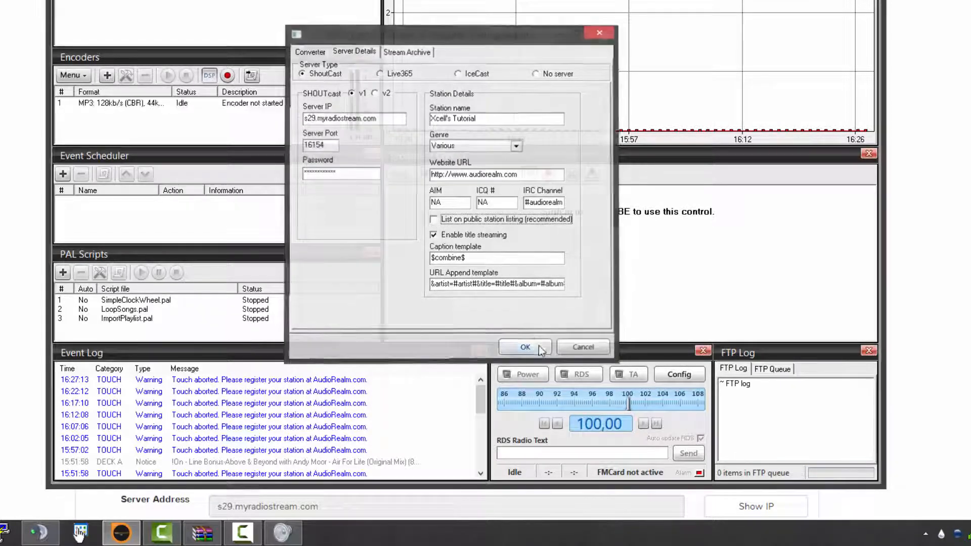
{"action": "left_click", "coordinate": [524, 347]}
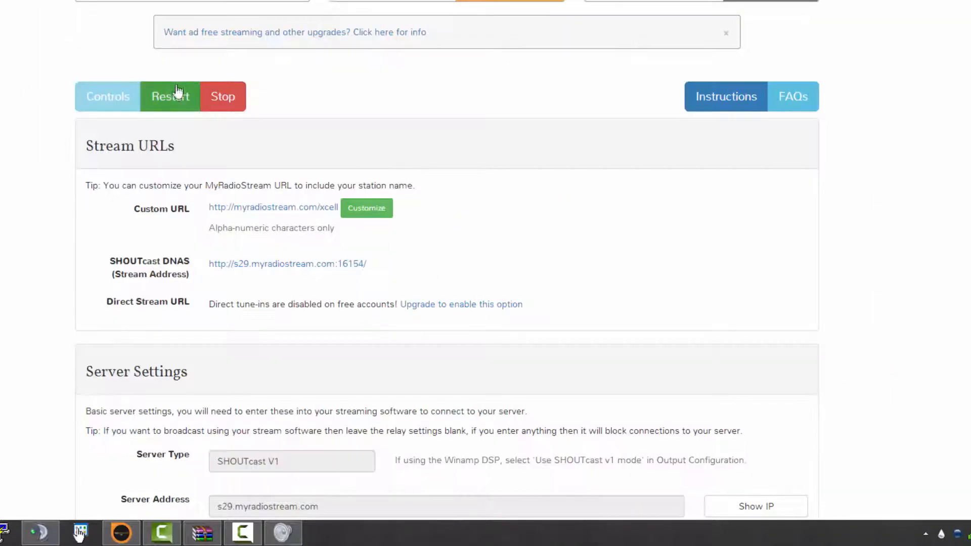
- Start streaming to s29.myradiostream.com port 16154 and check the station's listening page
{"action": "scroll", "scroll_direction": "up", "scroll_amount": 3}
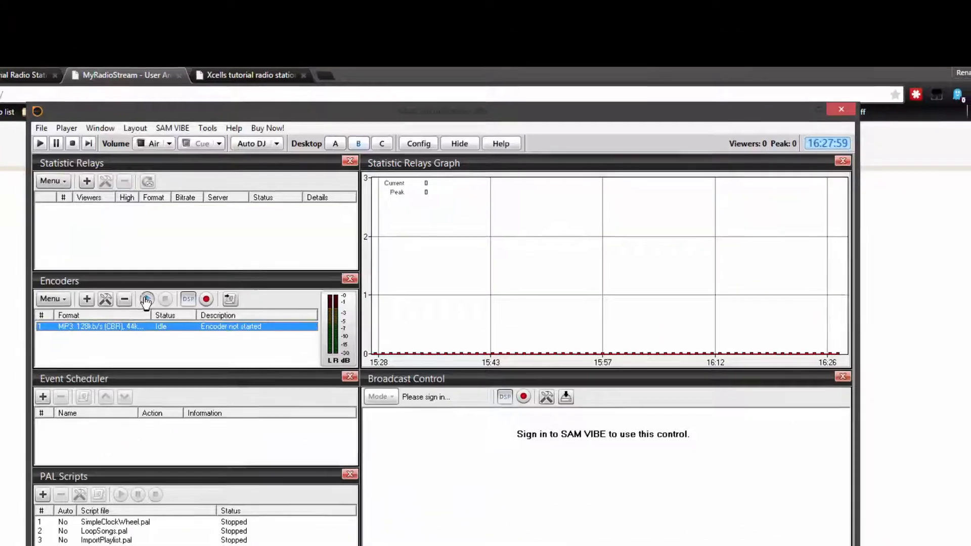
{"action": "left_click", "coordinate": [147, 299]}
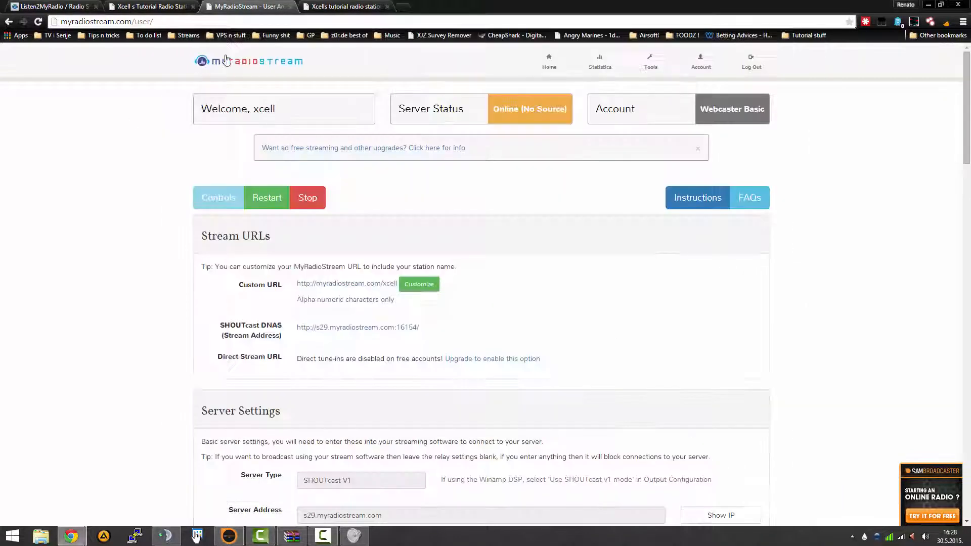
{"action": "left_click", "coordinate": [346, 284]}
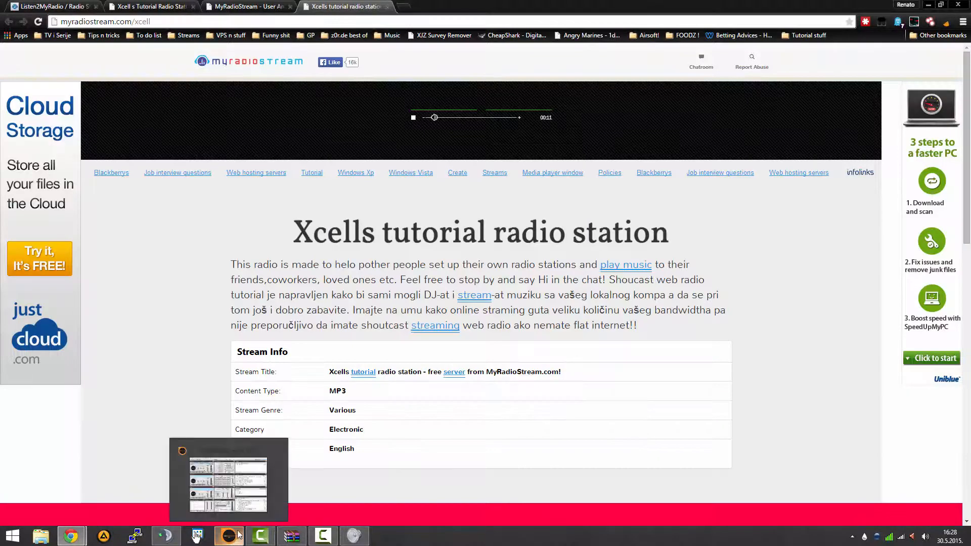
{"action": "left_click", "coordinate": [229, 480]}
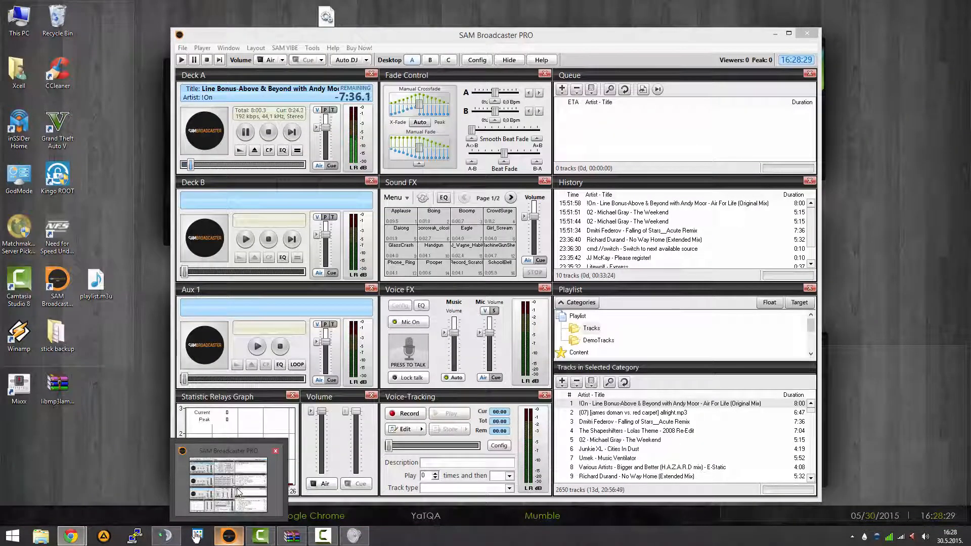
- Stop and restart the station page's web player so it plays the live stream
{"action": "left_click", "coordinate": [70, 535]}
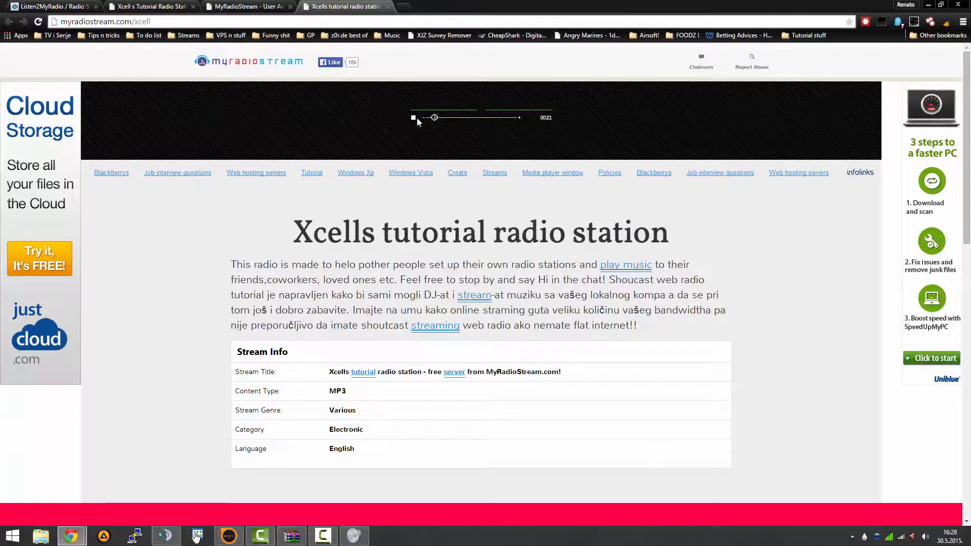
{"action": "left_click", "coordinate": [413, 118]}
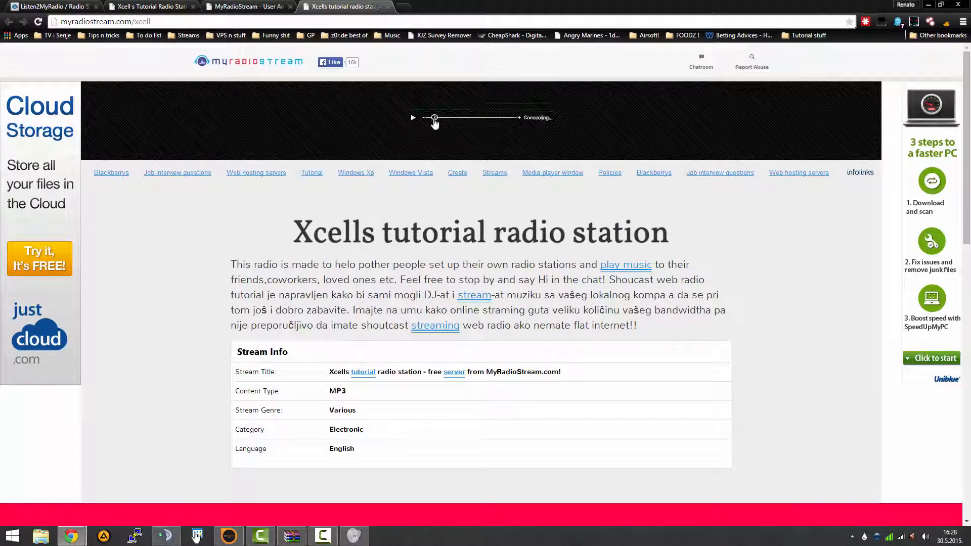
{"action": "left_click", "coordinate": [413, 118]}
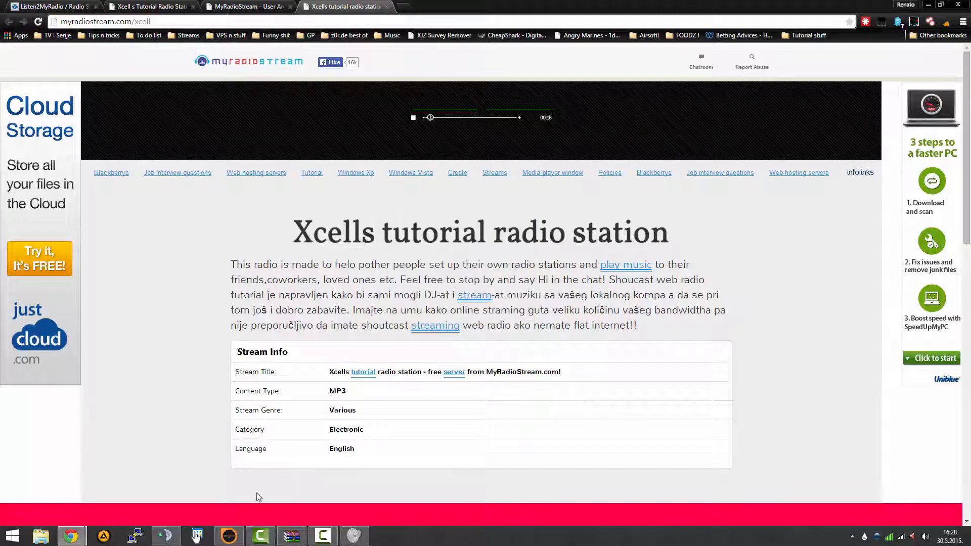
{"action": "left_click", "coordinate": [228, 536]}
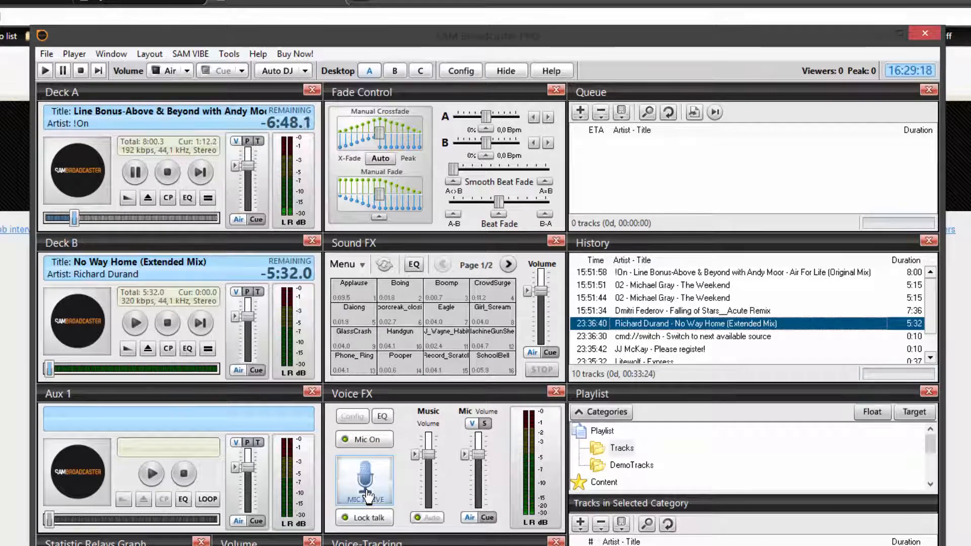
- Release Press To Talk, end Deck A so No Way Home plays, and queue tracks
{"action": "left_click", "coordinate": [364, 480]}
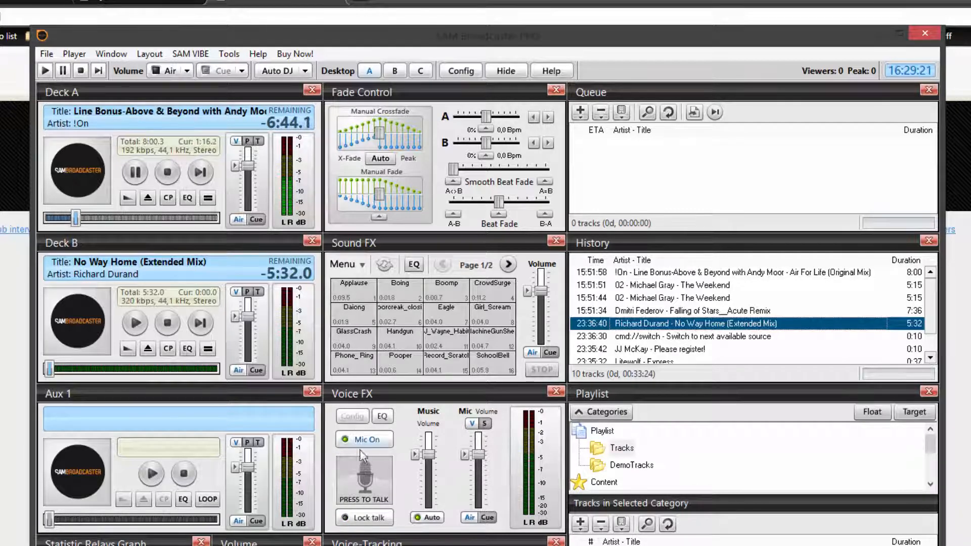
{"action": "mouse_move", "coordinate": [437, 295]}
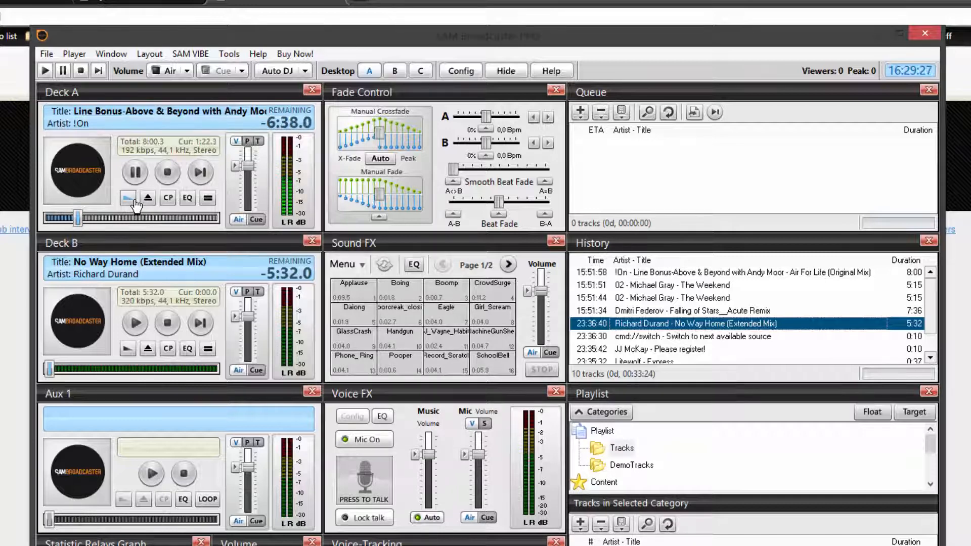
{"action": "left_click_drag", "start_coordinate": [77, 218], "coordinate": [213, 217]}
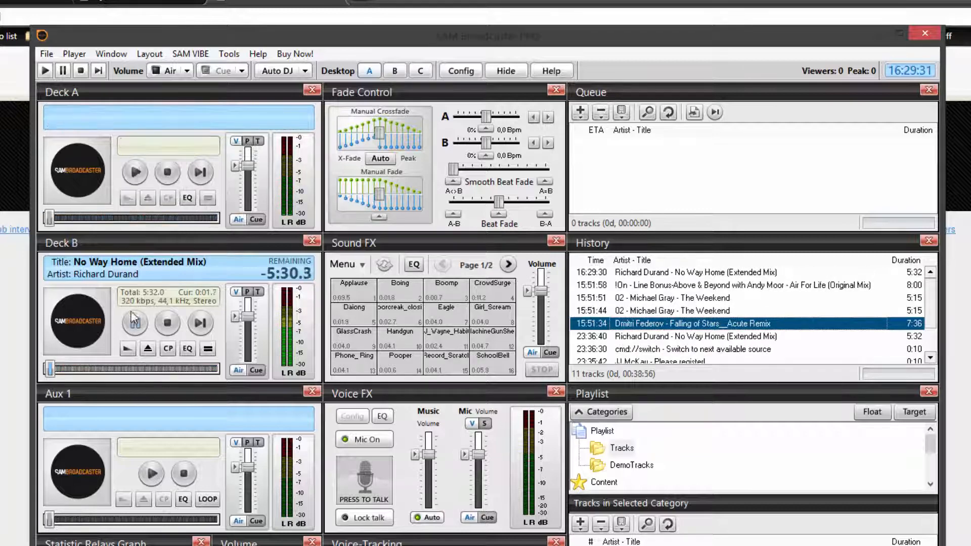
{"action": "left_click", "coordinate": [134, 322]}
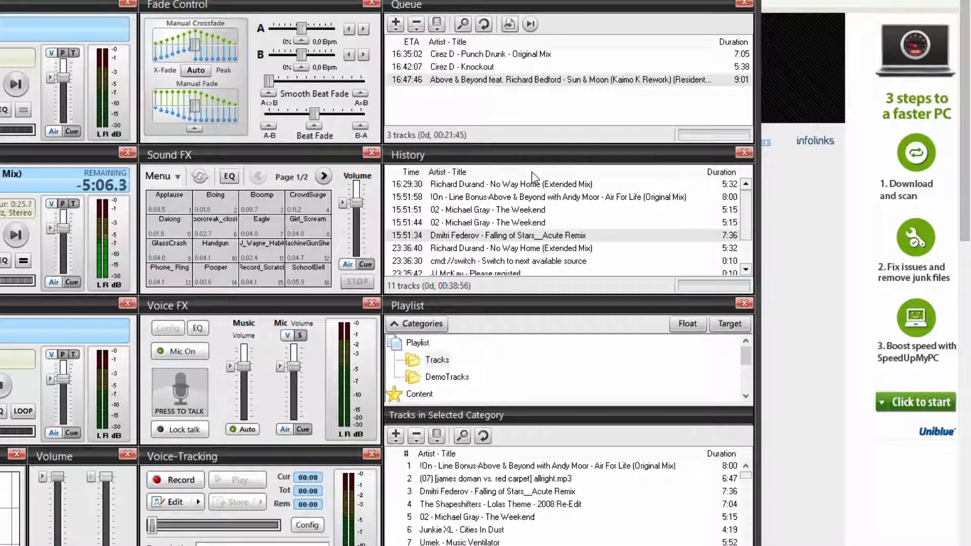
{"action": "mouse_move", "coordinate": [464, 207]}
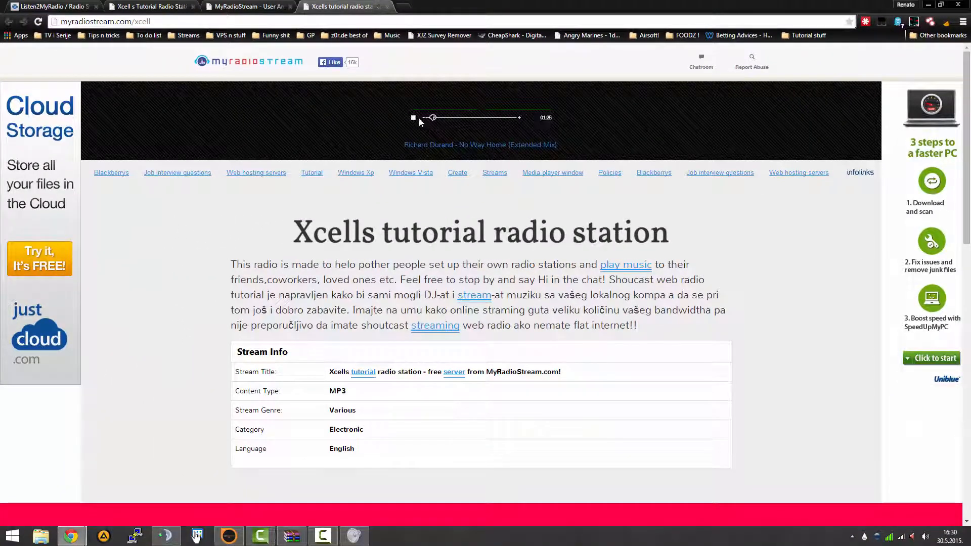
- Stop the station's web player and head to the SHOUTca.st site
{"action": "left_click", "coordinate": [413, 118]}
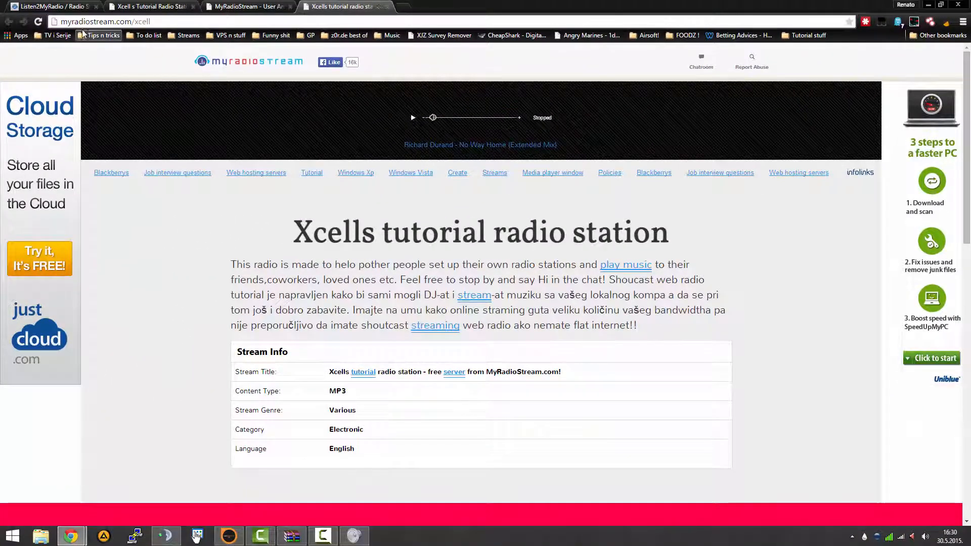
{"action": "left_click", "coordinate": [247, 6]}
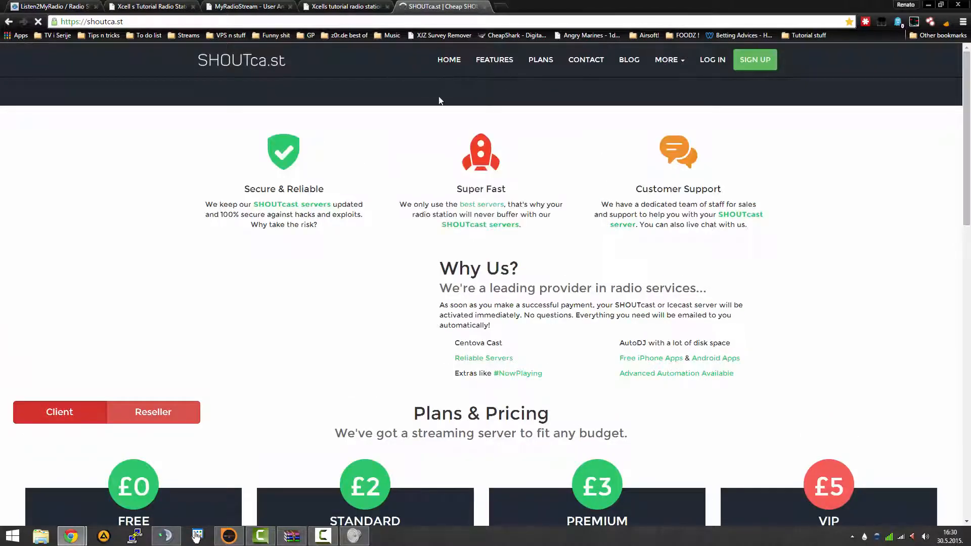
- Search Google for 'Centova Cast' from the SHOUTca.st plans table, then return to pricing
{"action": "scroll", "scroll_direction": "down", "scroll_amount": 3}
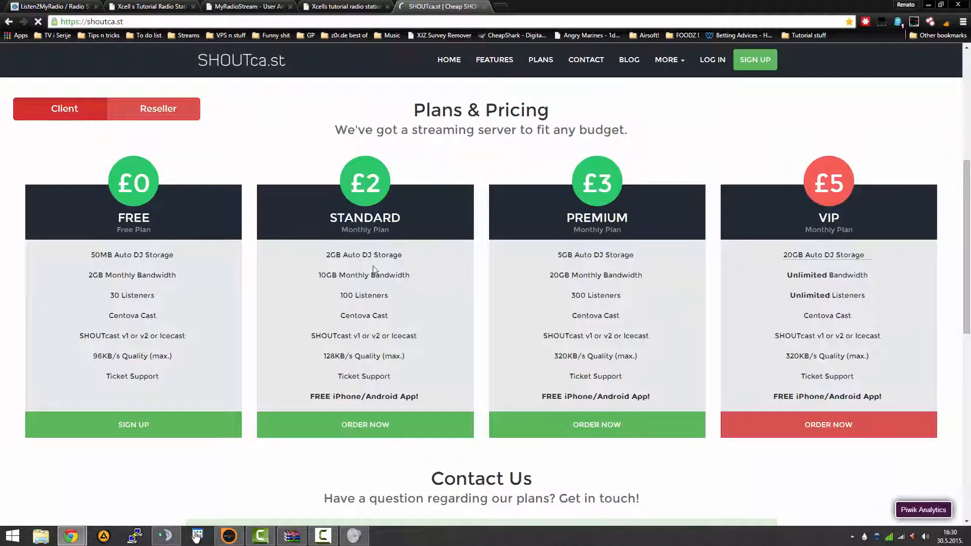
{"action": "scroll", "scroll_direction": "down", "scroll_amount": 3}
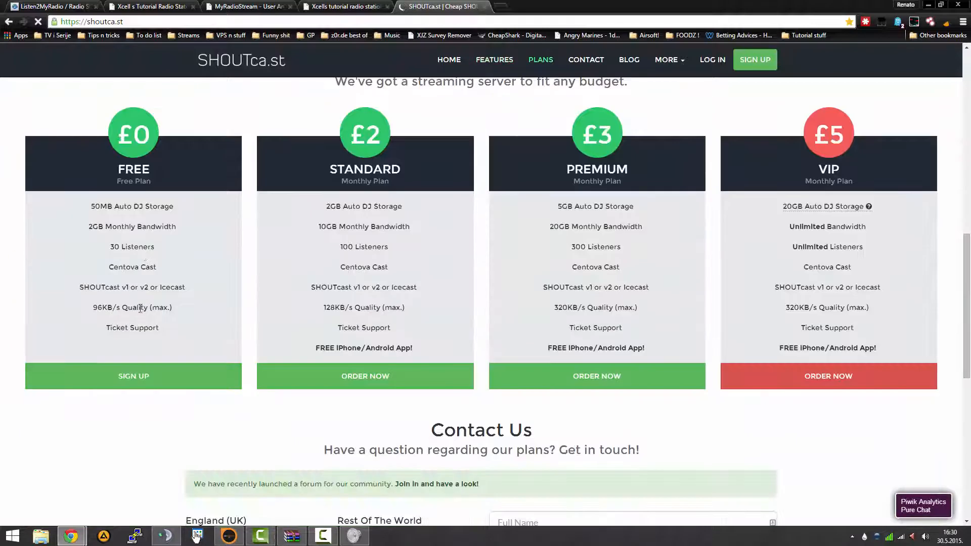
{"action": "double_click", "coordinate": [116, 206]}
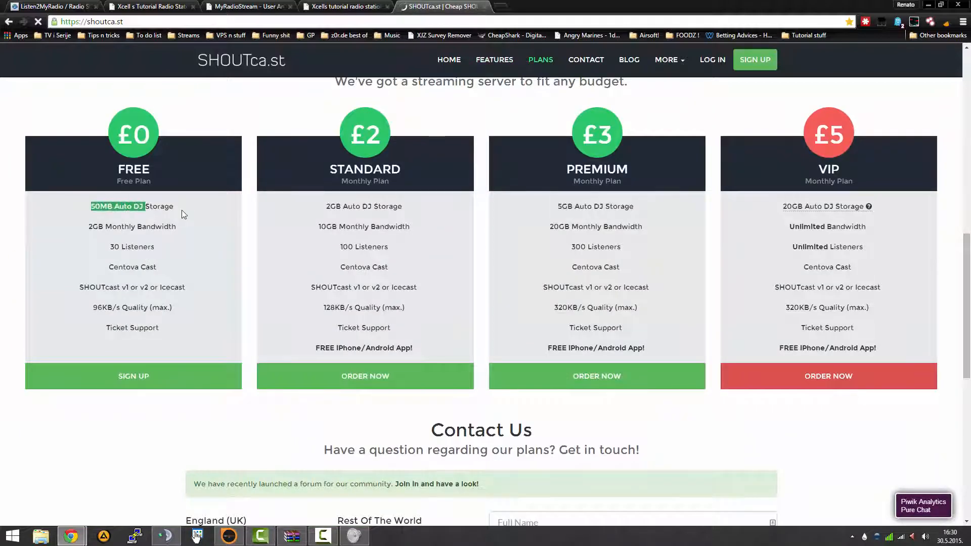
{"action": "scroll", "scroll_direction": "up", "scroll_amount": 3}
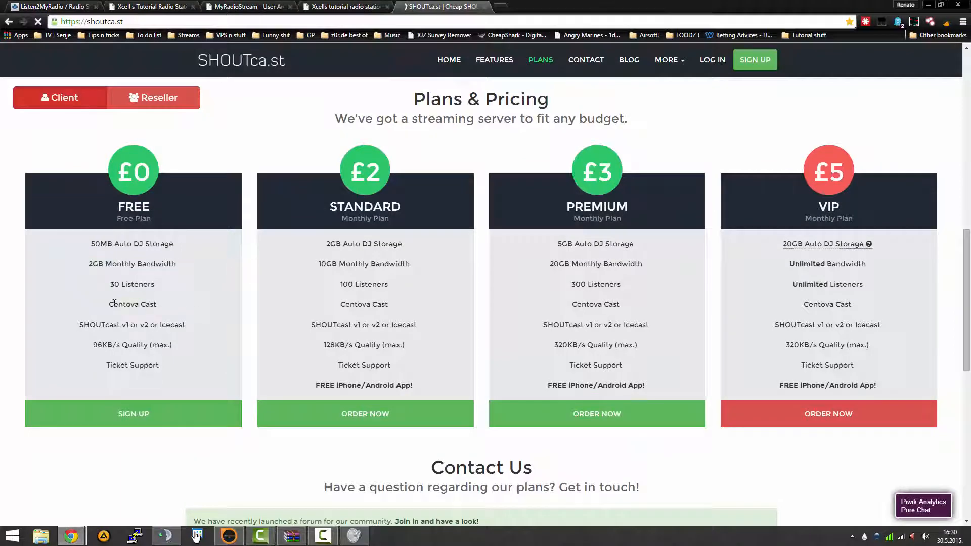
{"action": "right_click", "coordinate": [132, 303]}
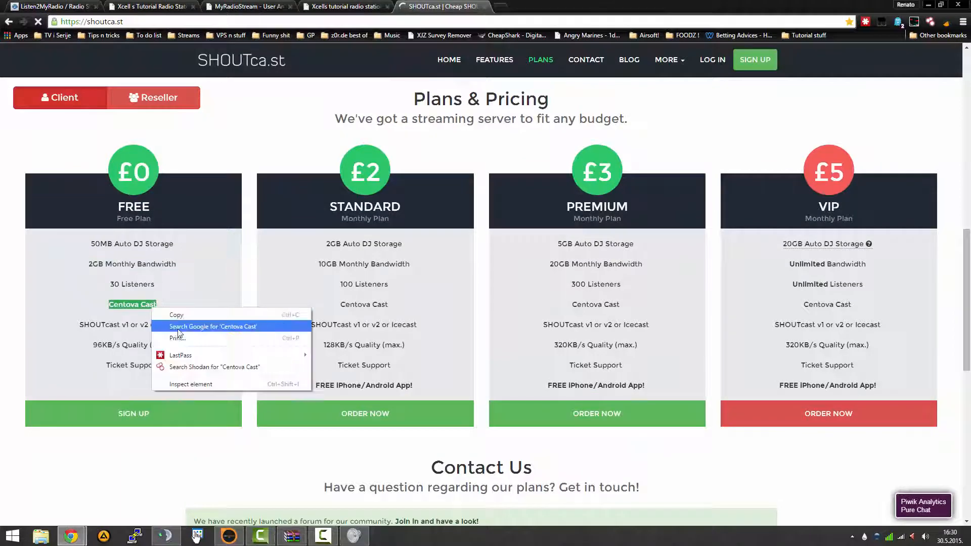
{"action": "left_click", "coordinate": [213, 326]}
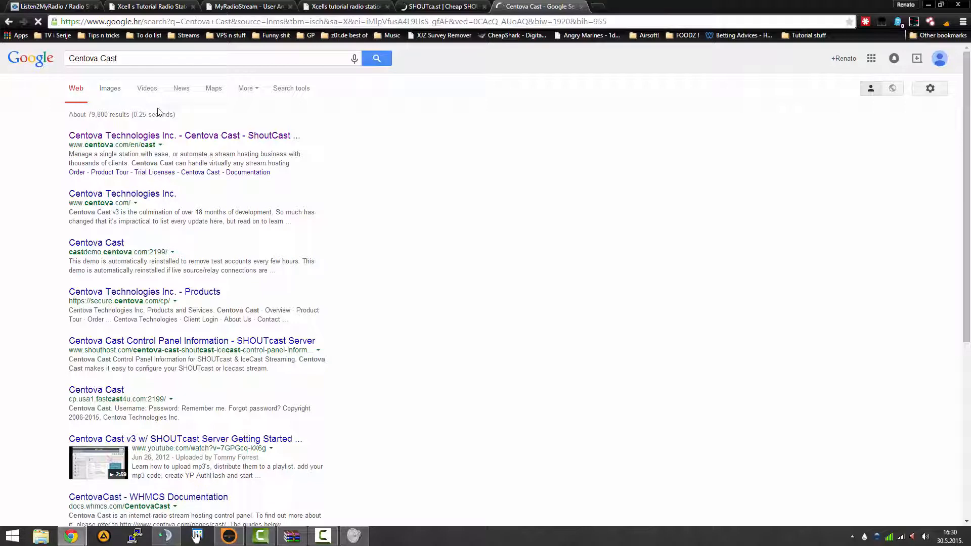
{"action": "left_click", "coordinate": [443, 6]}
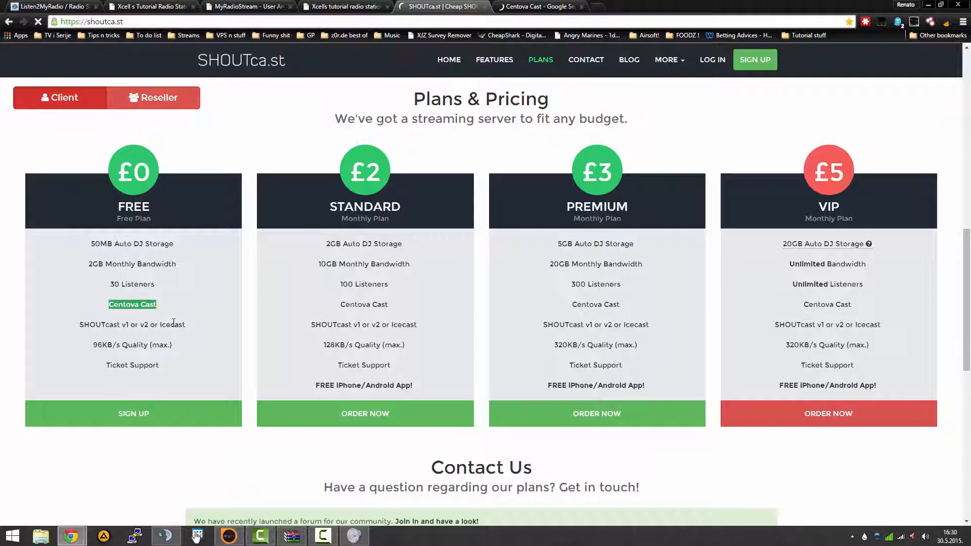
{"action": "mouse_move", "coordinate": [177, 334]}
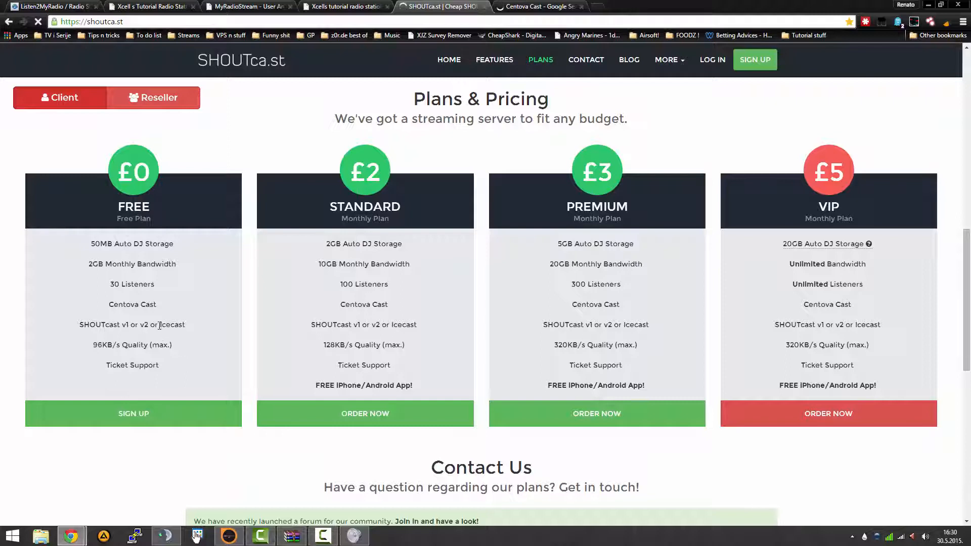
{"action": "mouse_move", "coordinate": [184, 333]}
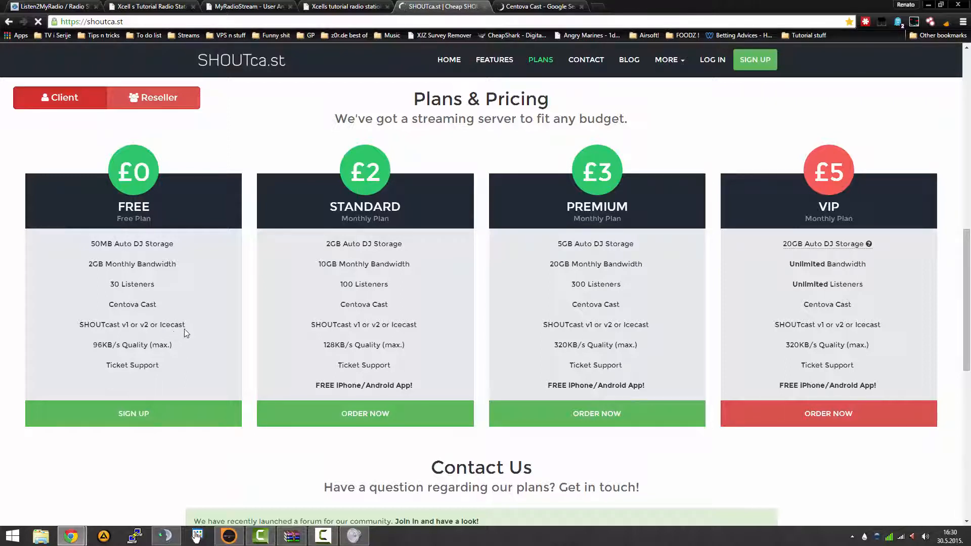
{"action": "mouse_move", "coordinate": [128, 342]}
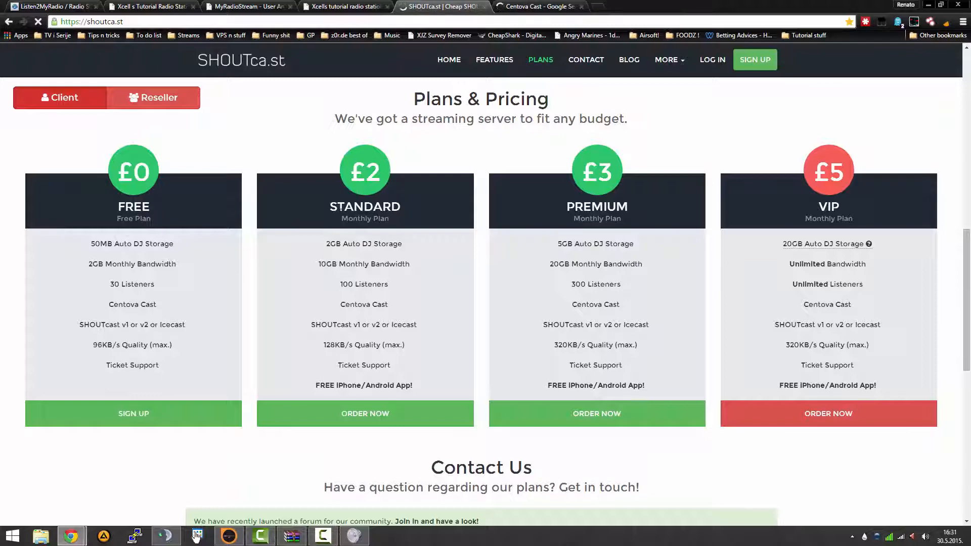
- View a full-size Centova Cast control panel screenshot from image results and close the volume mixer
{"action": "left_click", "coordinate": [535, 7]}
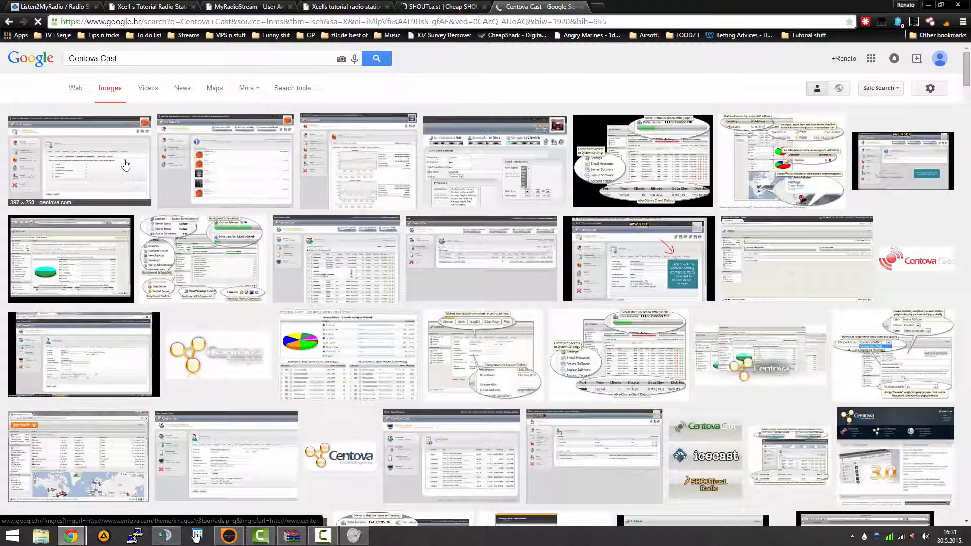
{"action": "mouse_move", "coordinate": [669, 185]}
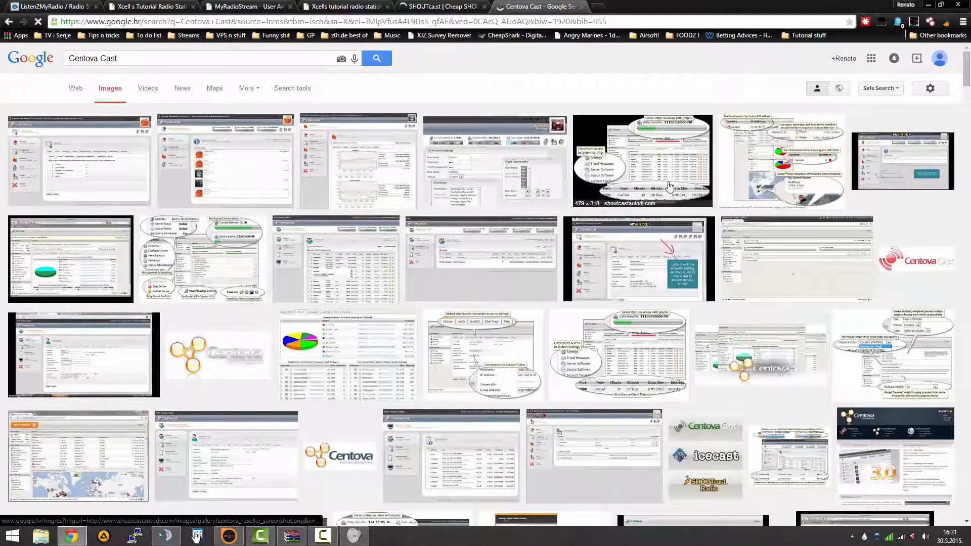
{"action": "mouse_move", "coordinate": [227, 315]}
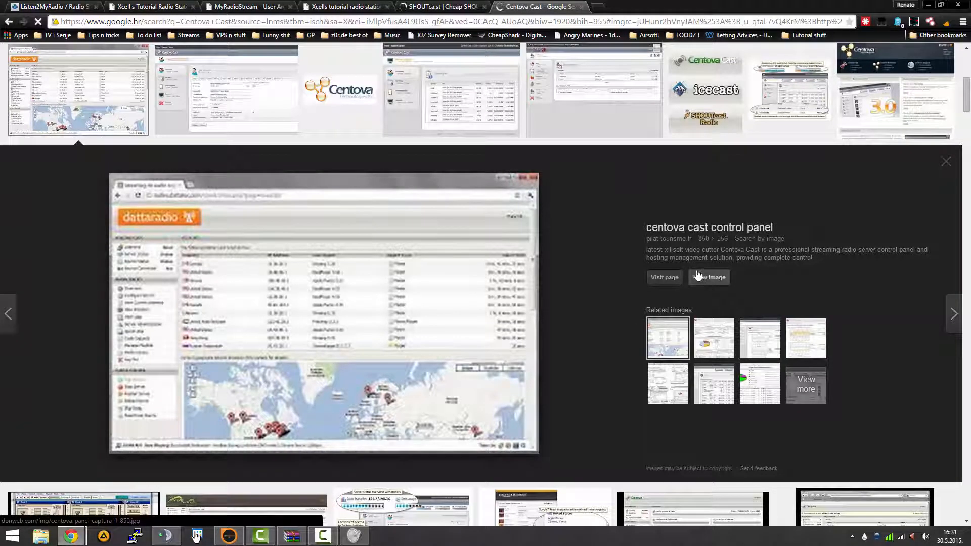
{"action": "left_click", "coordinate": [439, 6]}
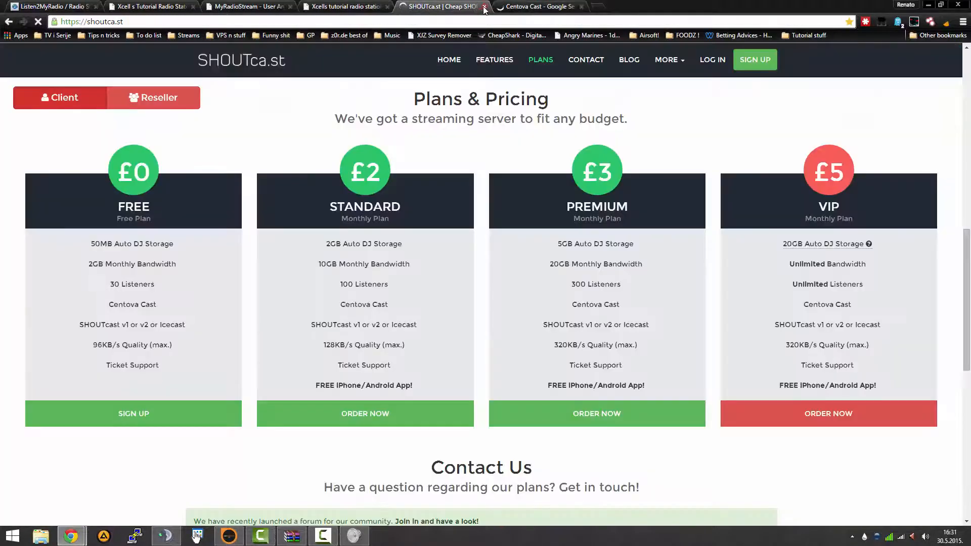
{"action": "left_click", "coordinate": [538, 6]}
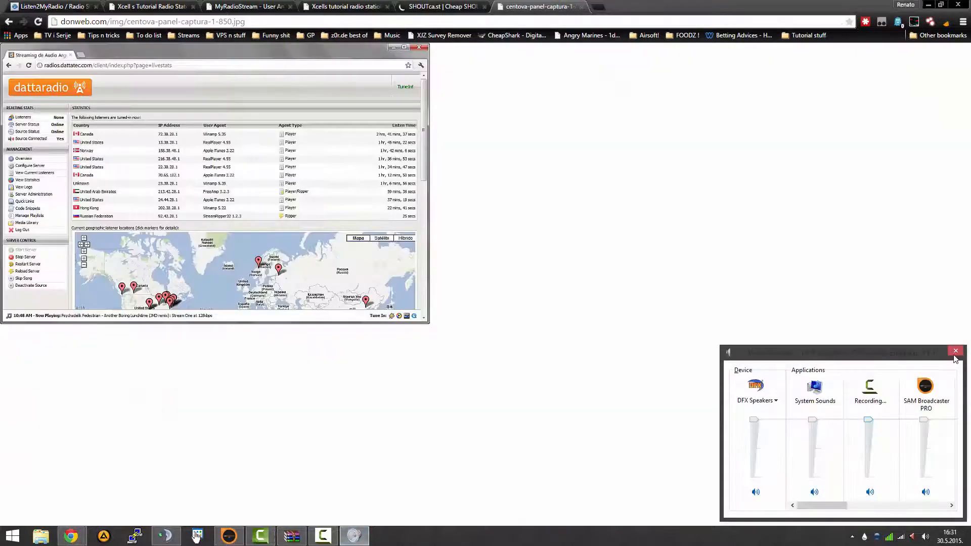
{"action": "left_click", "coordinate": [955, 351]}
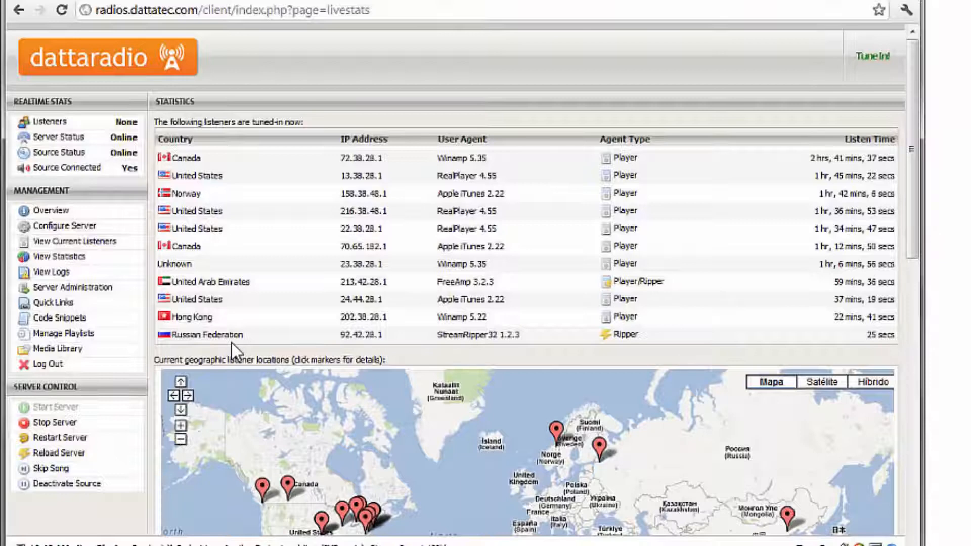
{"action": "mouse_move", "coordinate": [337, 77]}
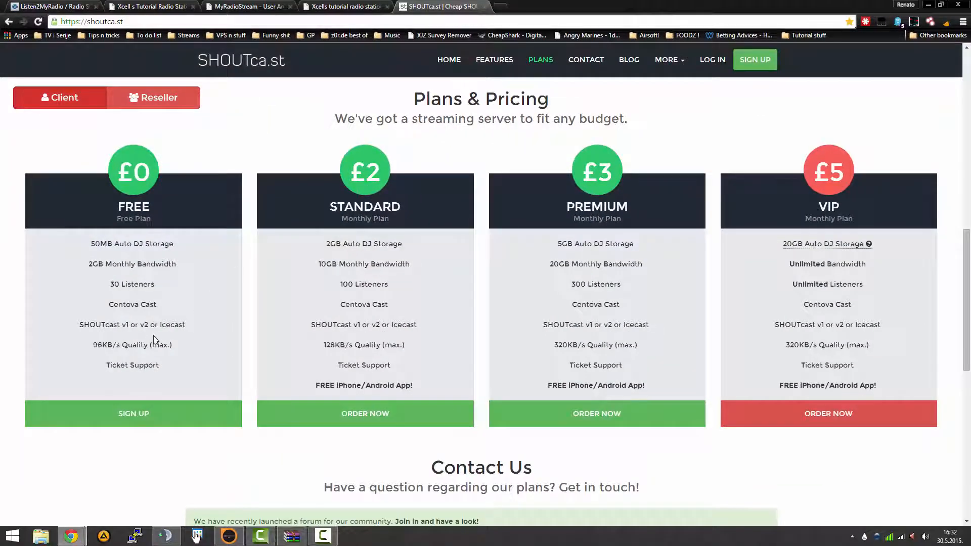
{"action": "mouse_move", "coordinate": [265, 339]}
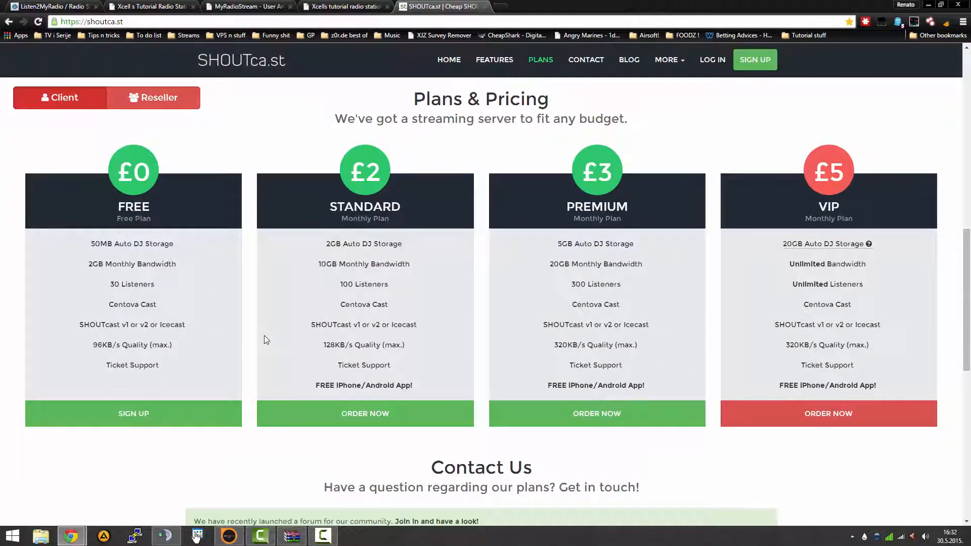
{"action": "mouse_move", "coordinate": [260, 335]}
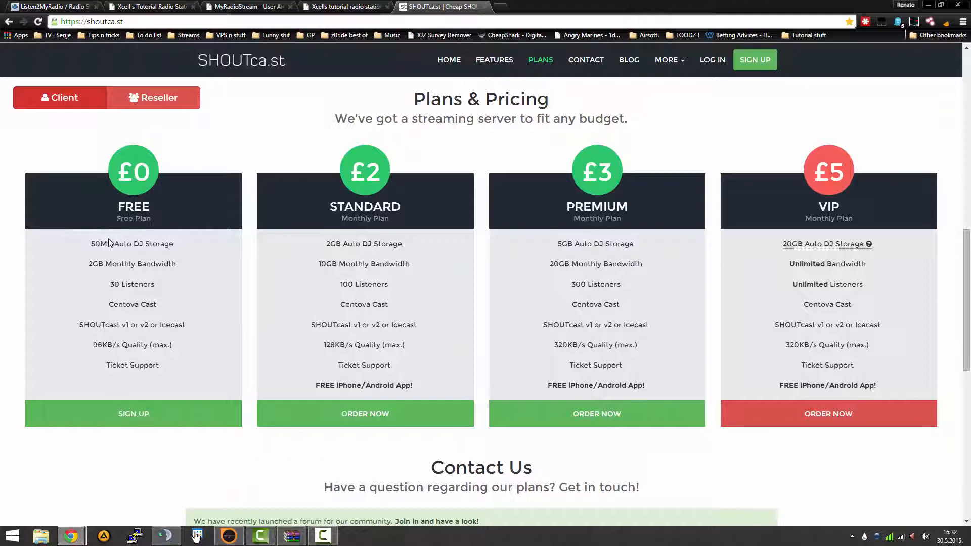
{"action": "mouse_move", "coordinate": [153, 151]}
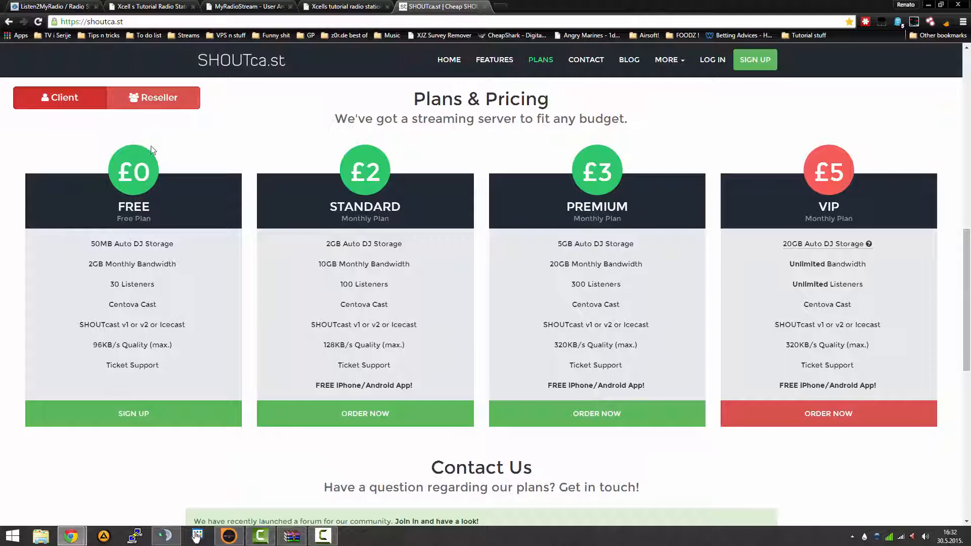
- View the Xcells radio station page, return to SHOUTca.st, and show its Contact Us page
{"action": "left_click", "coordinate": [342, 6]}
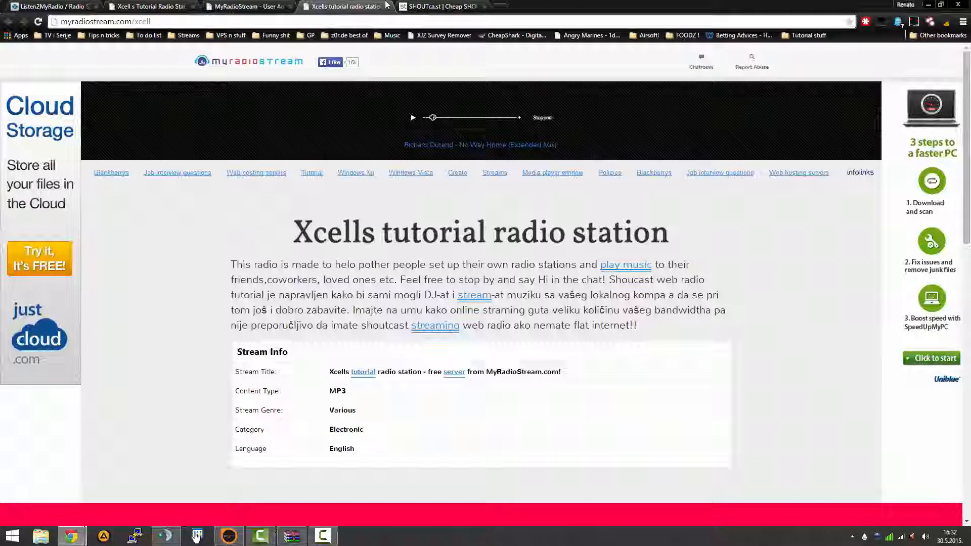
{"action": "left_click", "coordinate": [440, 7]}
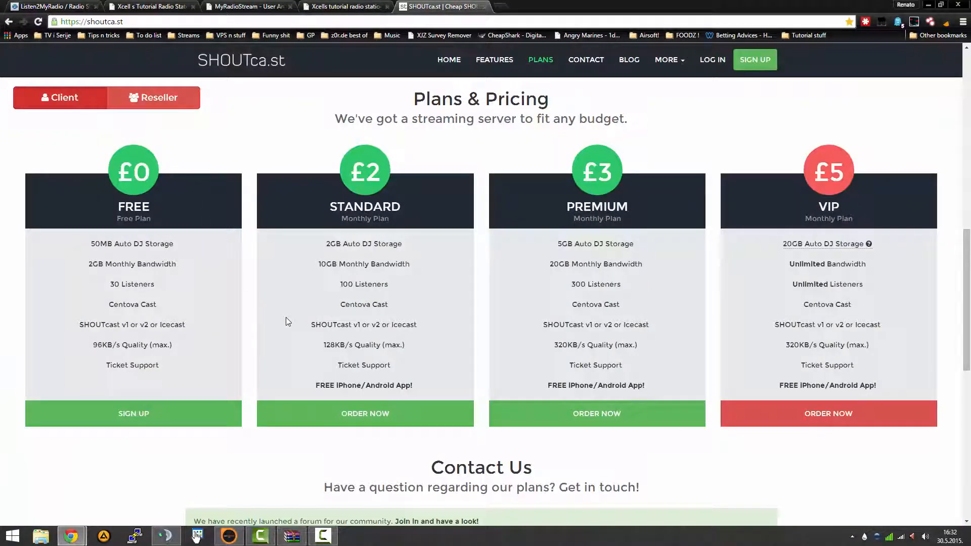
{"action": "mouse_move", "coordinate": [296, 322]}
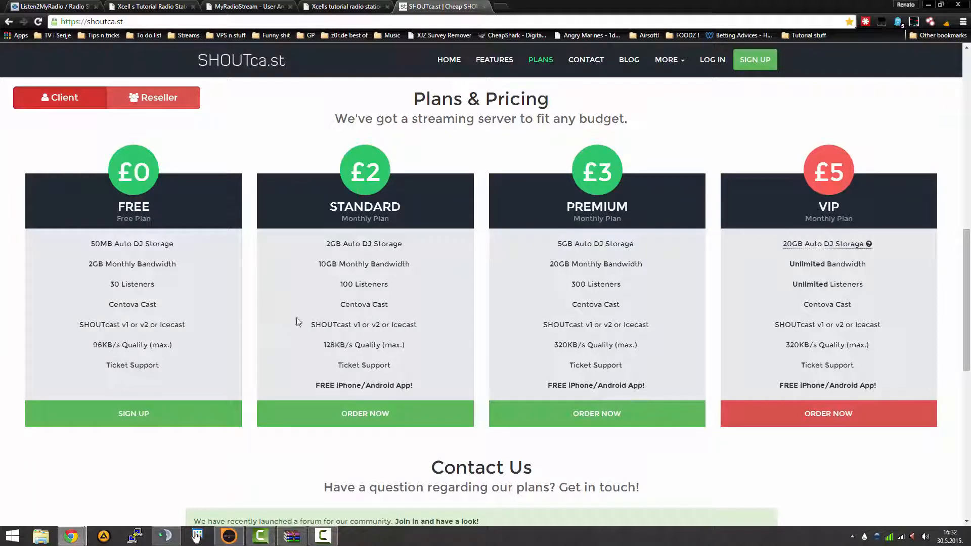
{"action": "mouse_move", "coordinate": [299, 320]}
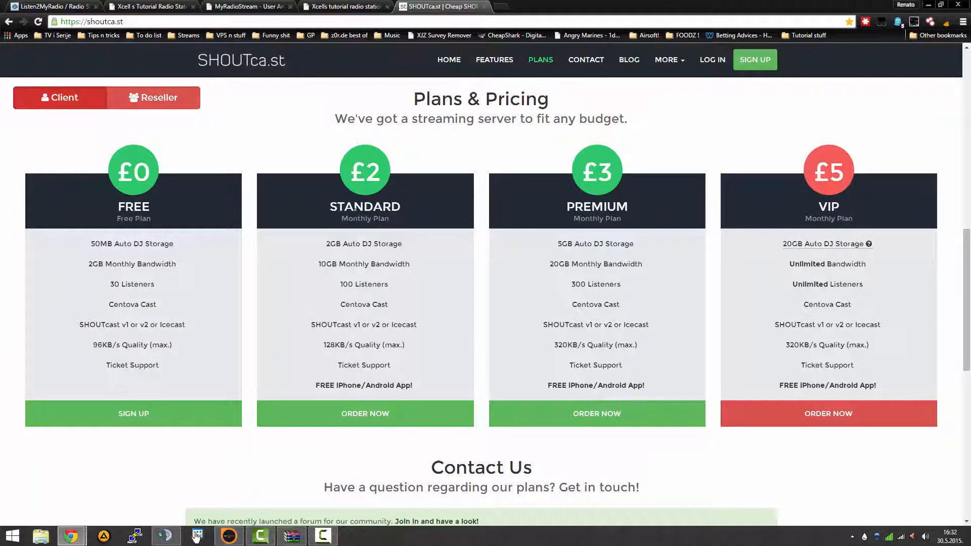
{"action": "mouse_move", "coordinate": [525, 276]}
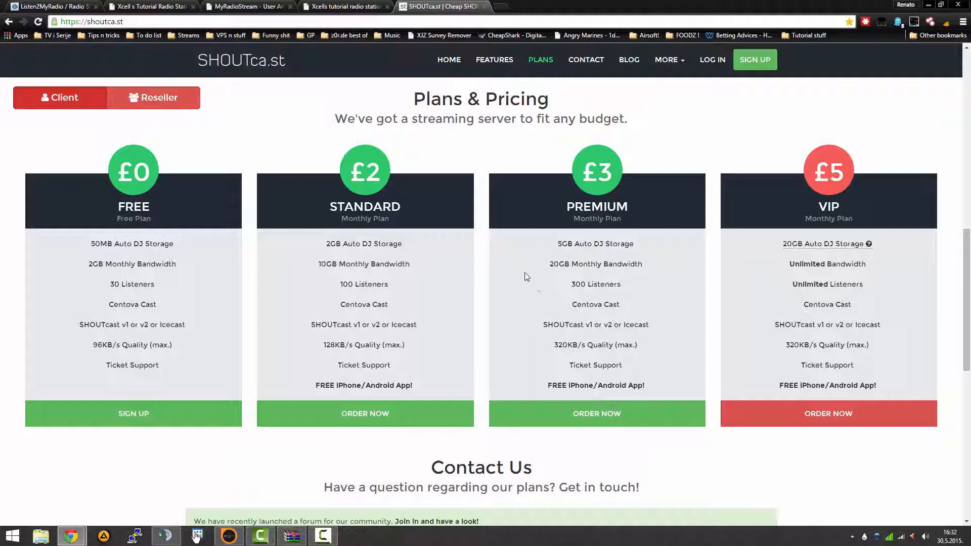
{"action": "mouse_move", "coordinate": [325, 245]}
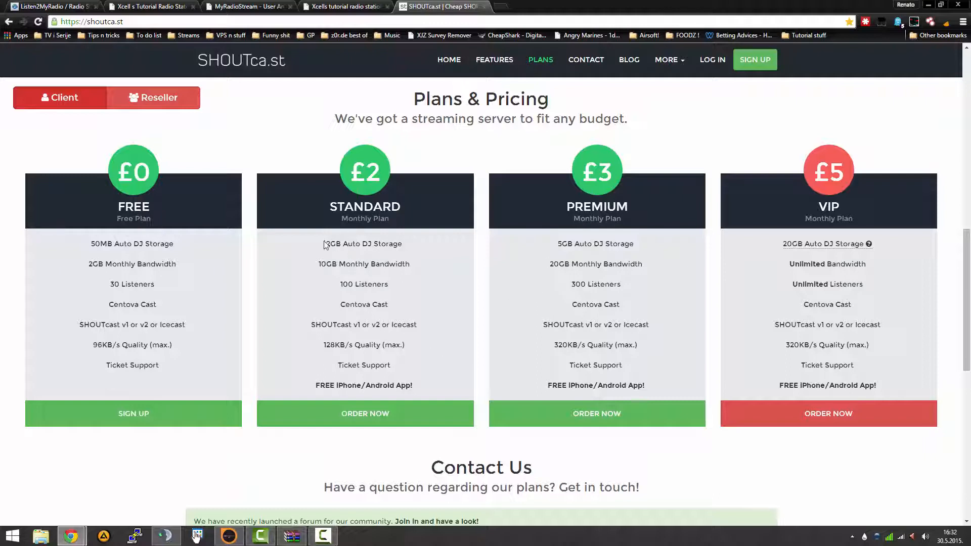
{"action": "mouse_move", "coordinate": [374, 256]}
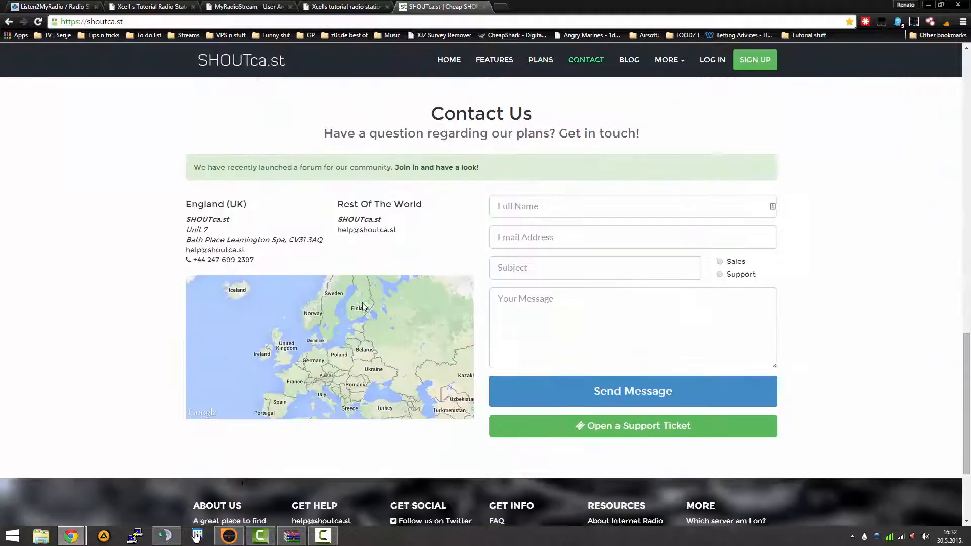
{"action": "left_click", "coordinate": [540, 60]}
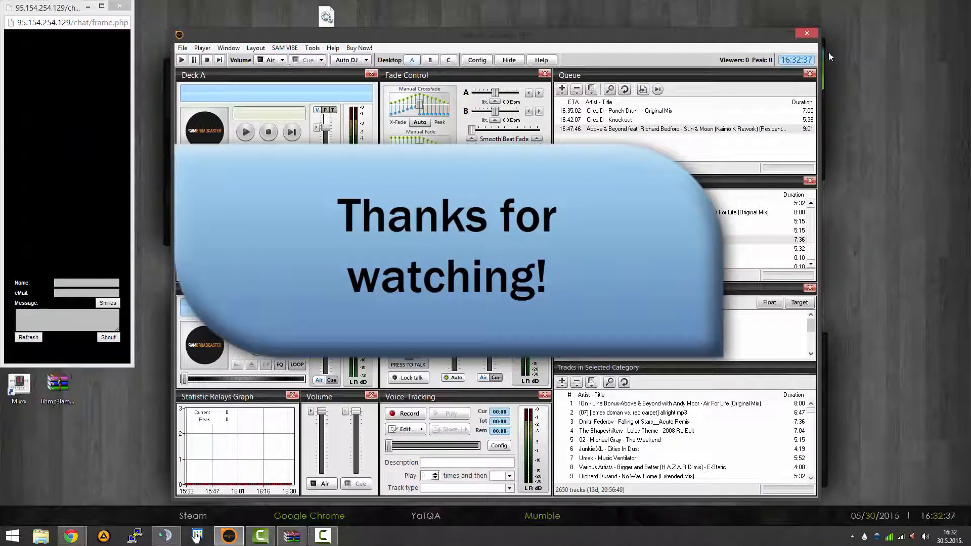
- Show SAM Broadcaster PRO's Auto DJ dropdown with Auto DJ Mode ticked
{"action": "left_click", "coordinate": [119, 6]}
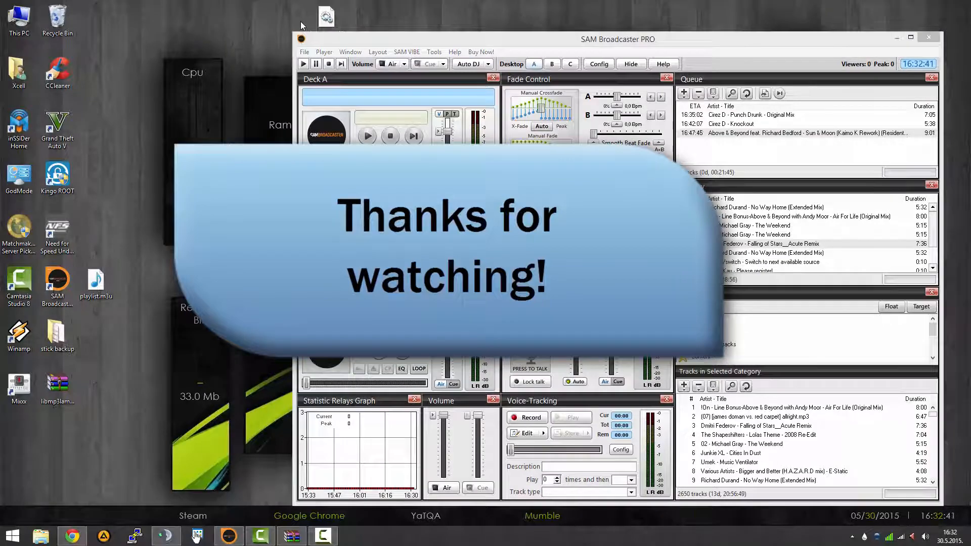
{"action": "left_click", "coordinate": [433, 48]}
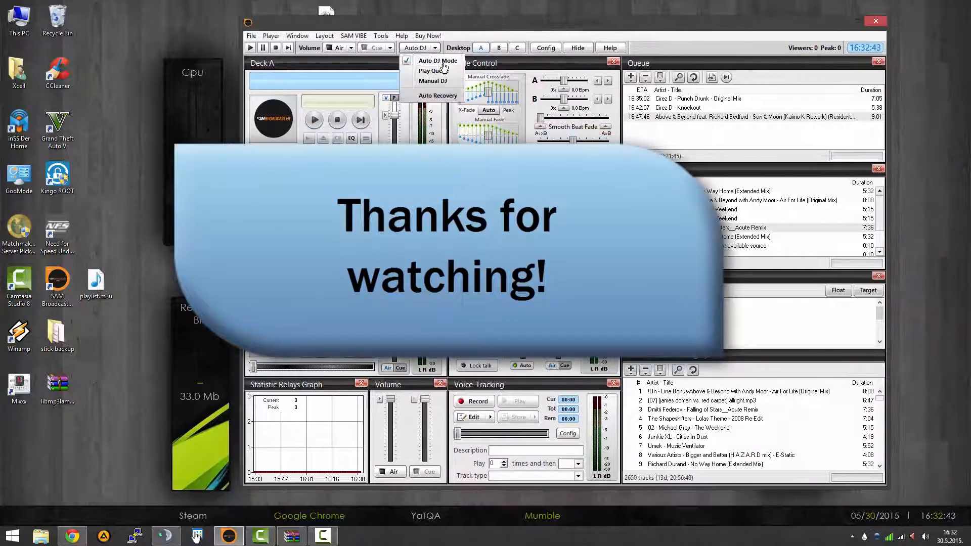